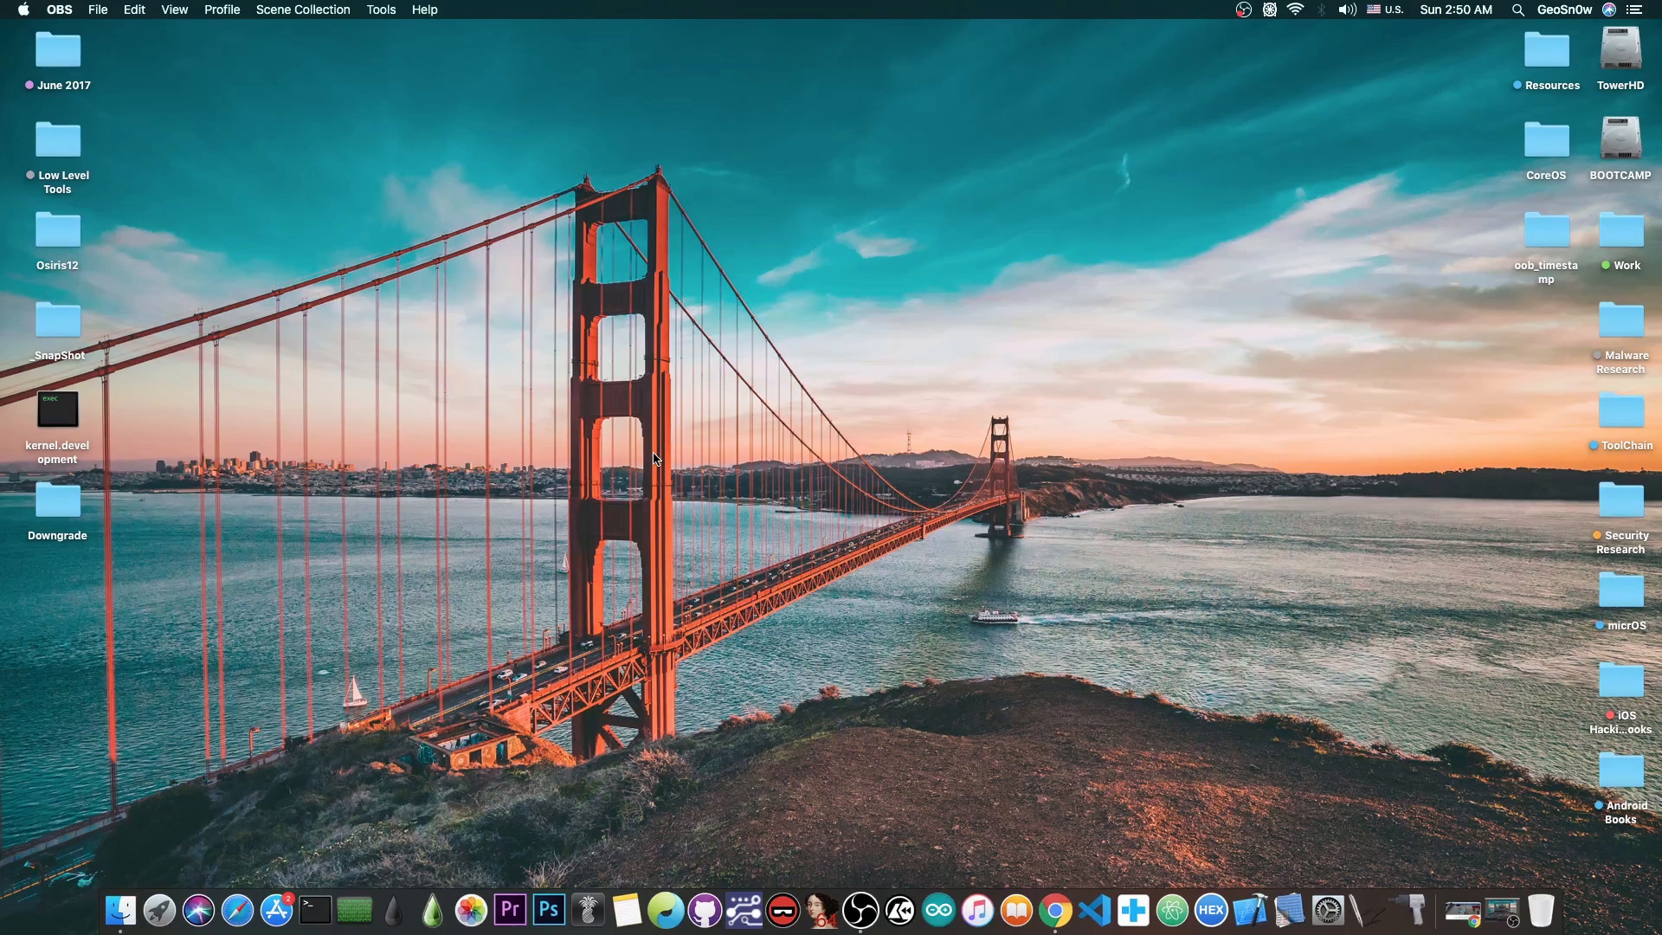
mouse_move(1132, 909)
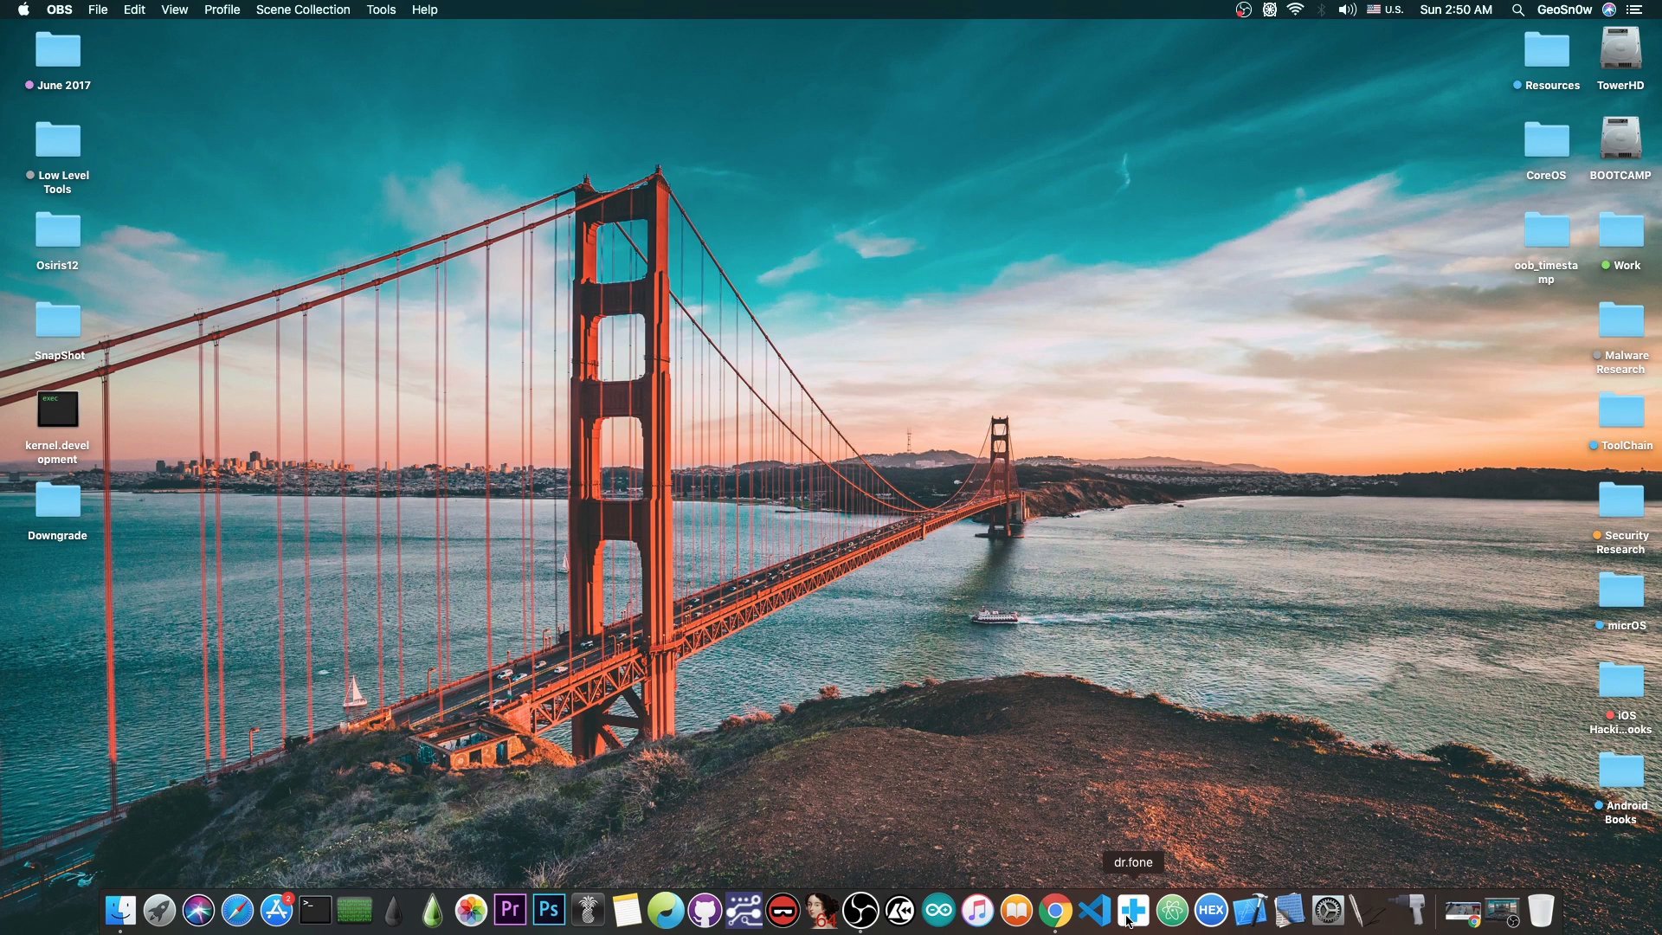
- Launch dr.fone from the Dock so its home screen of modules appears
click(1132, 909)
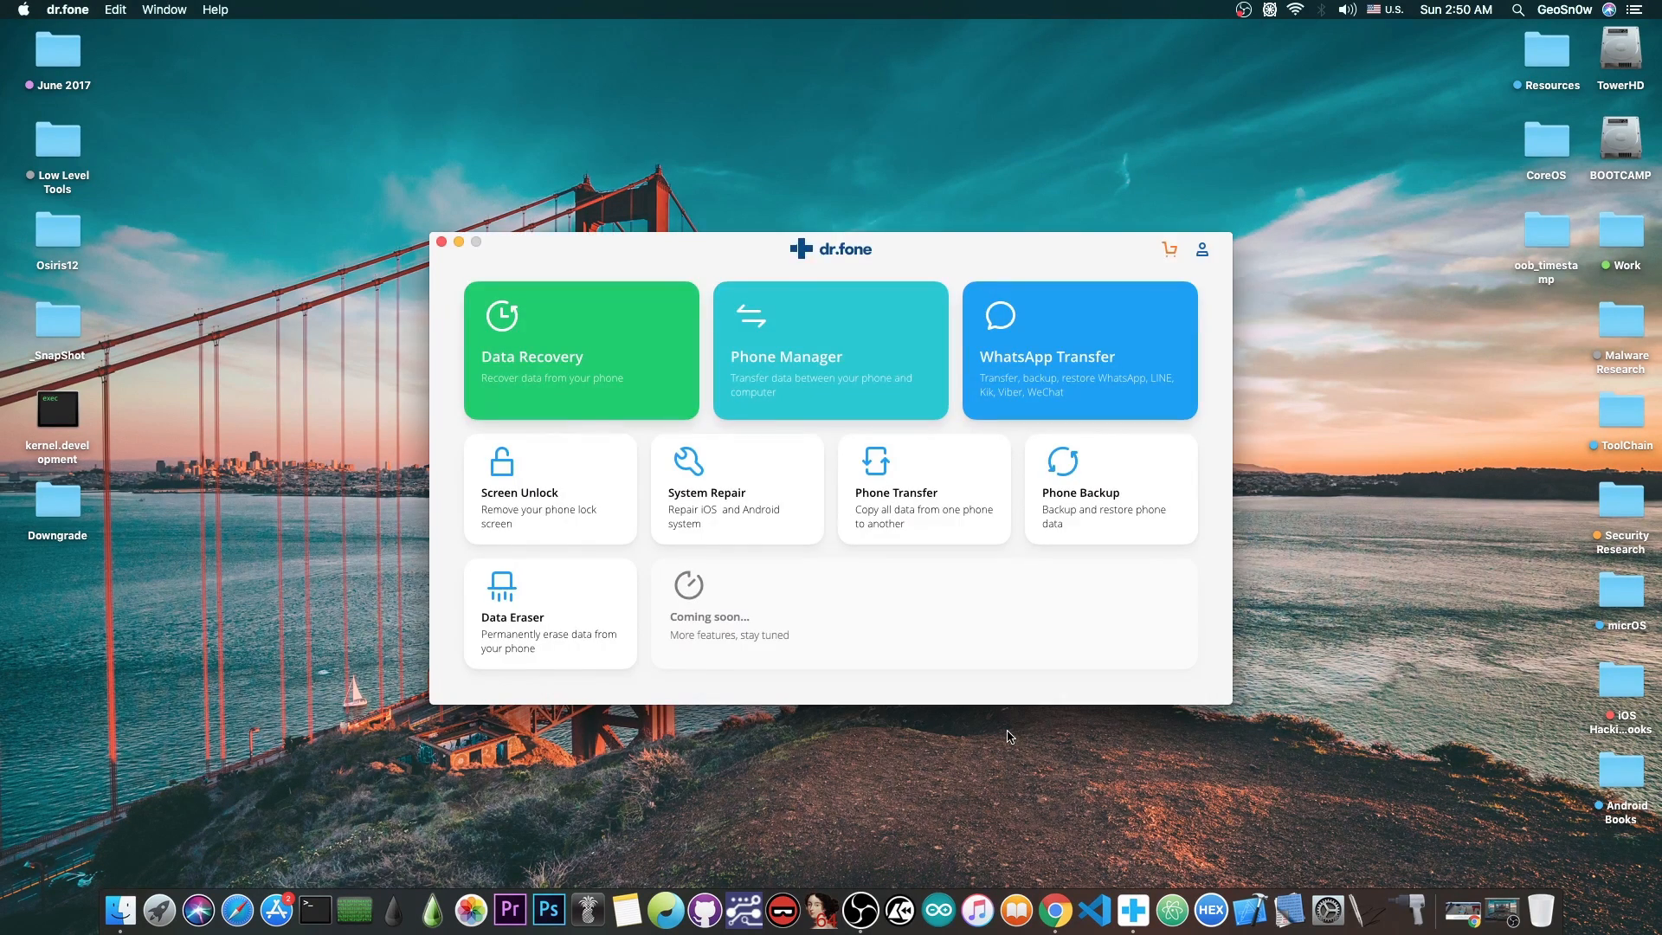
mouse_move(1093, 391)
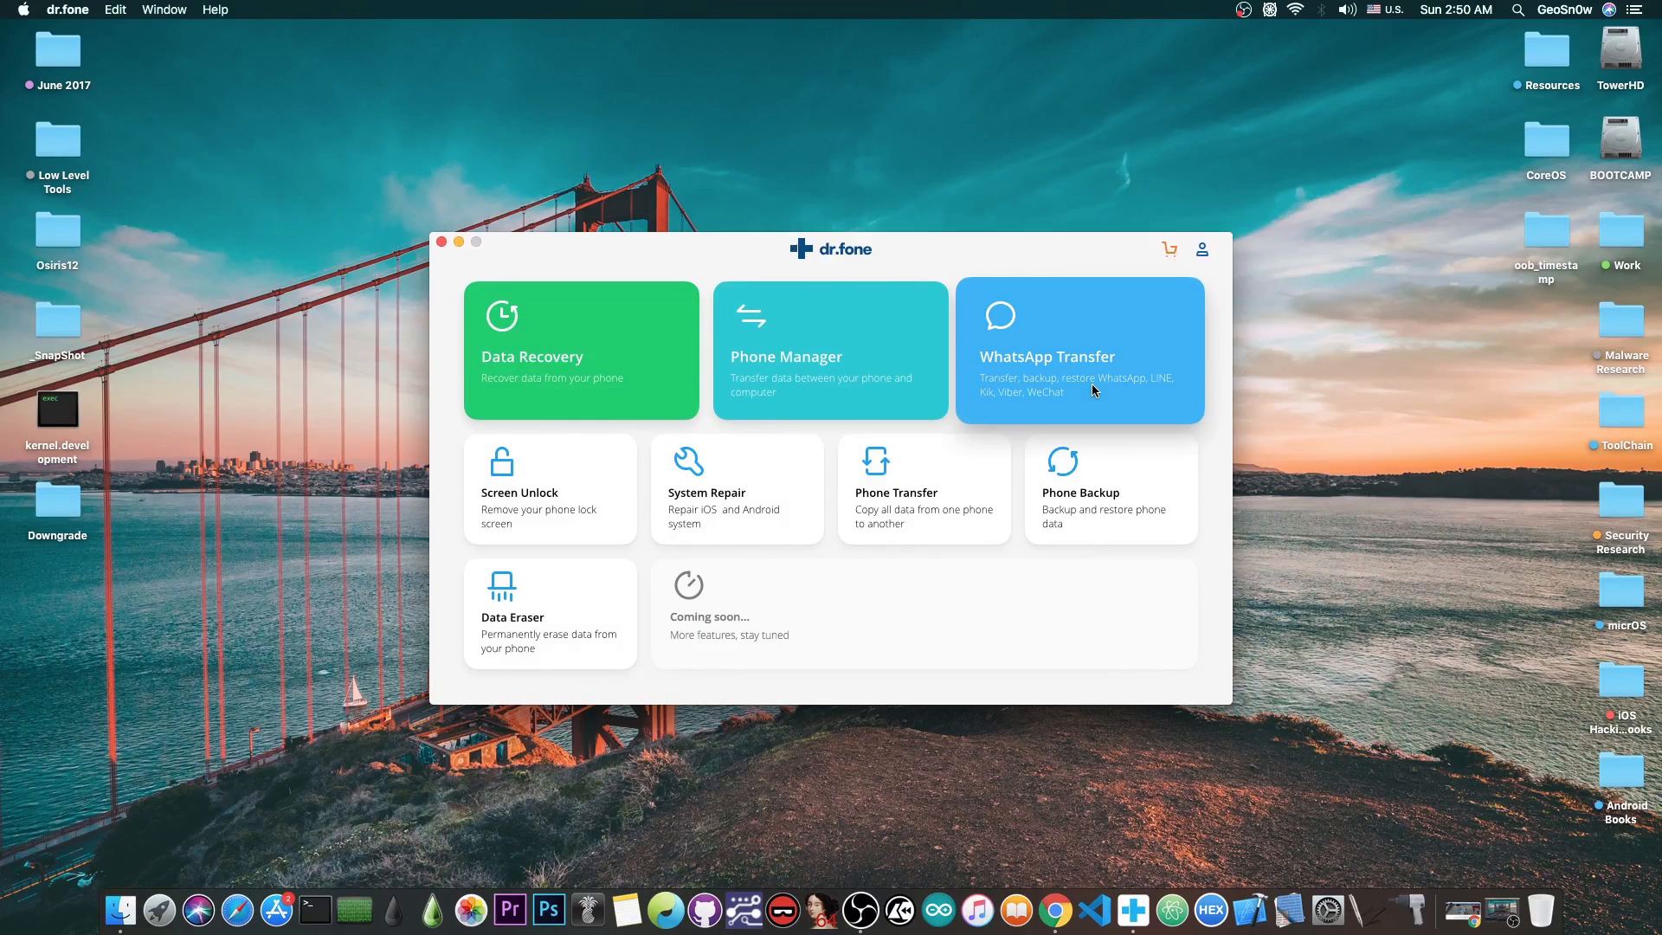
mouse_move(1207, 472)
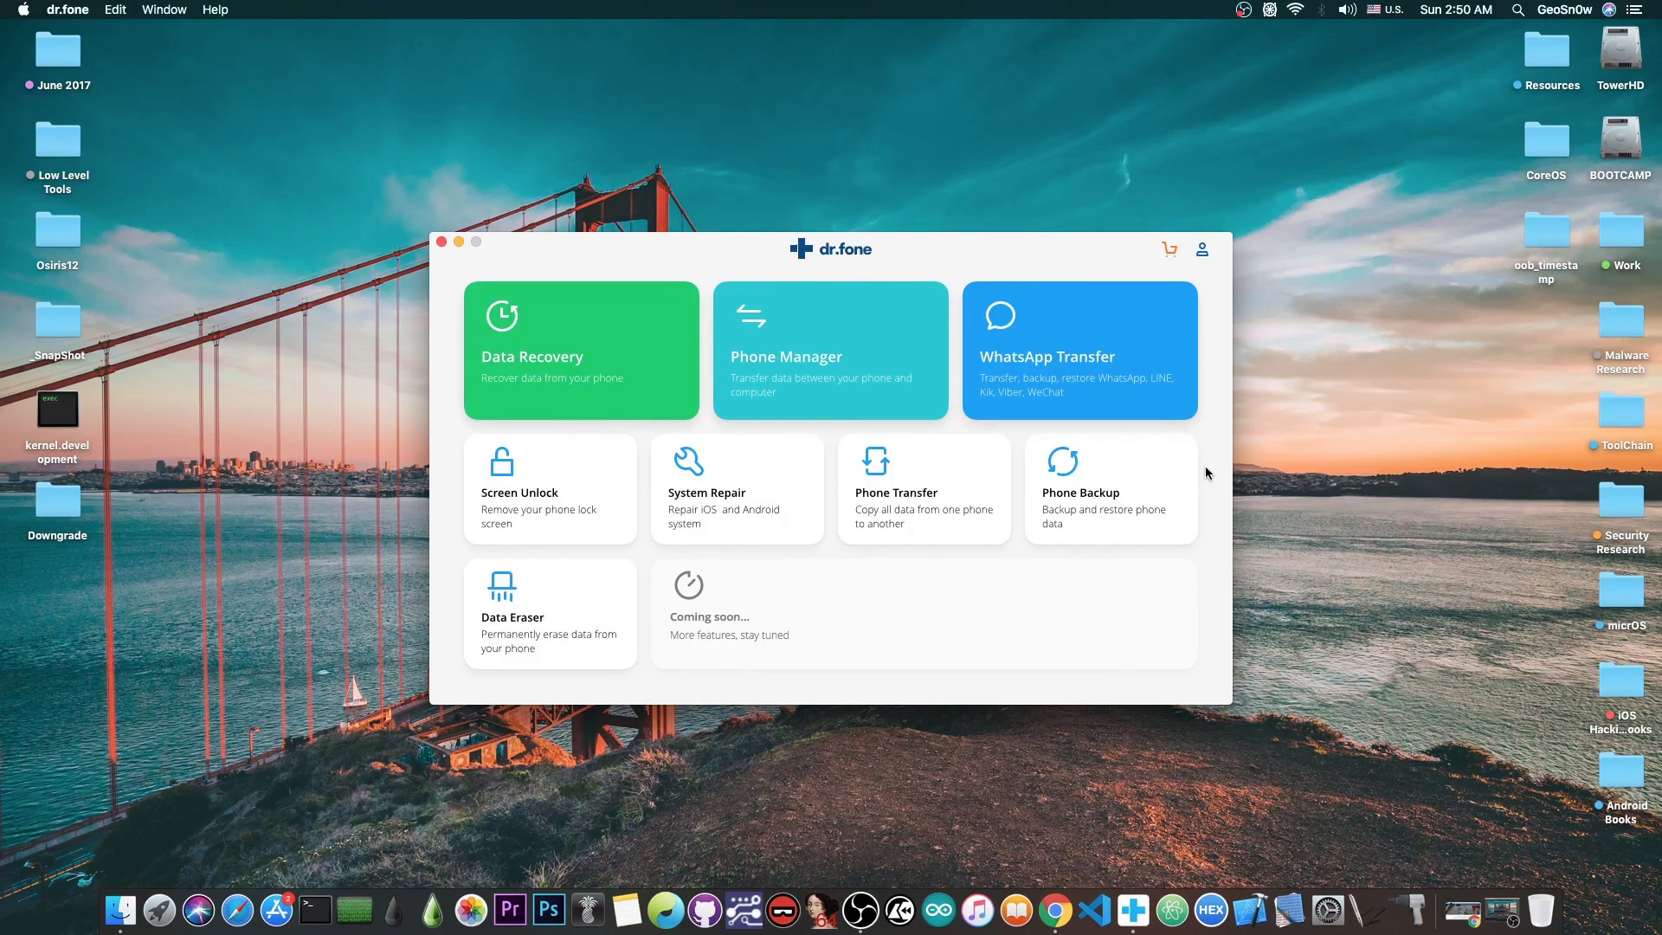
mouse_move(937, 494)
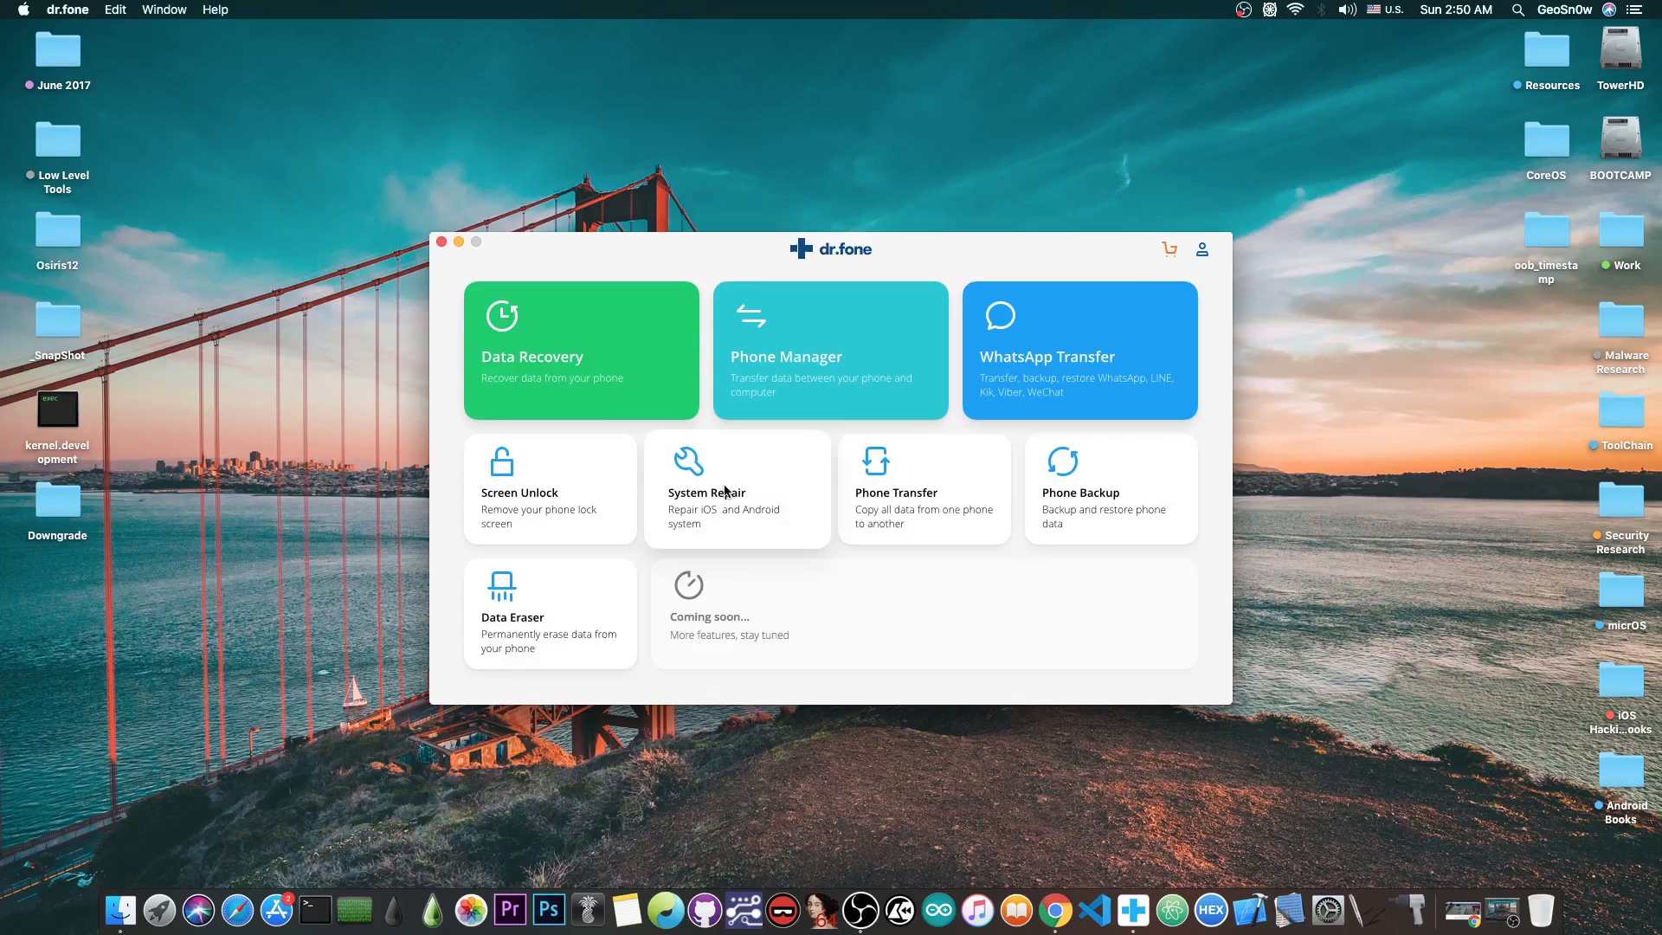
mouse_move(568, 495)
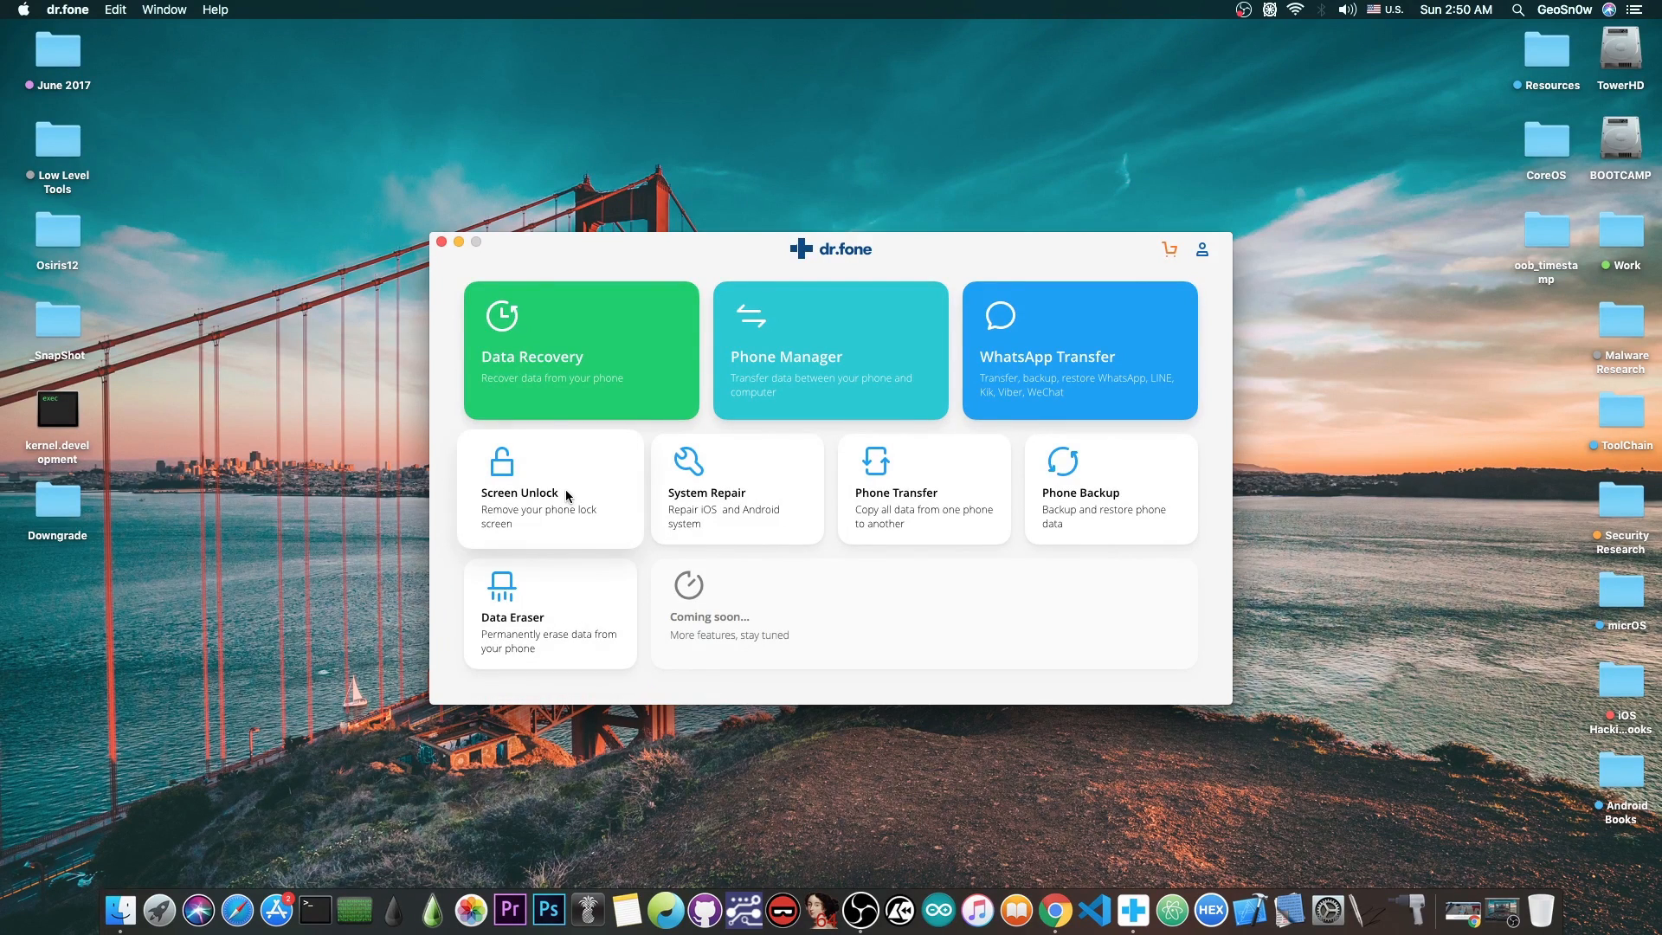
mouse_move(1442, 880)
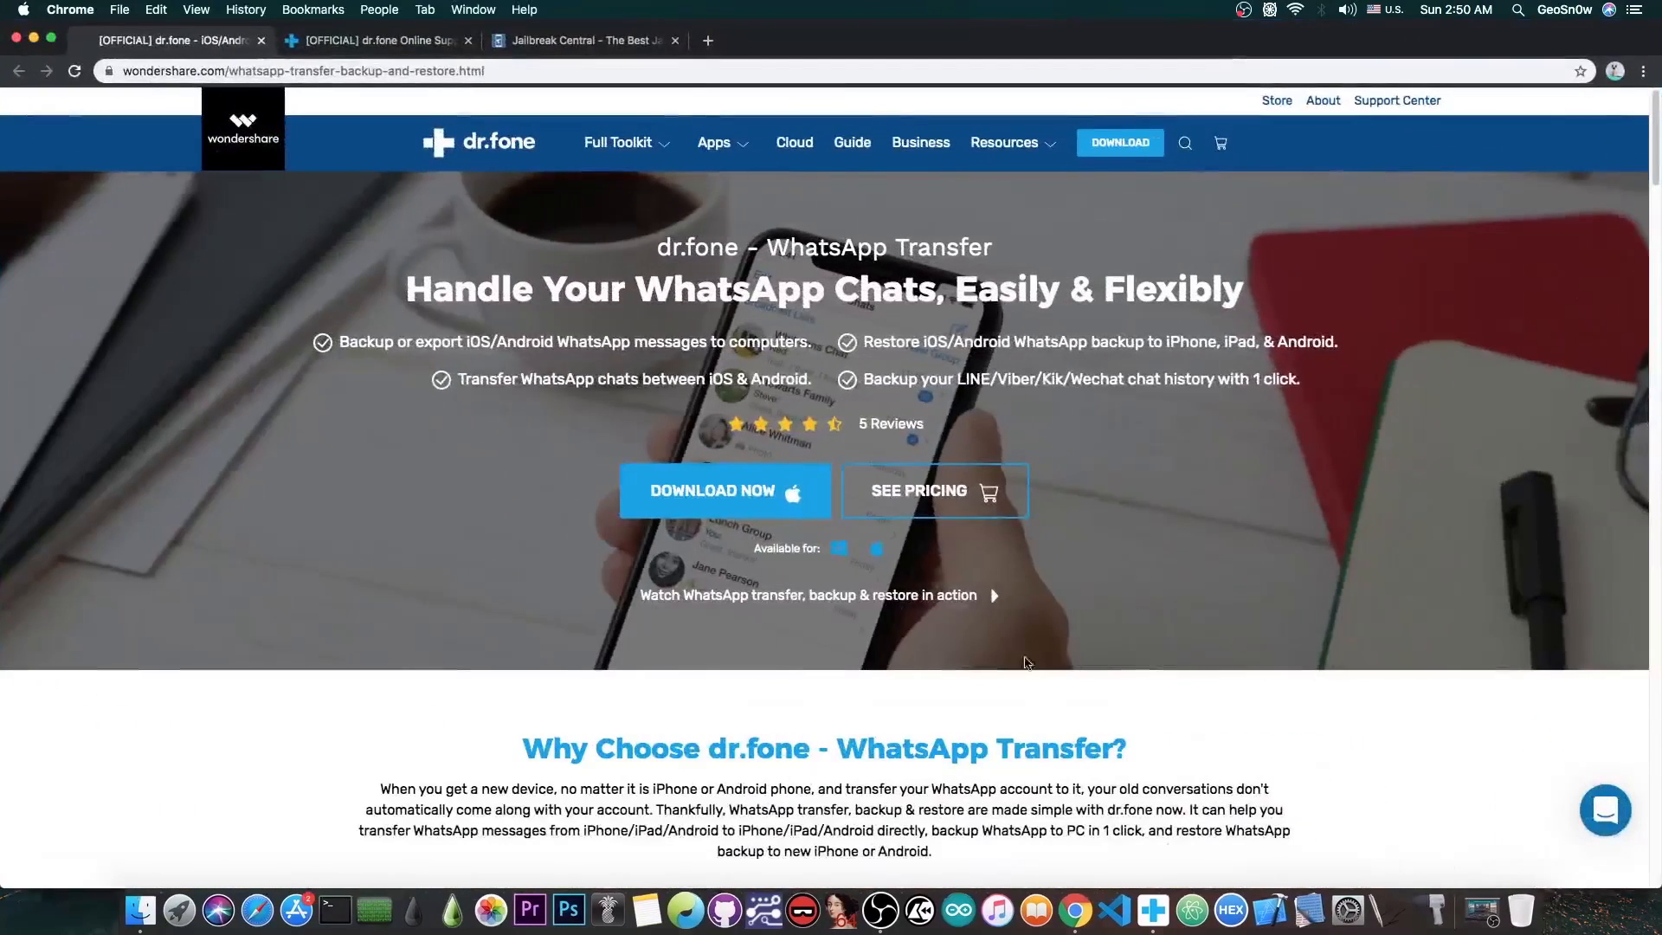
mouse_move(611, 366)
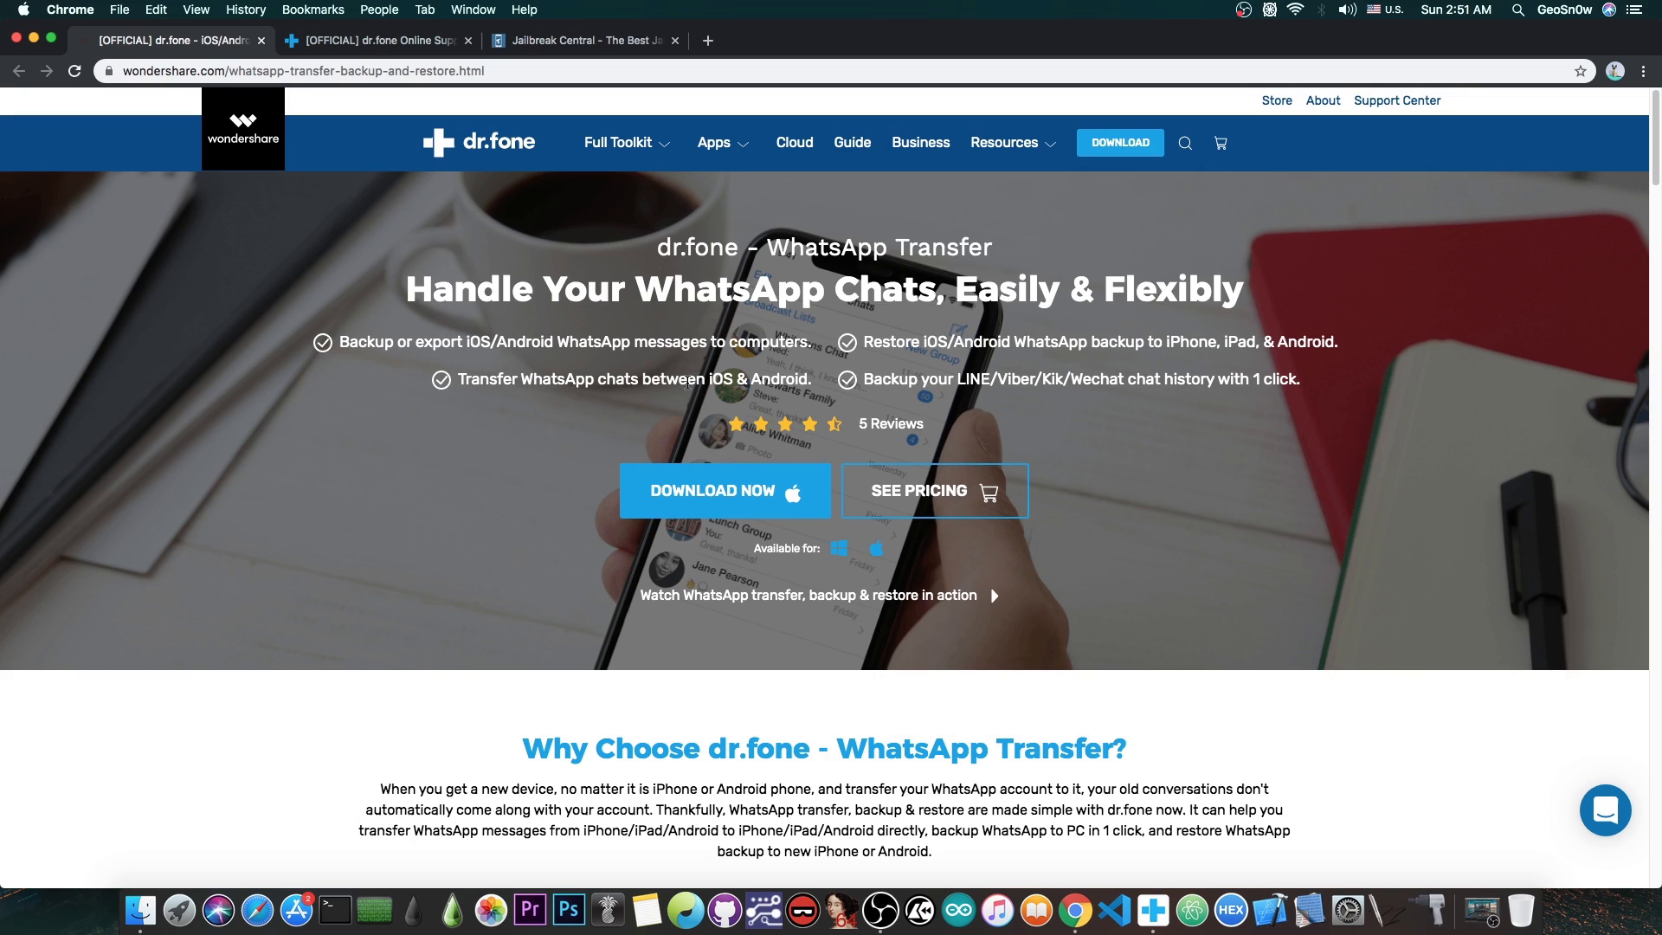
mouse_move(767, 322)
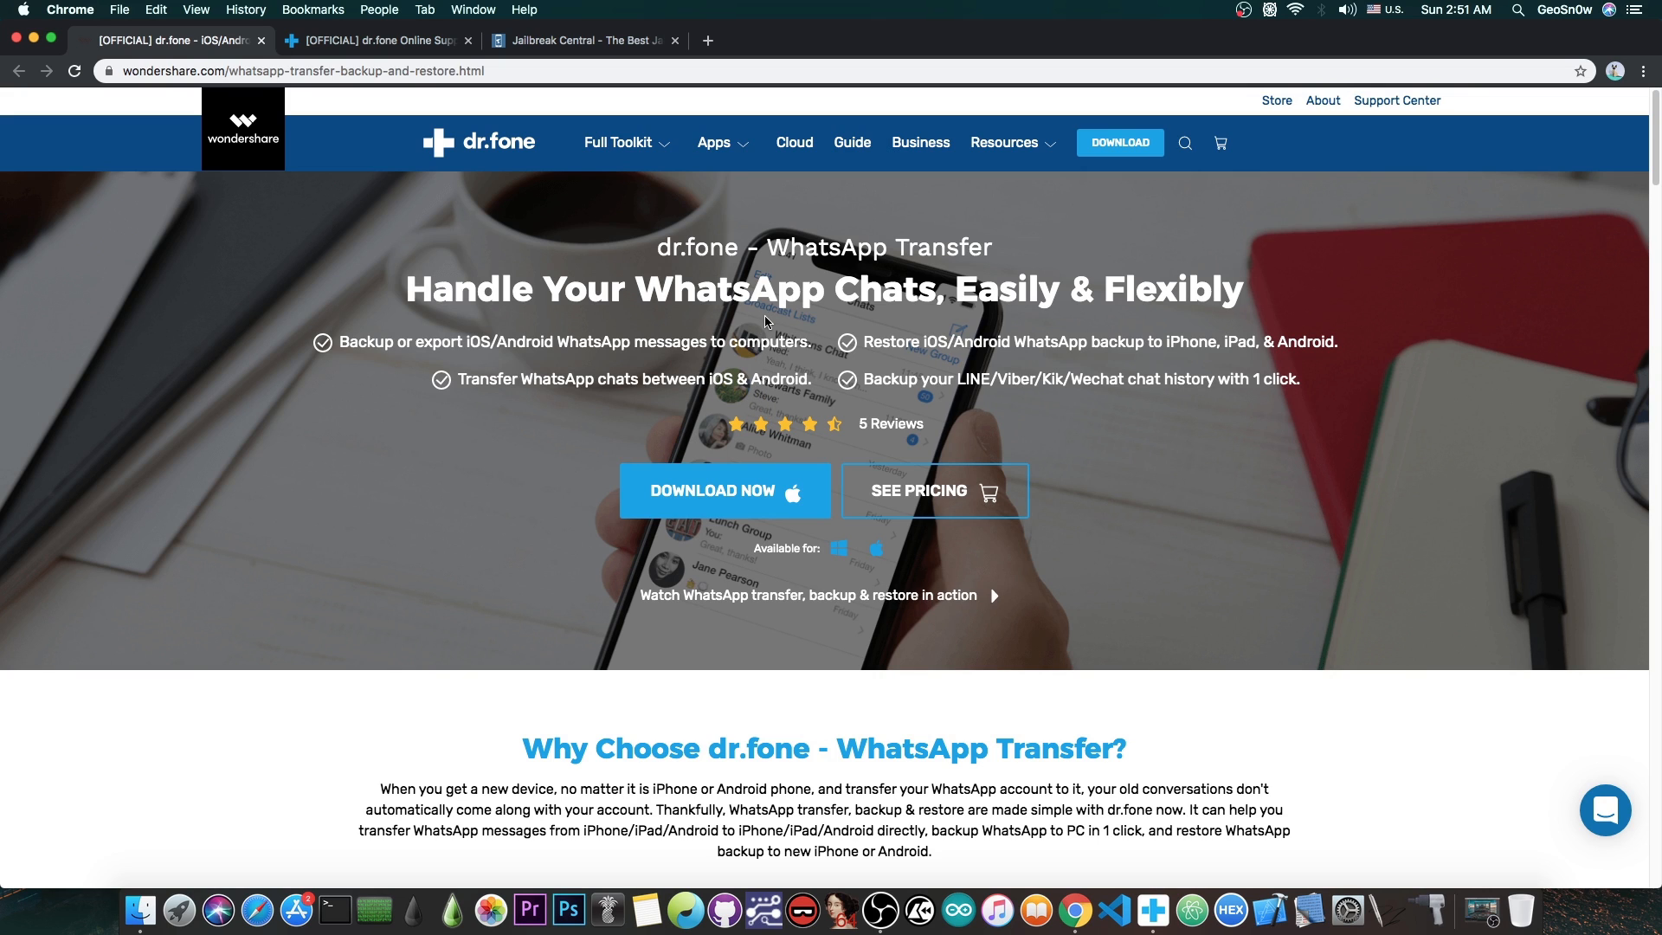
mouse_move(838, 549)
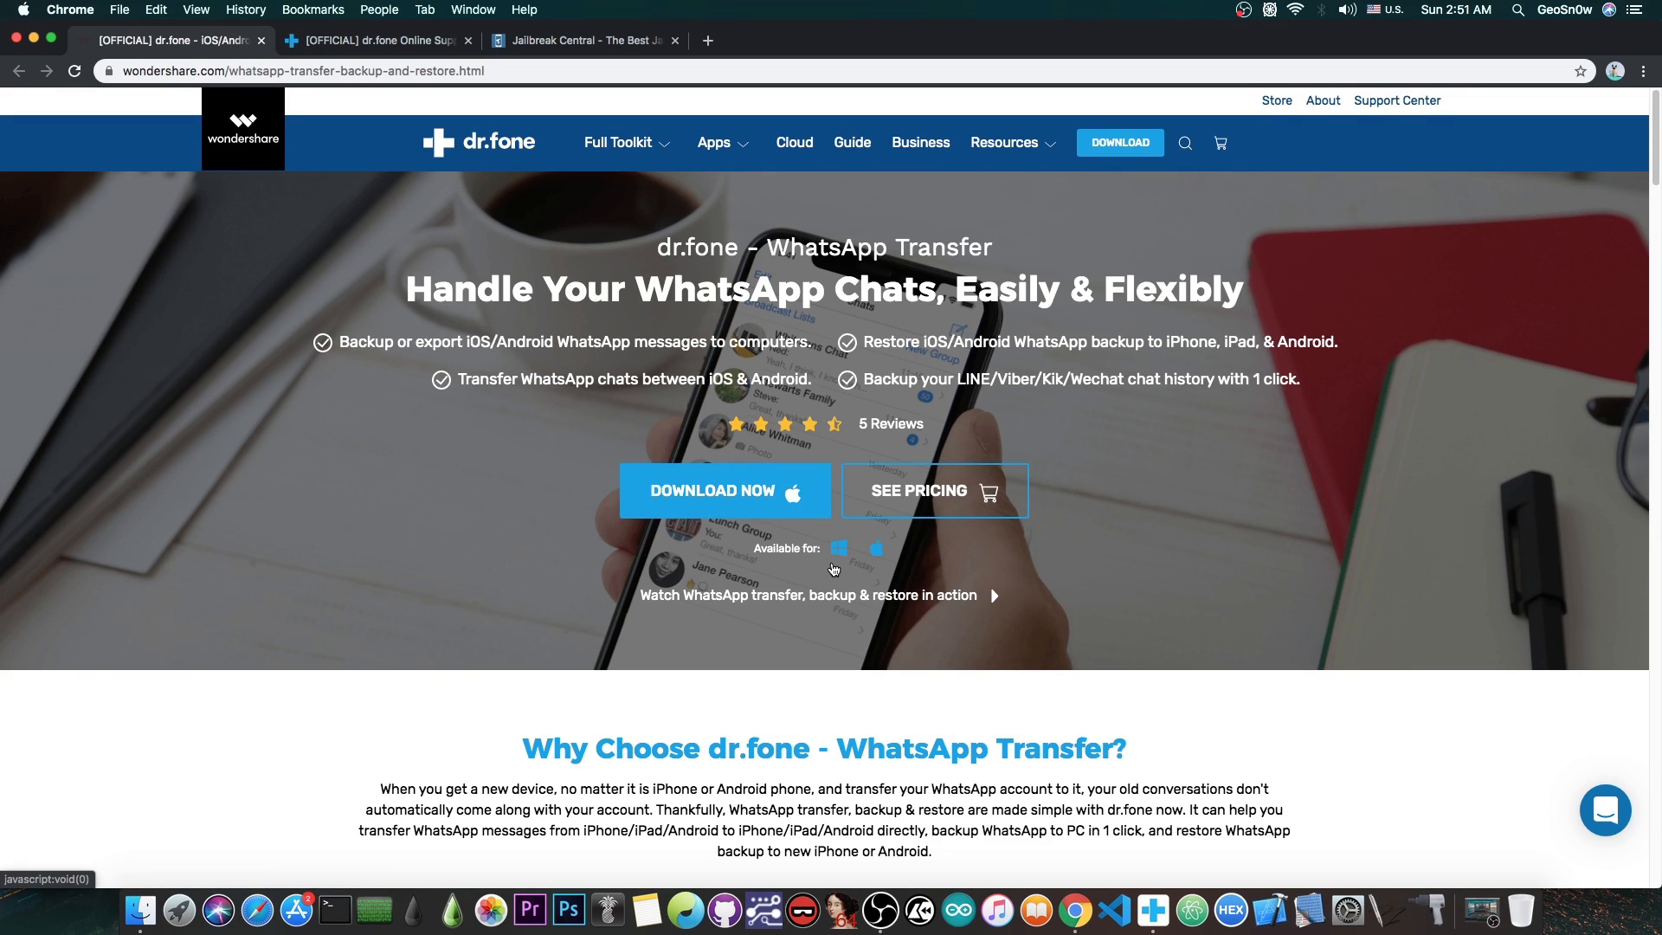
- Scroll the WhatsApp Transfer page to its Tech Specs and FAQs, then bring up the dr.fone support page
scroll(down, 3)
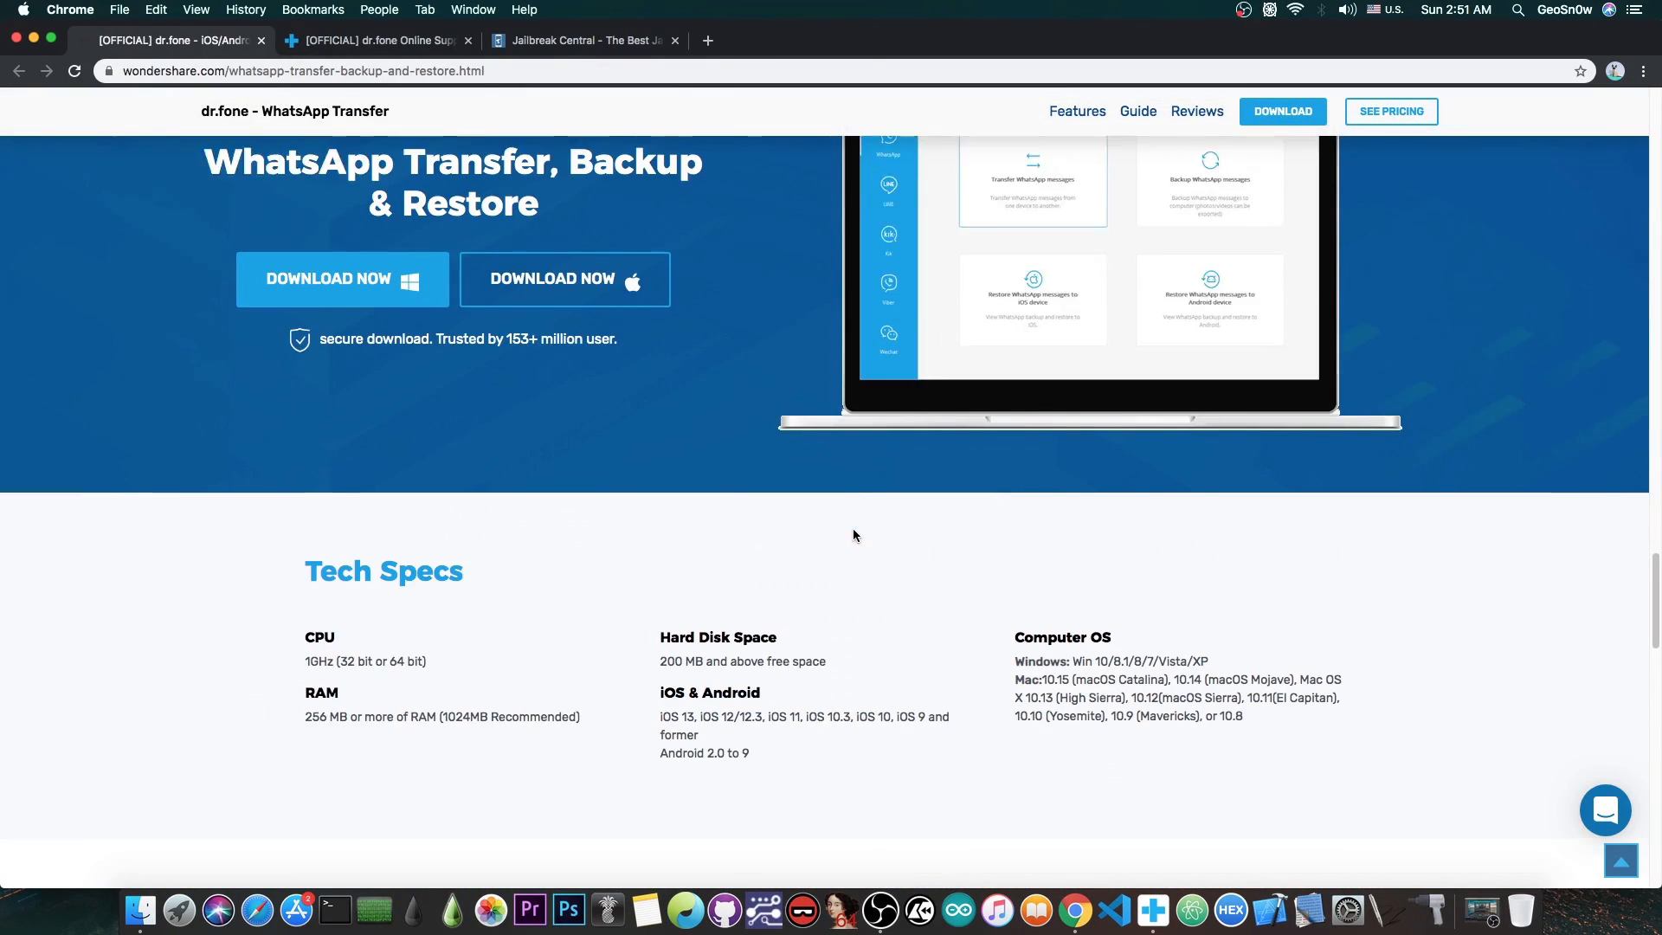
scroll(down, 3)
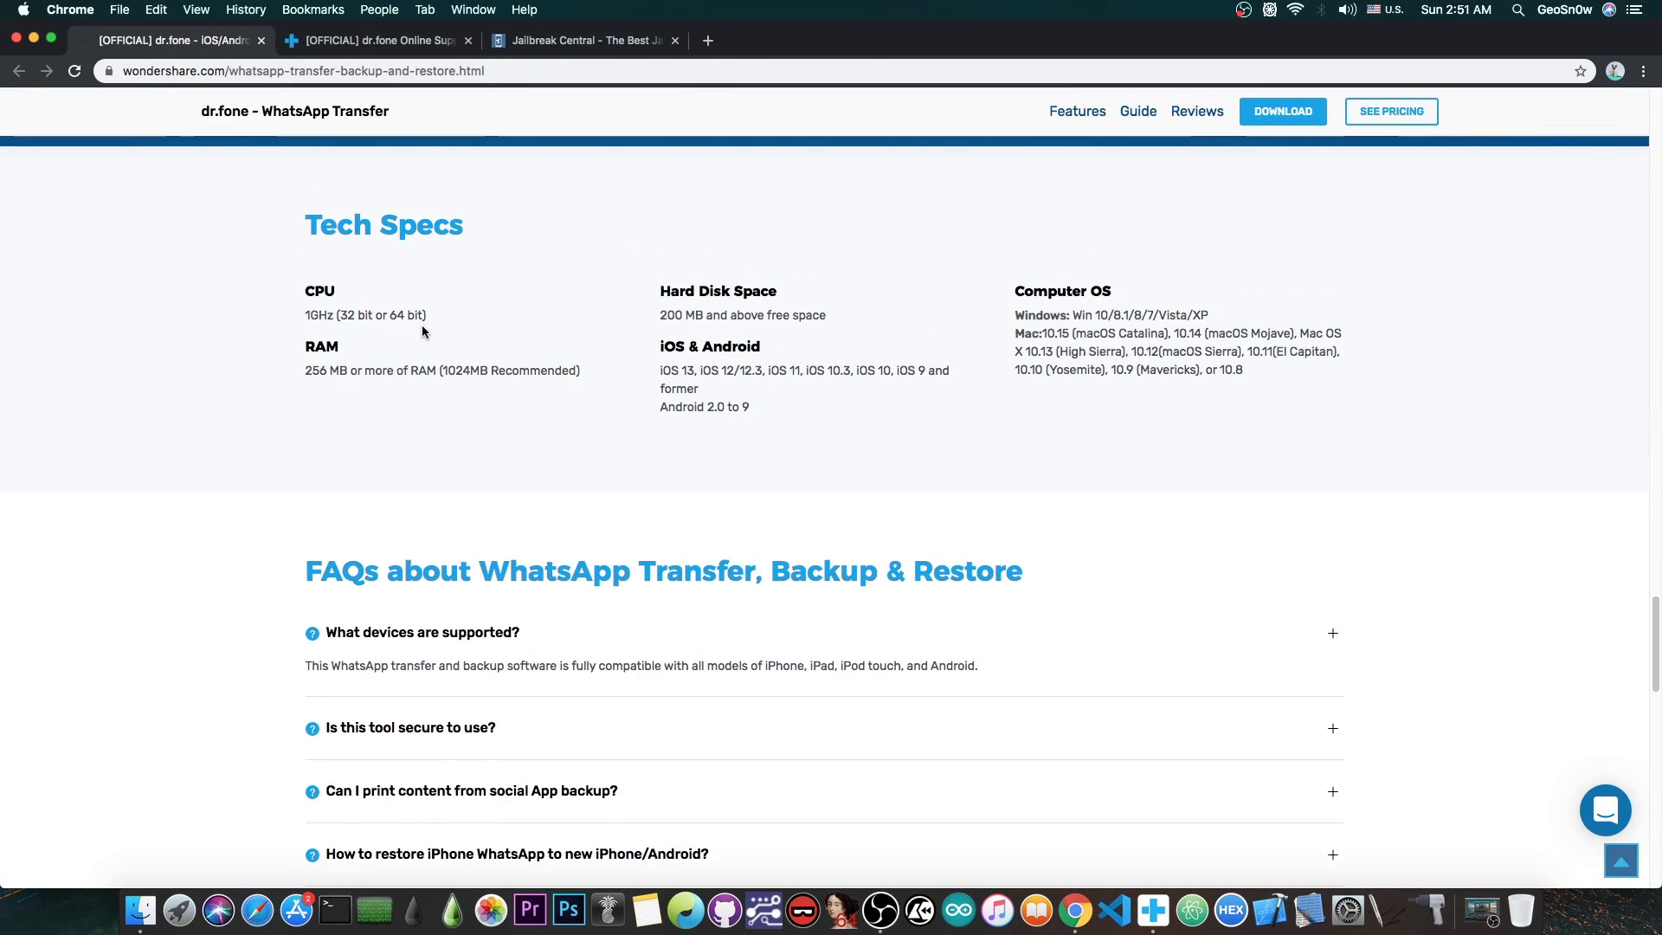
mouse_move(362, 400)
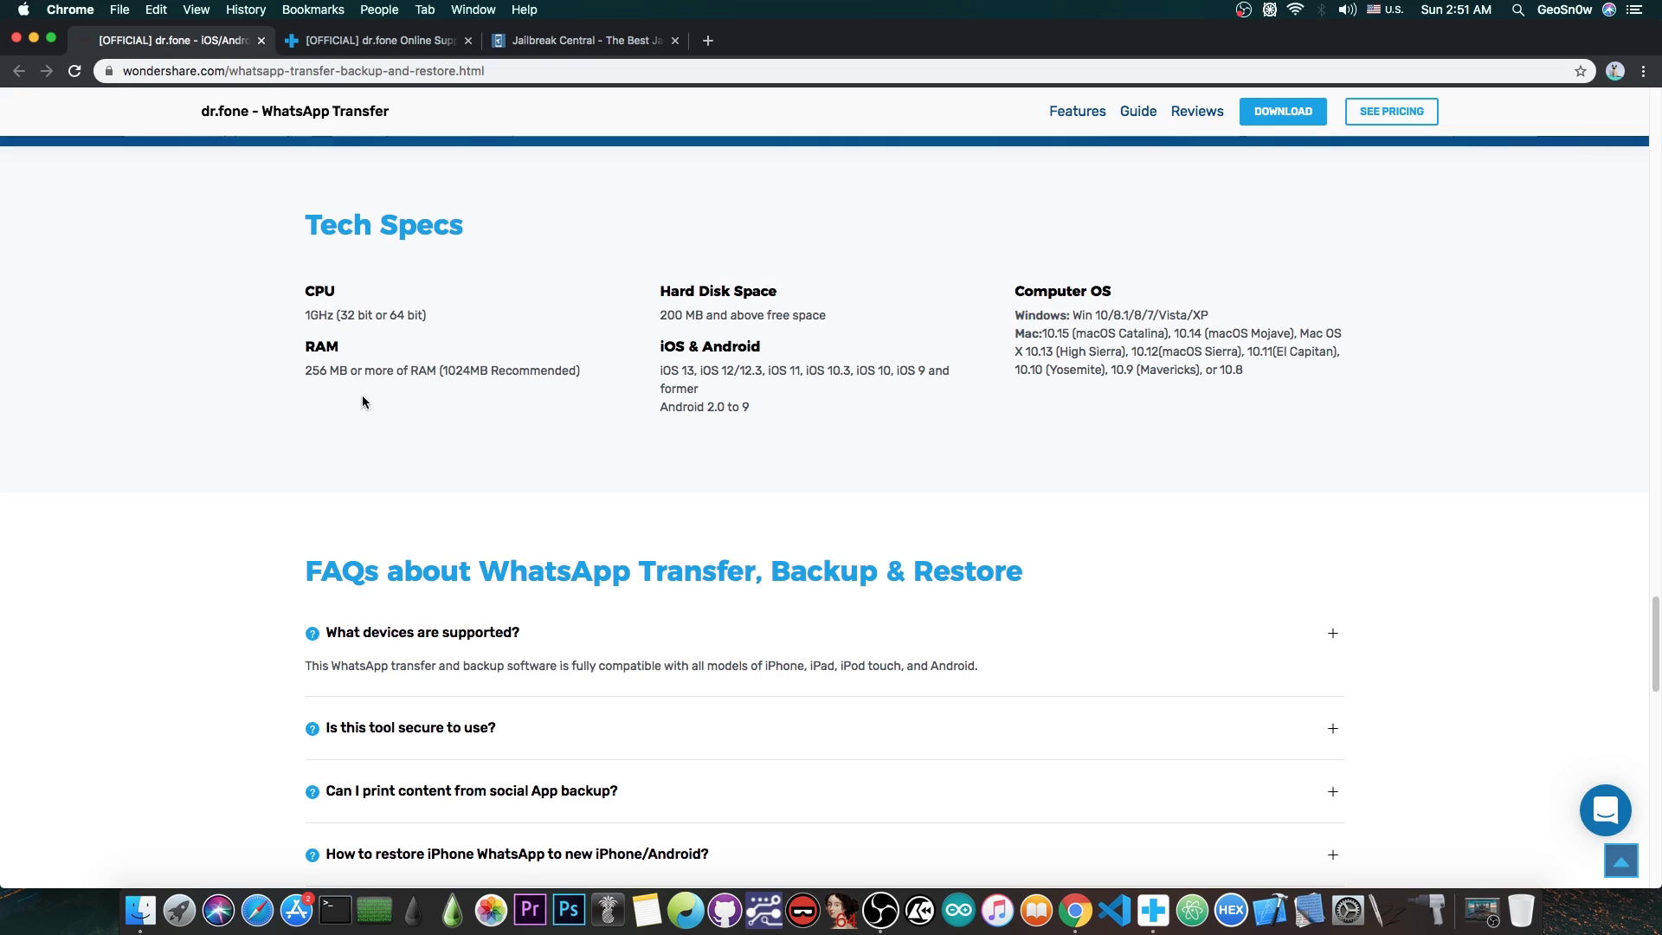
mouse_move(349, 409)
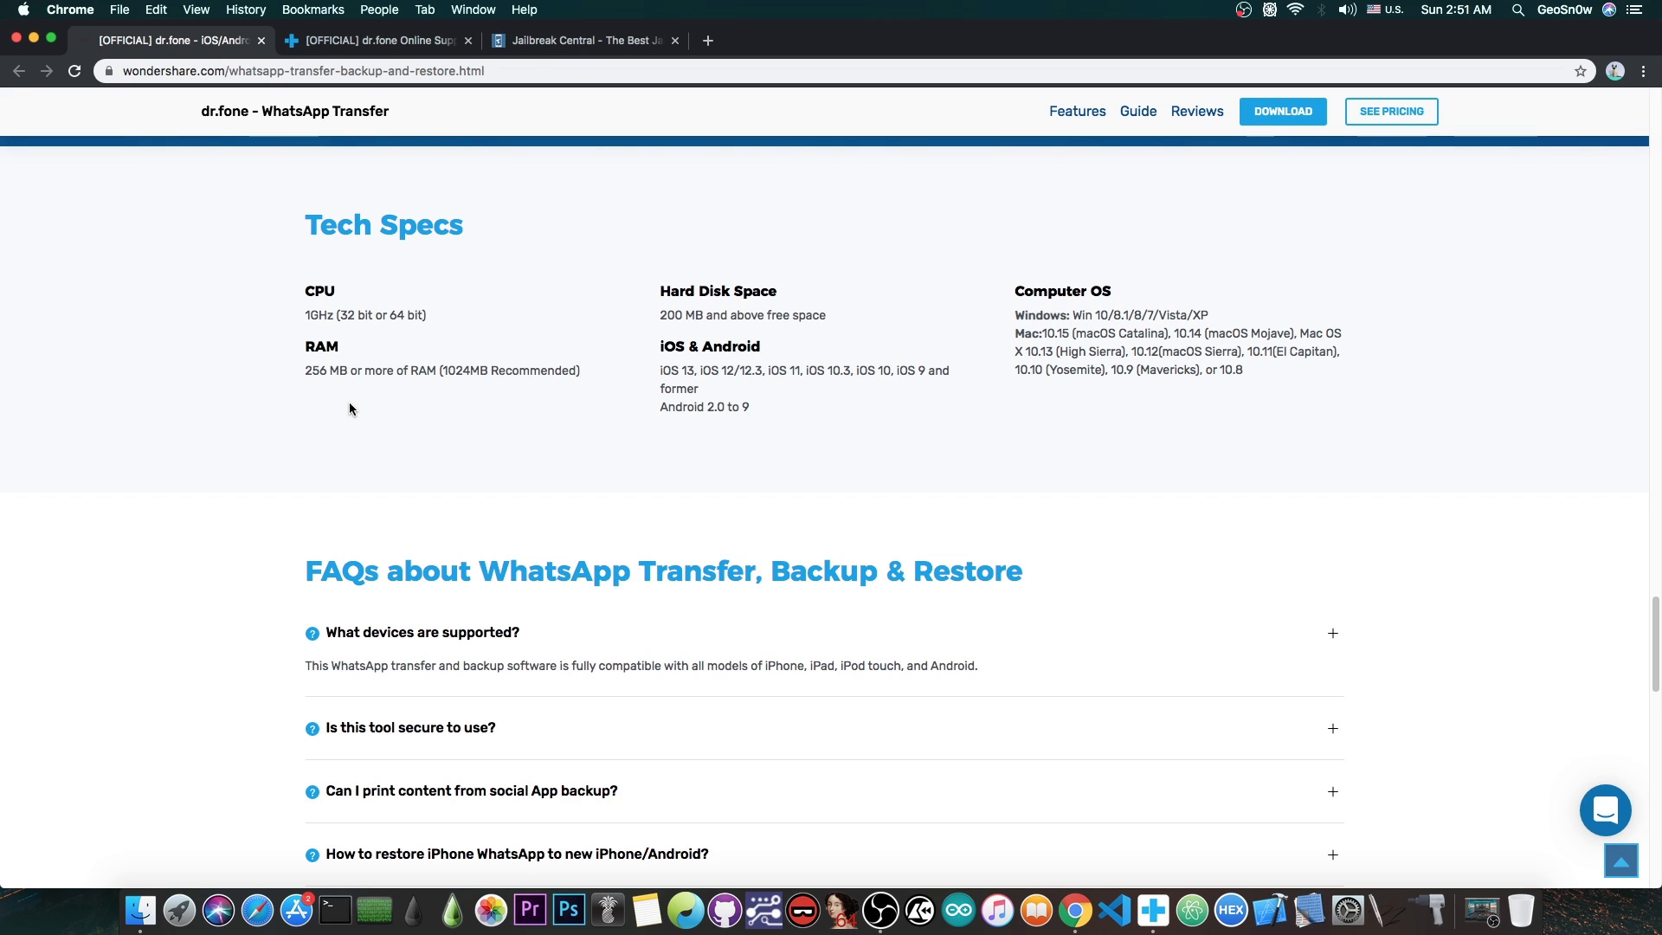
mouse_move(457, 429)
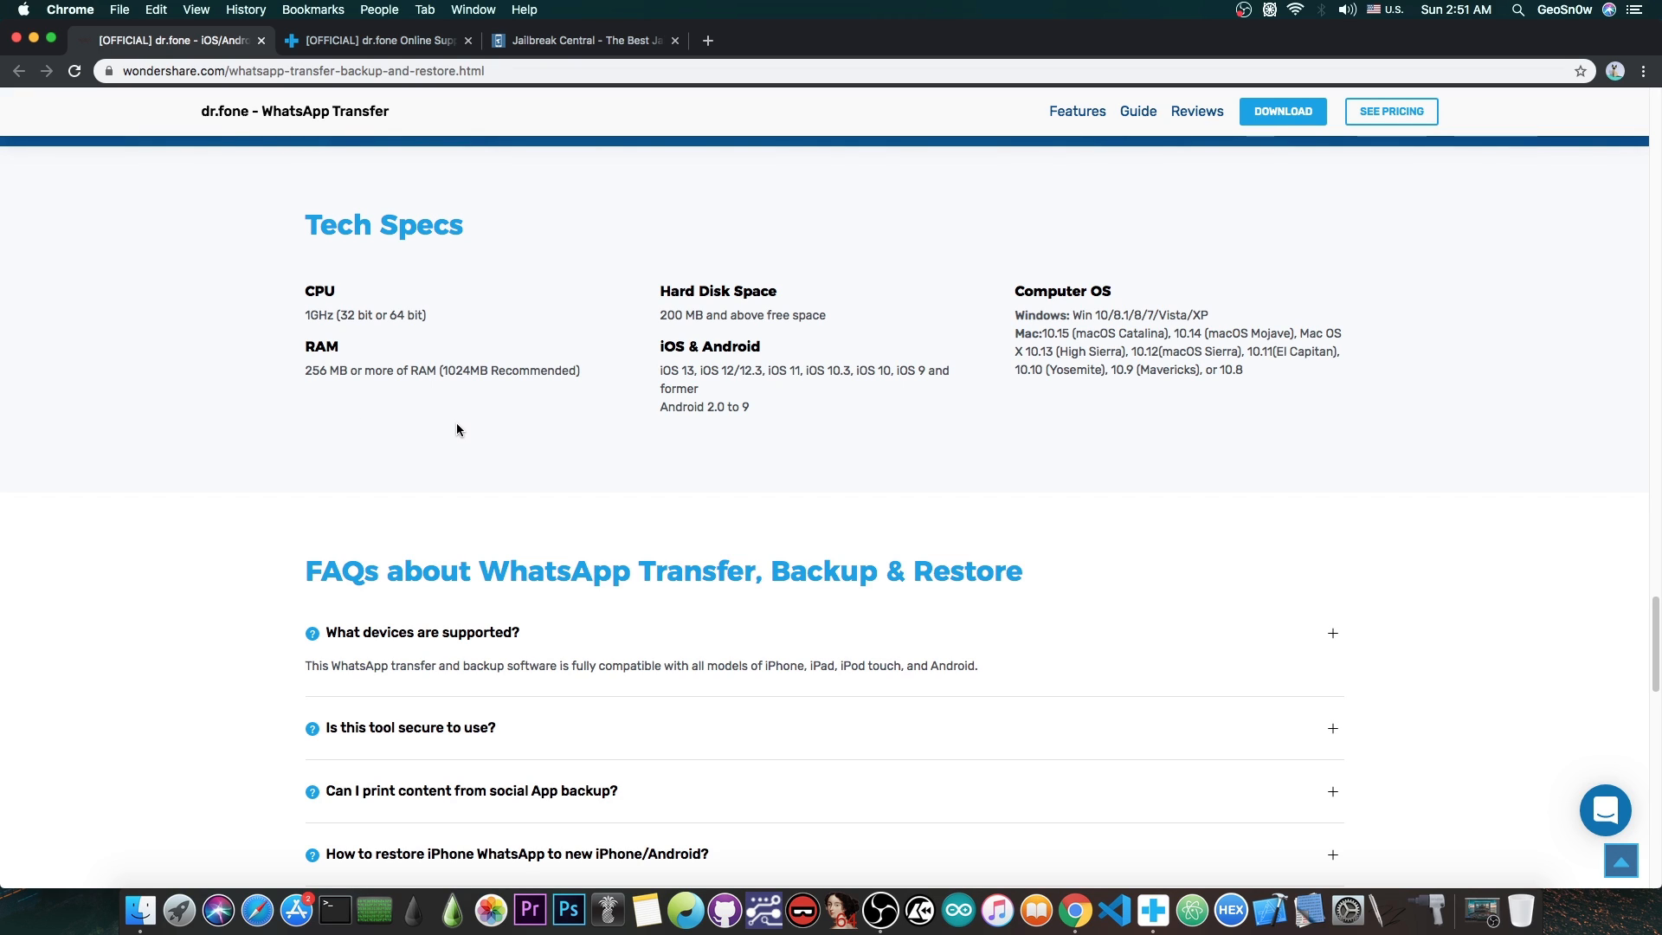
mouse_move(781, 340)
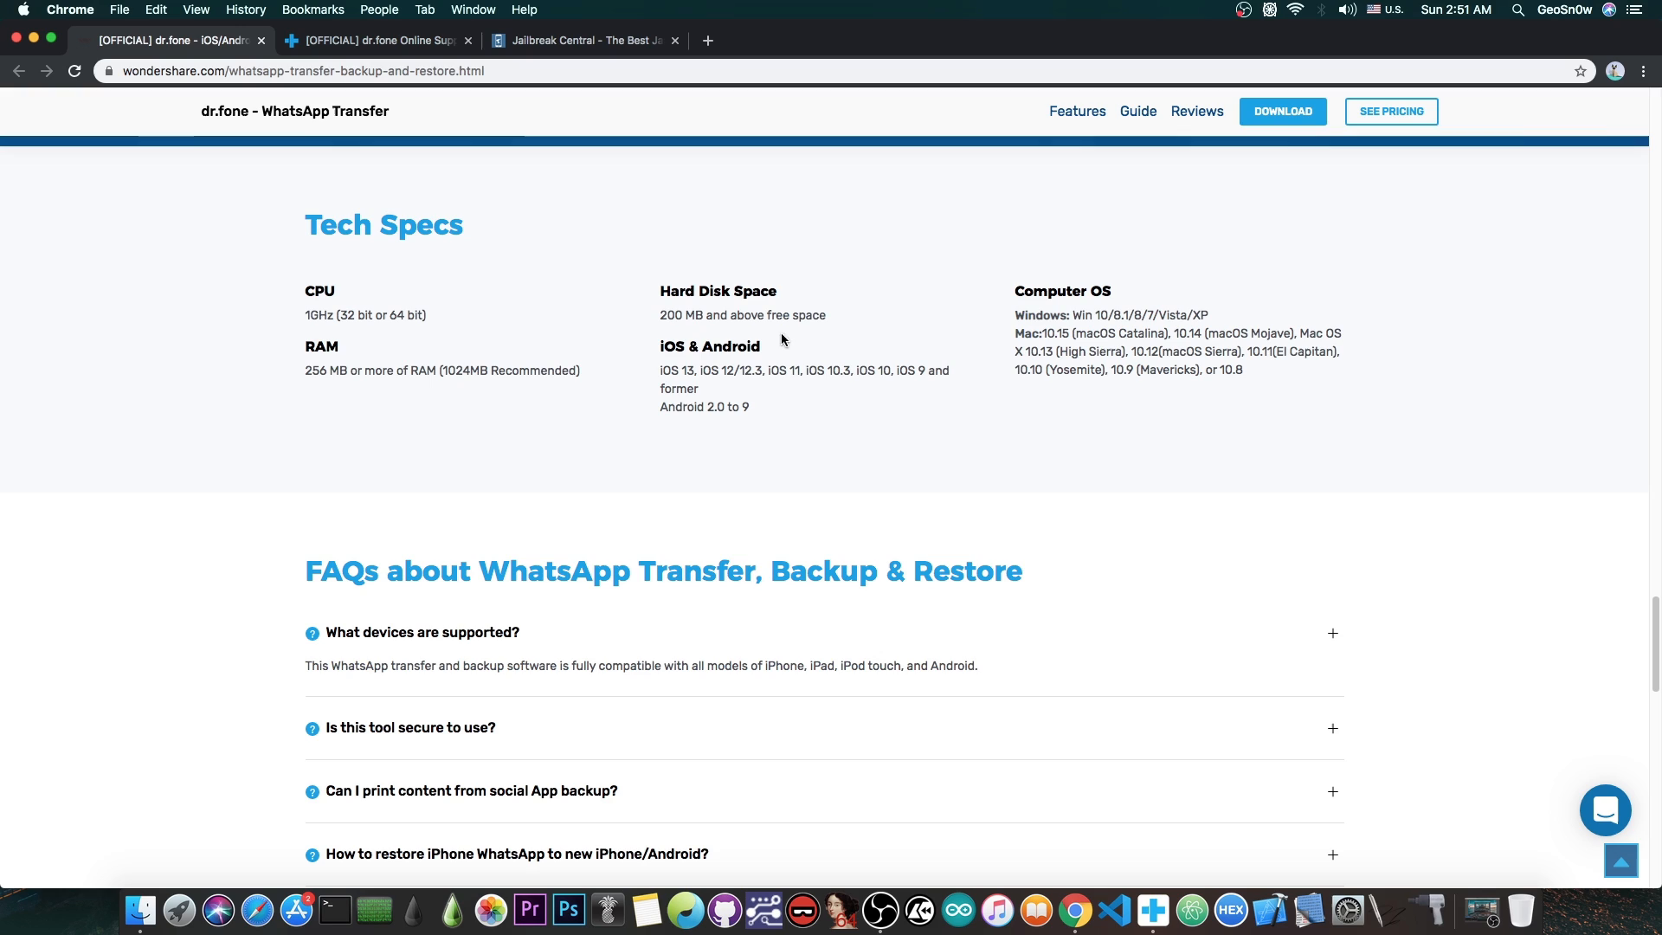
mouse_move(1102, 334)
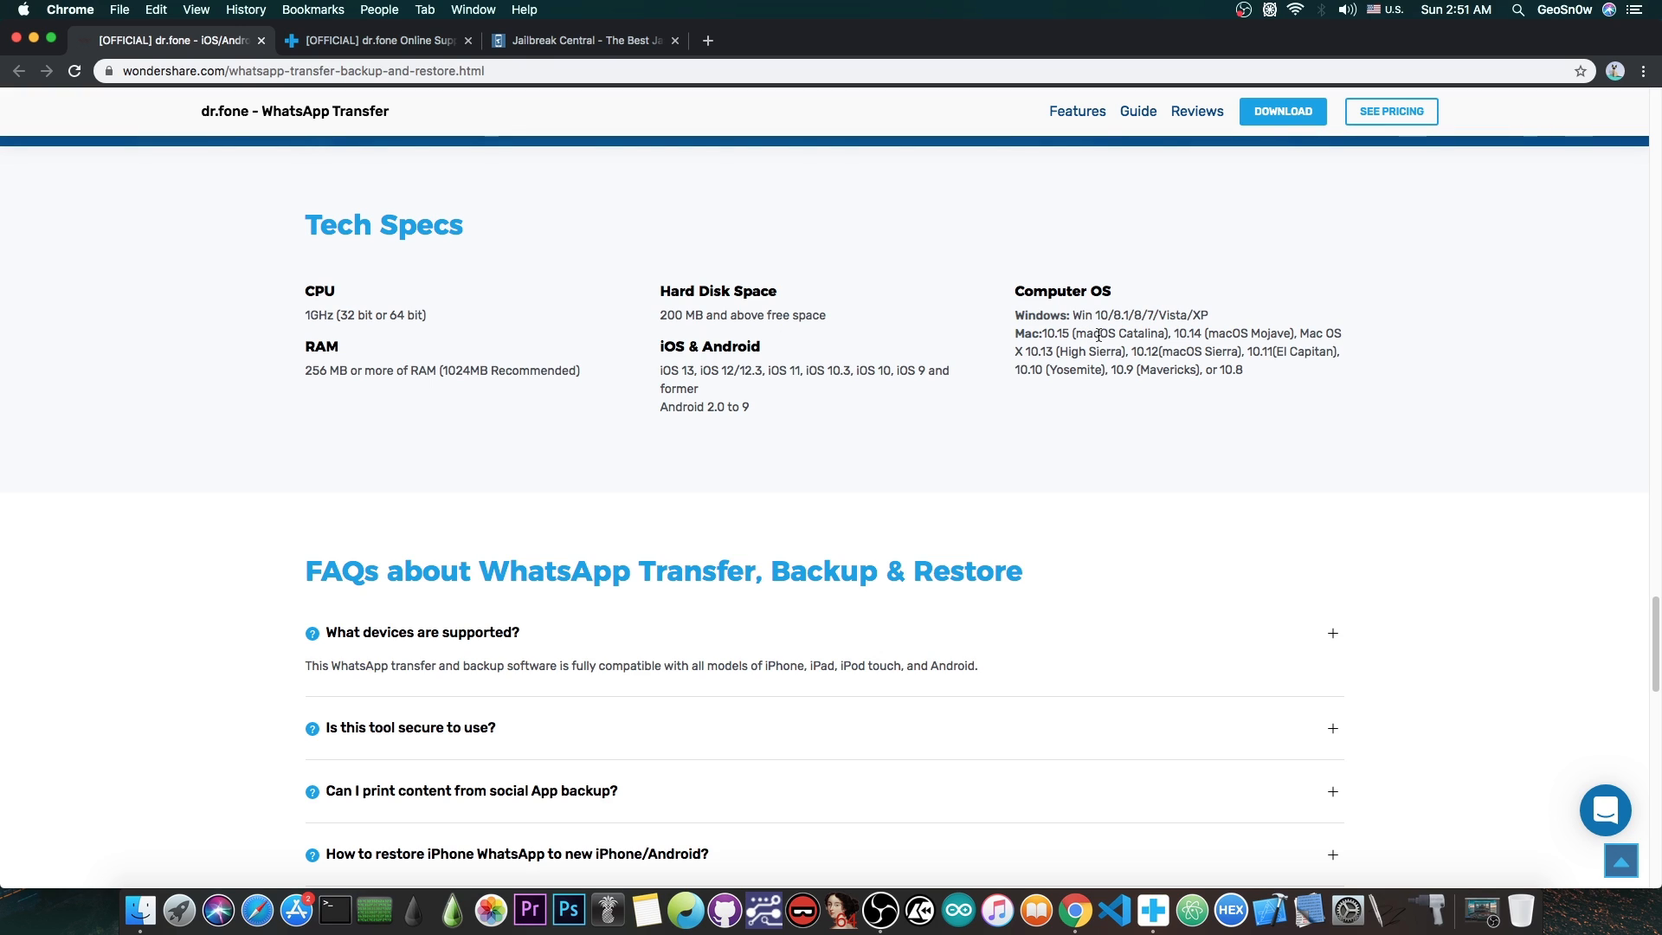
mouse_move(1205, 310)
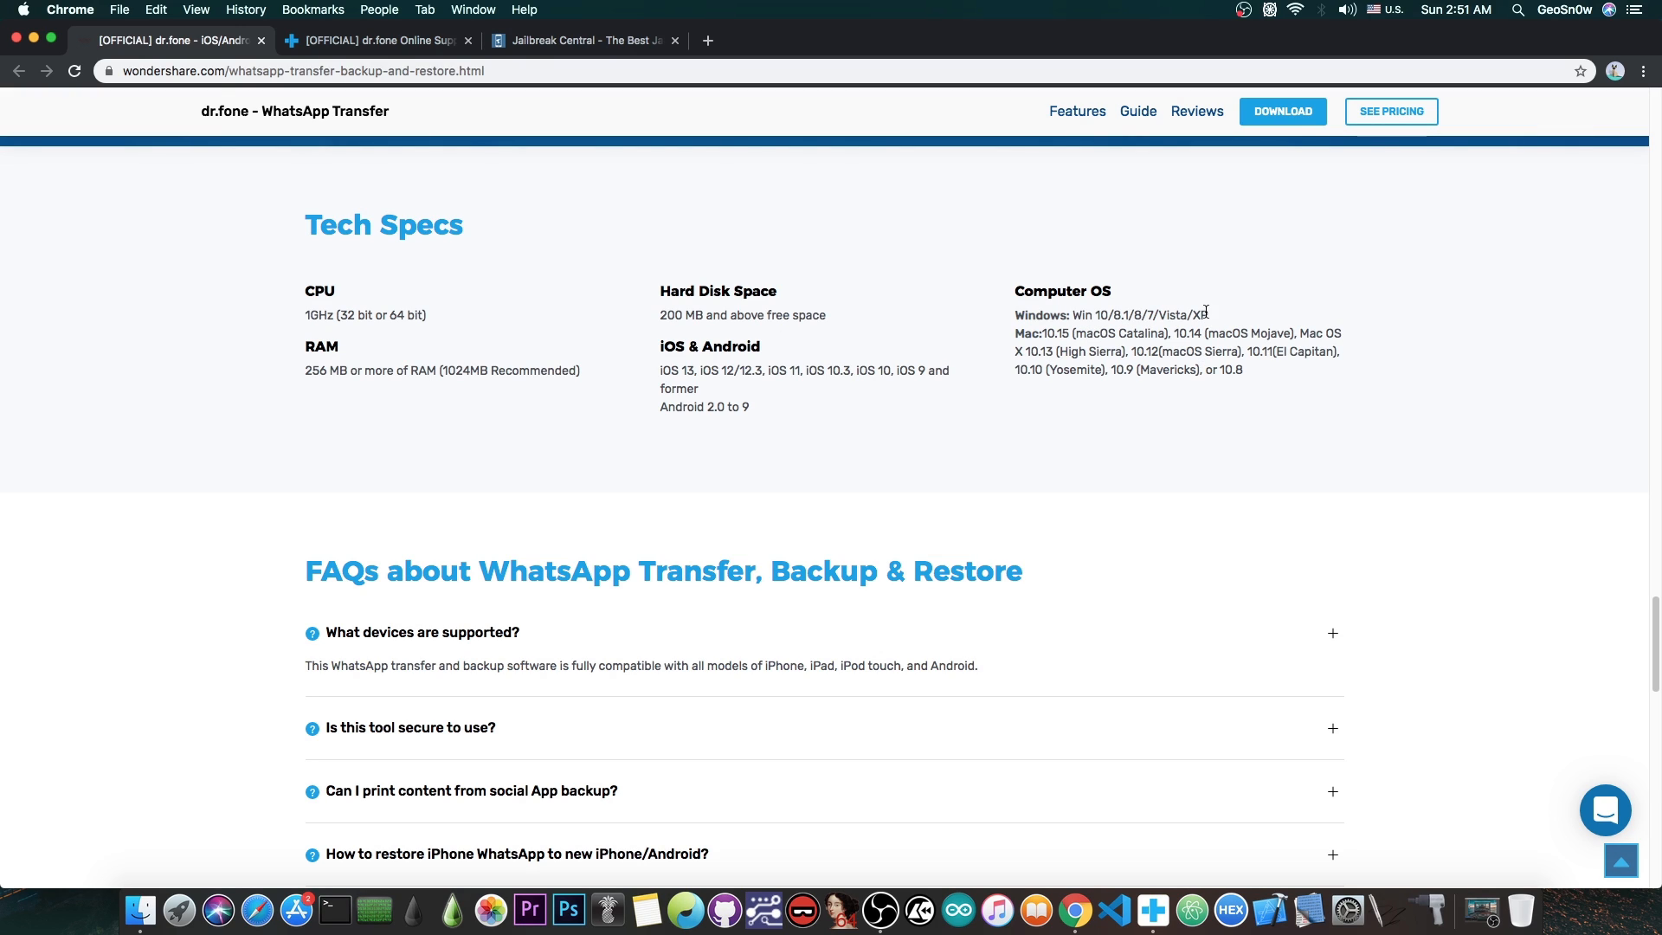
mouse_move(1079, 339)
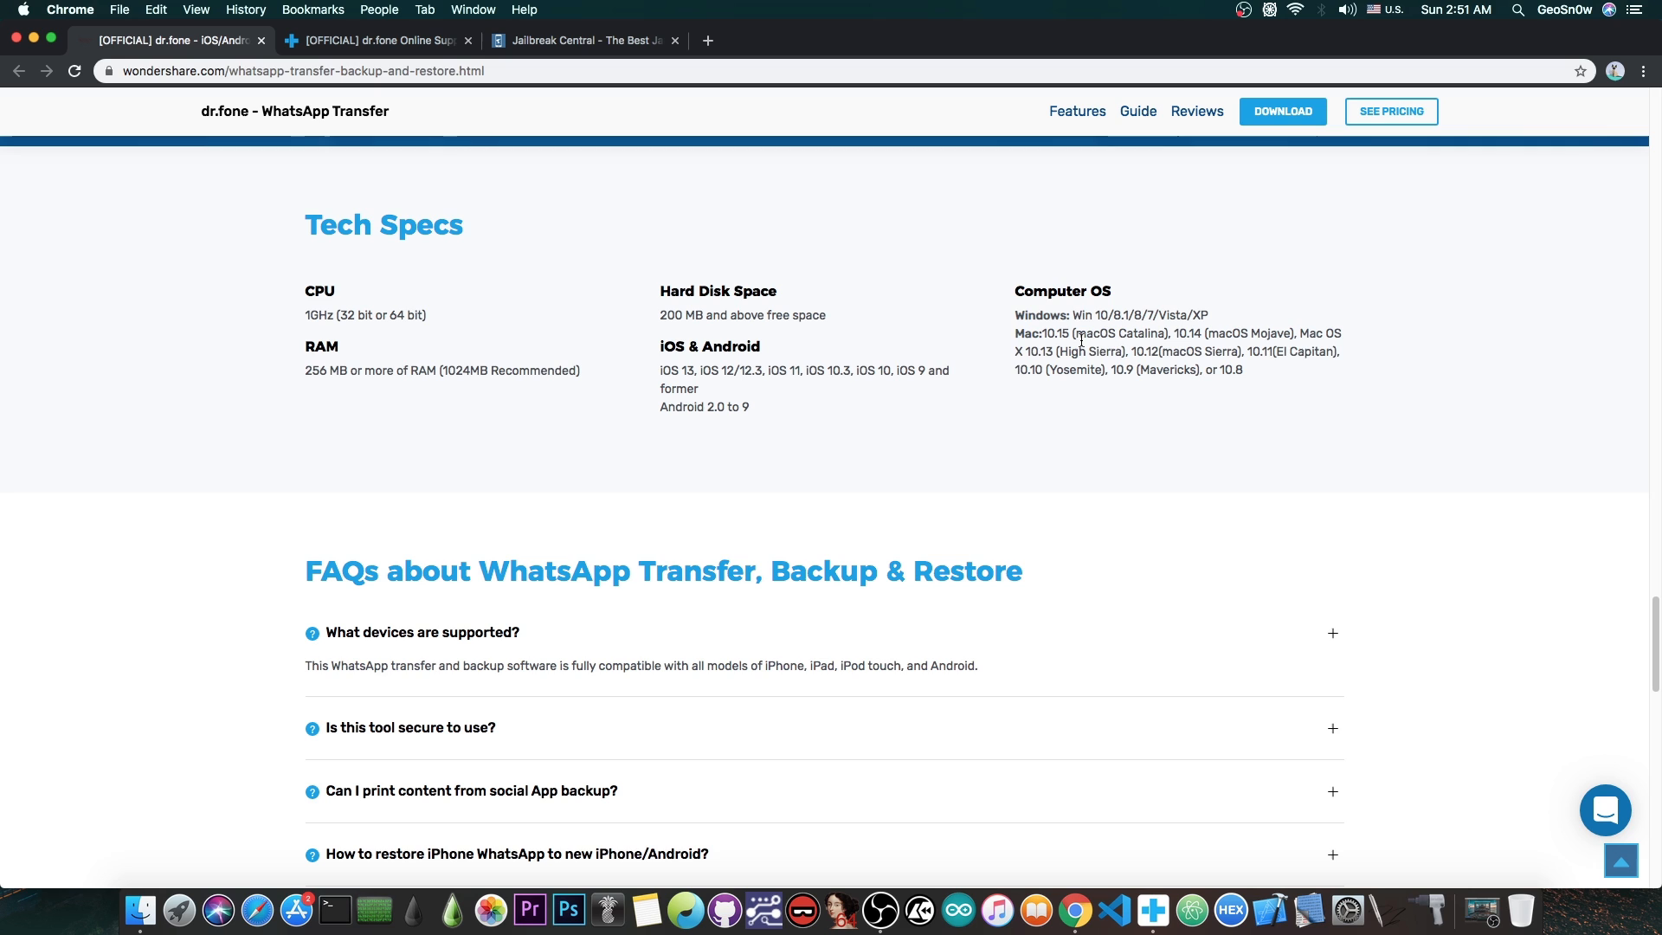
scroll(up, 3)
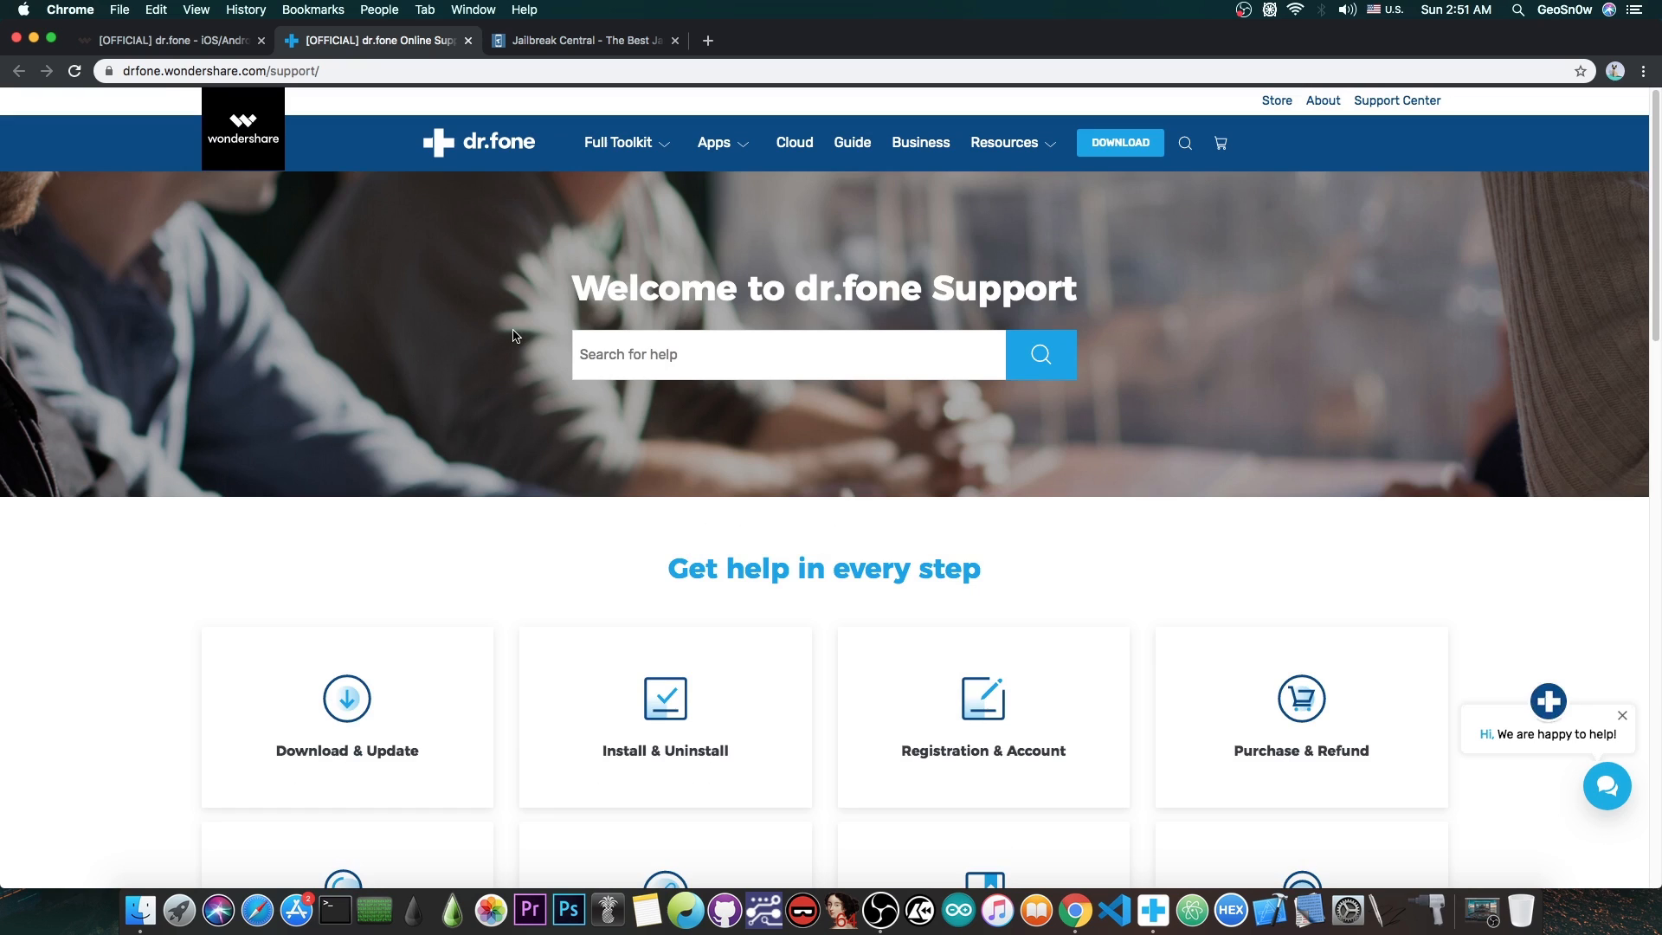
mouse_move(31, 40)
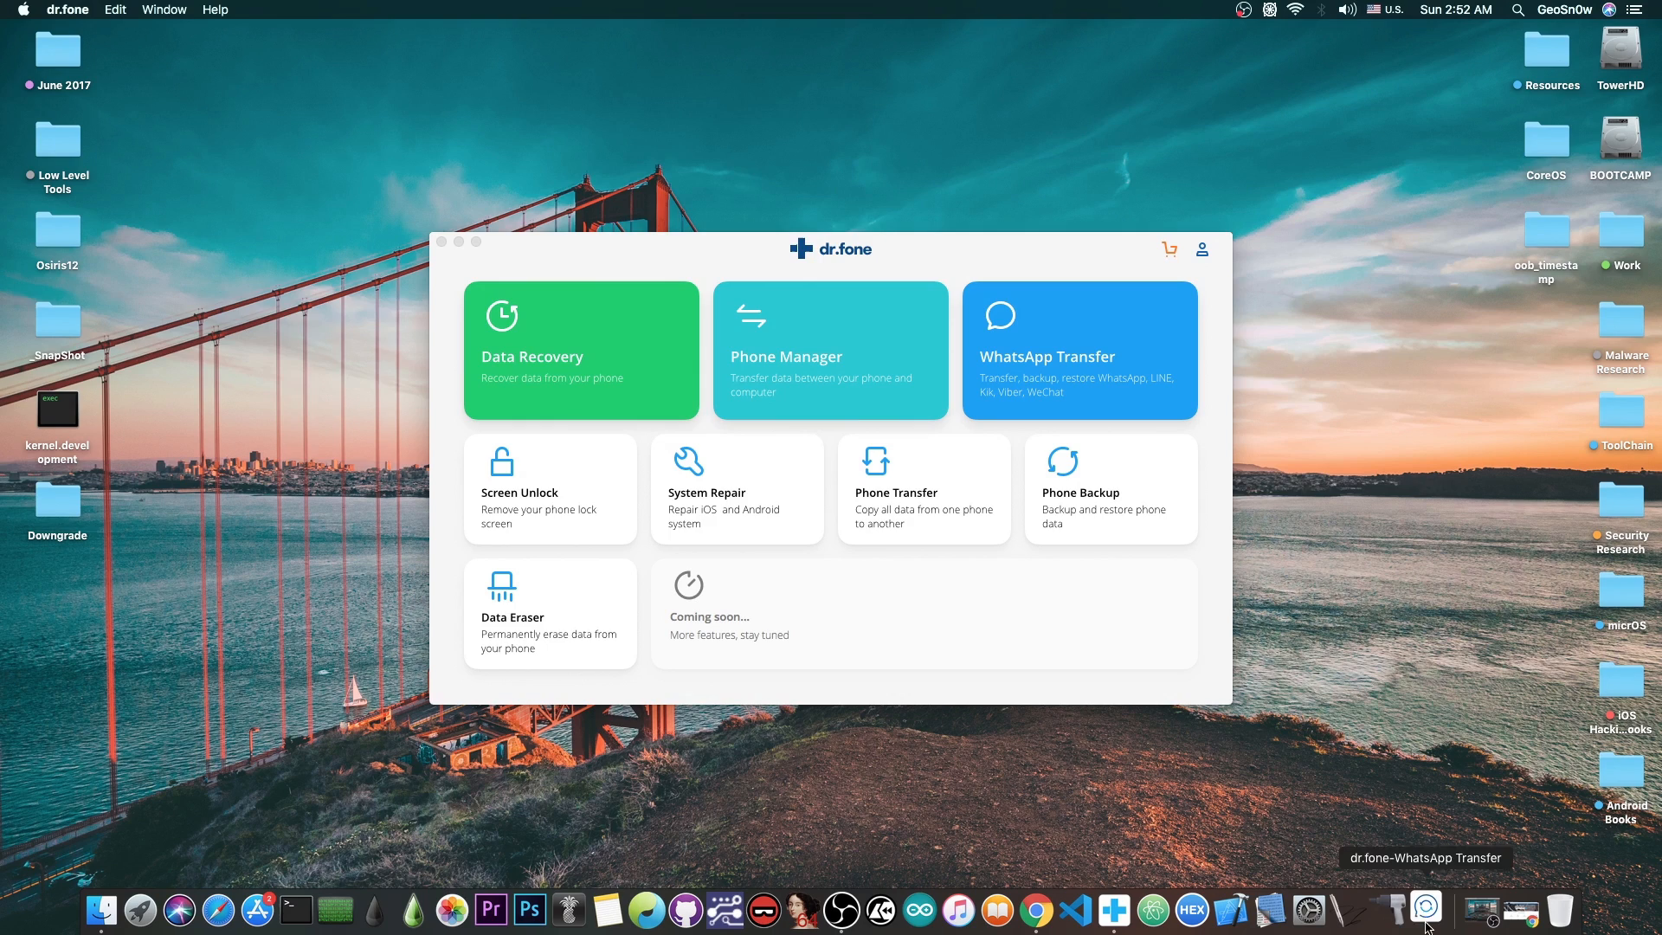
mouse_move(459, 248)
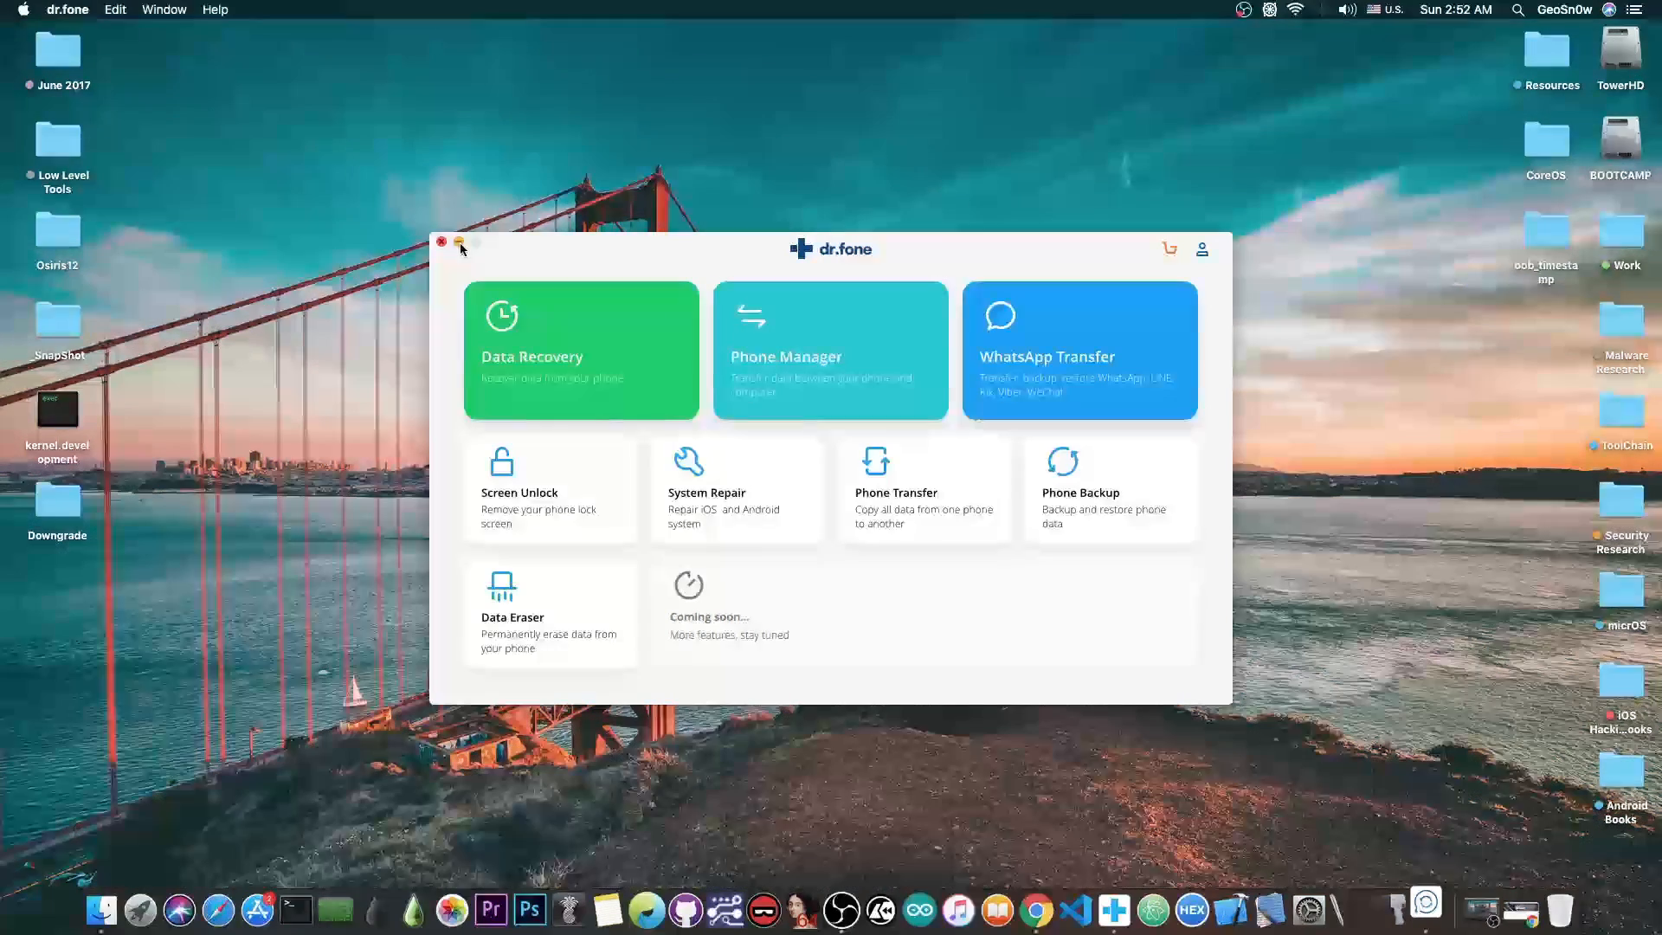
- Enter the WhatsApp Transfer module from the dr.fone home window
click(1077, 349)
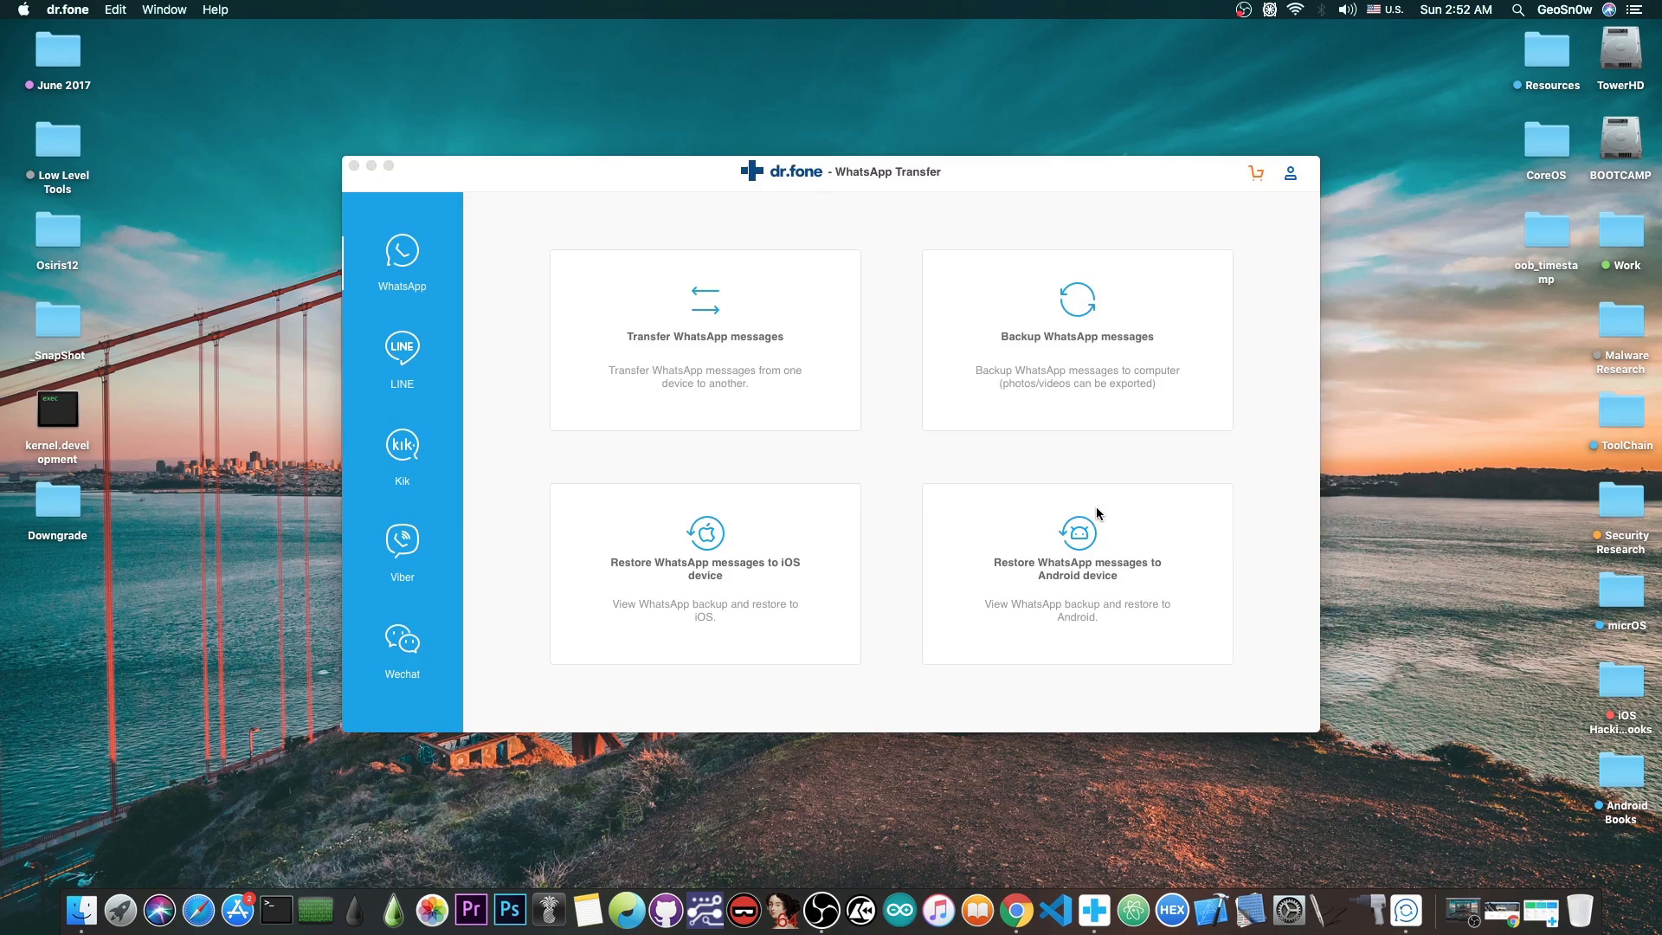
mouse_move(907, 460)
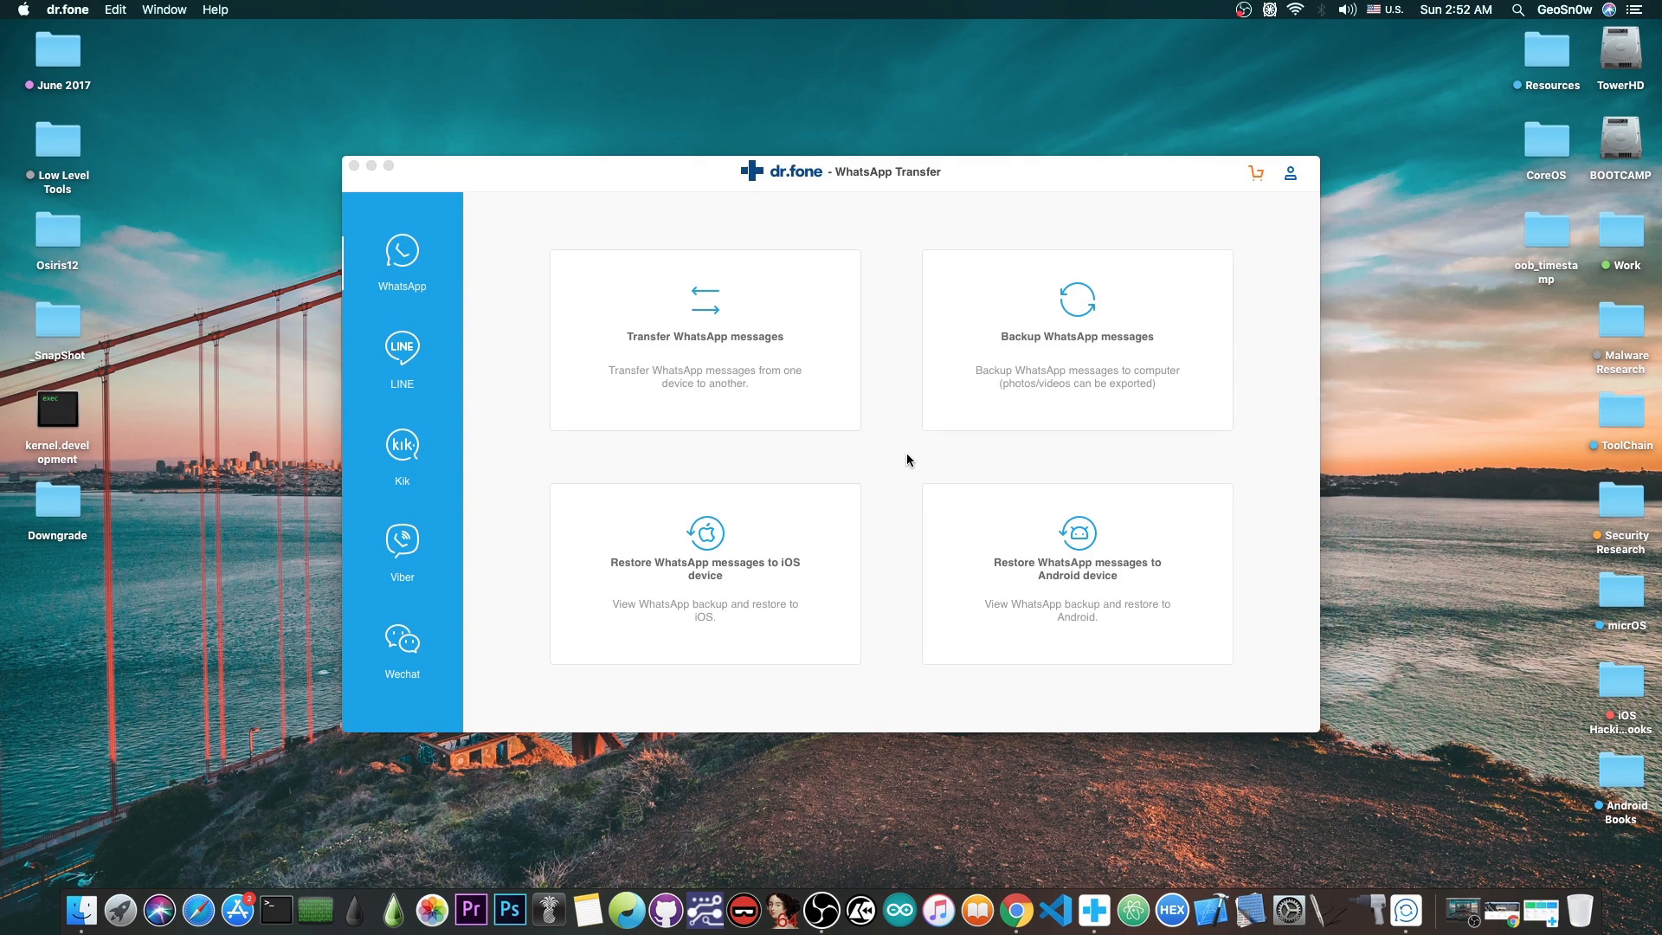
mouse_move(808, 400)
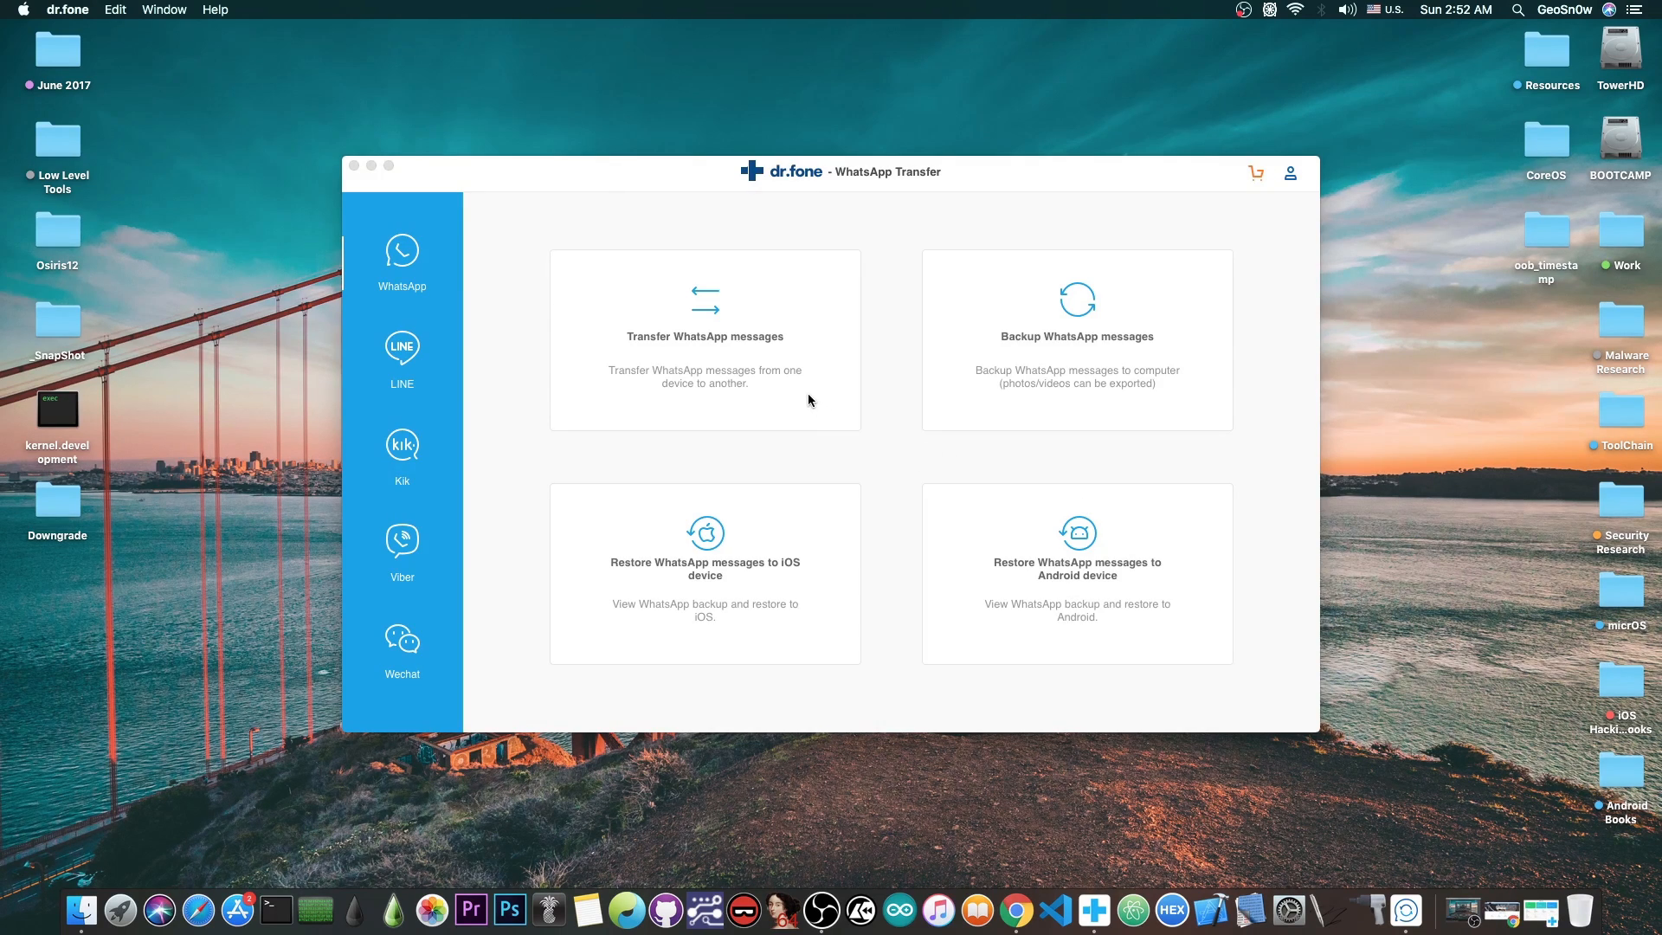
mouse_move(787, 580)
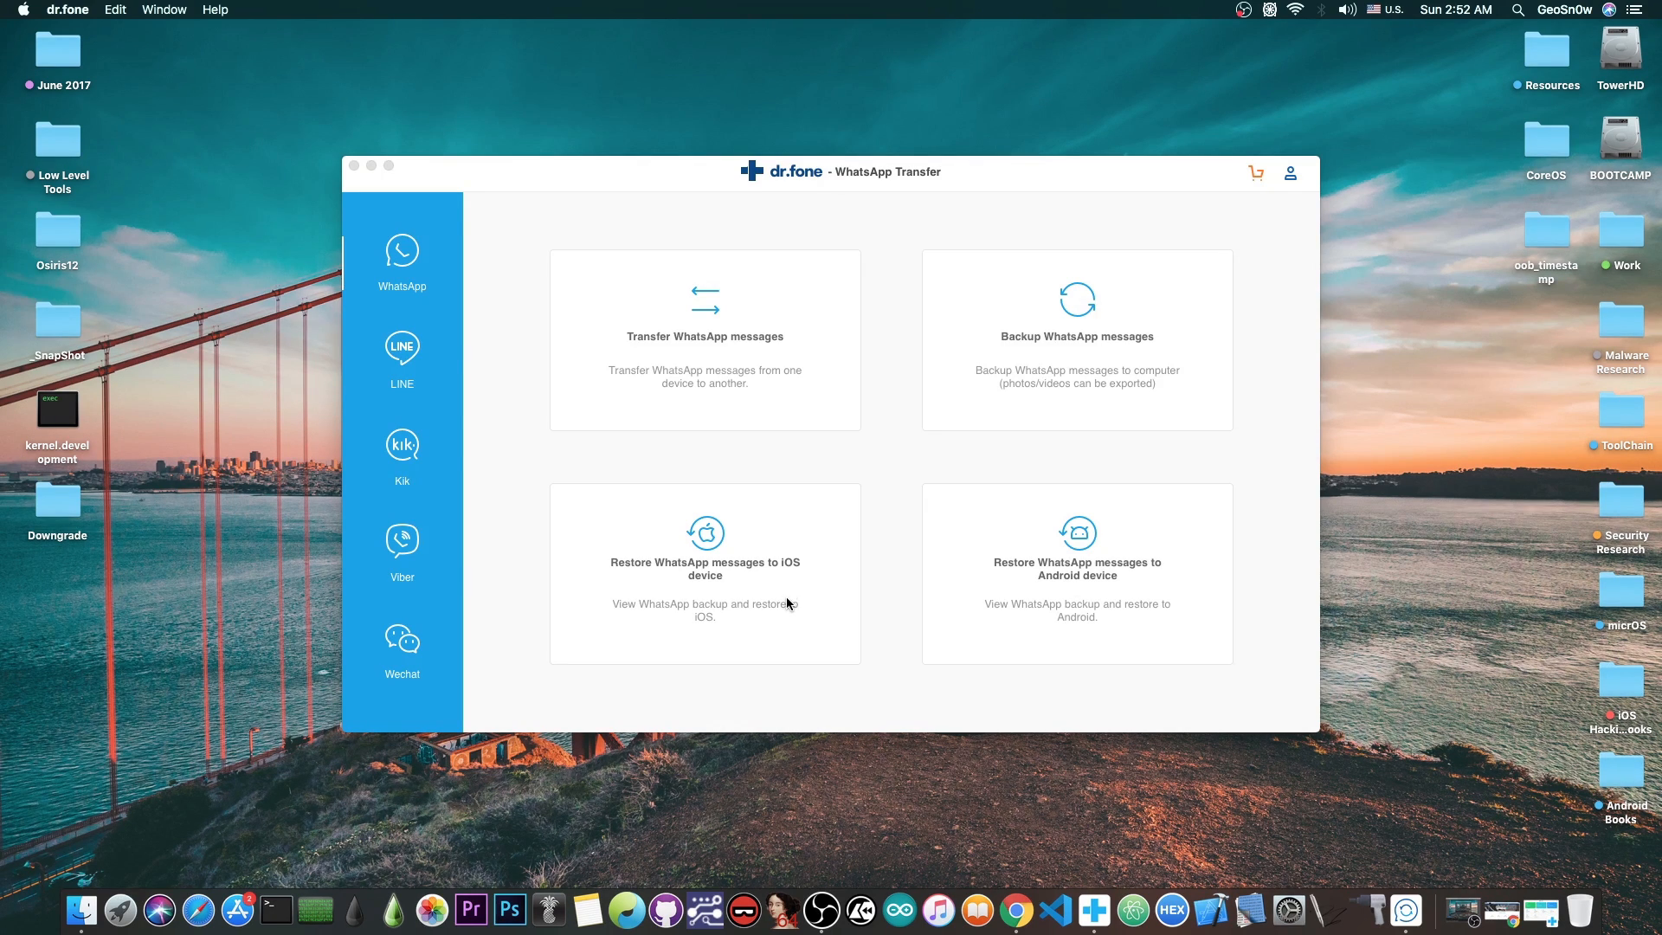
mouse_move(1056, 618)
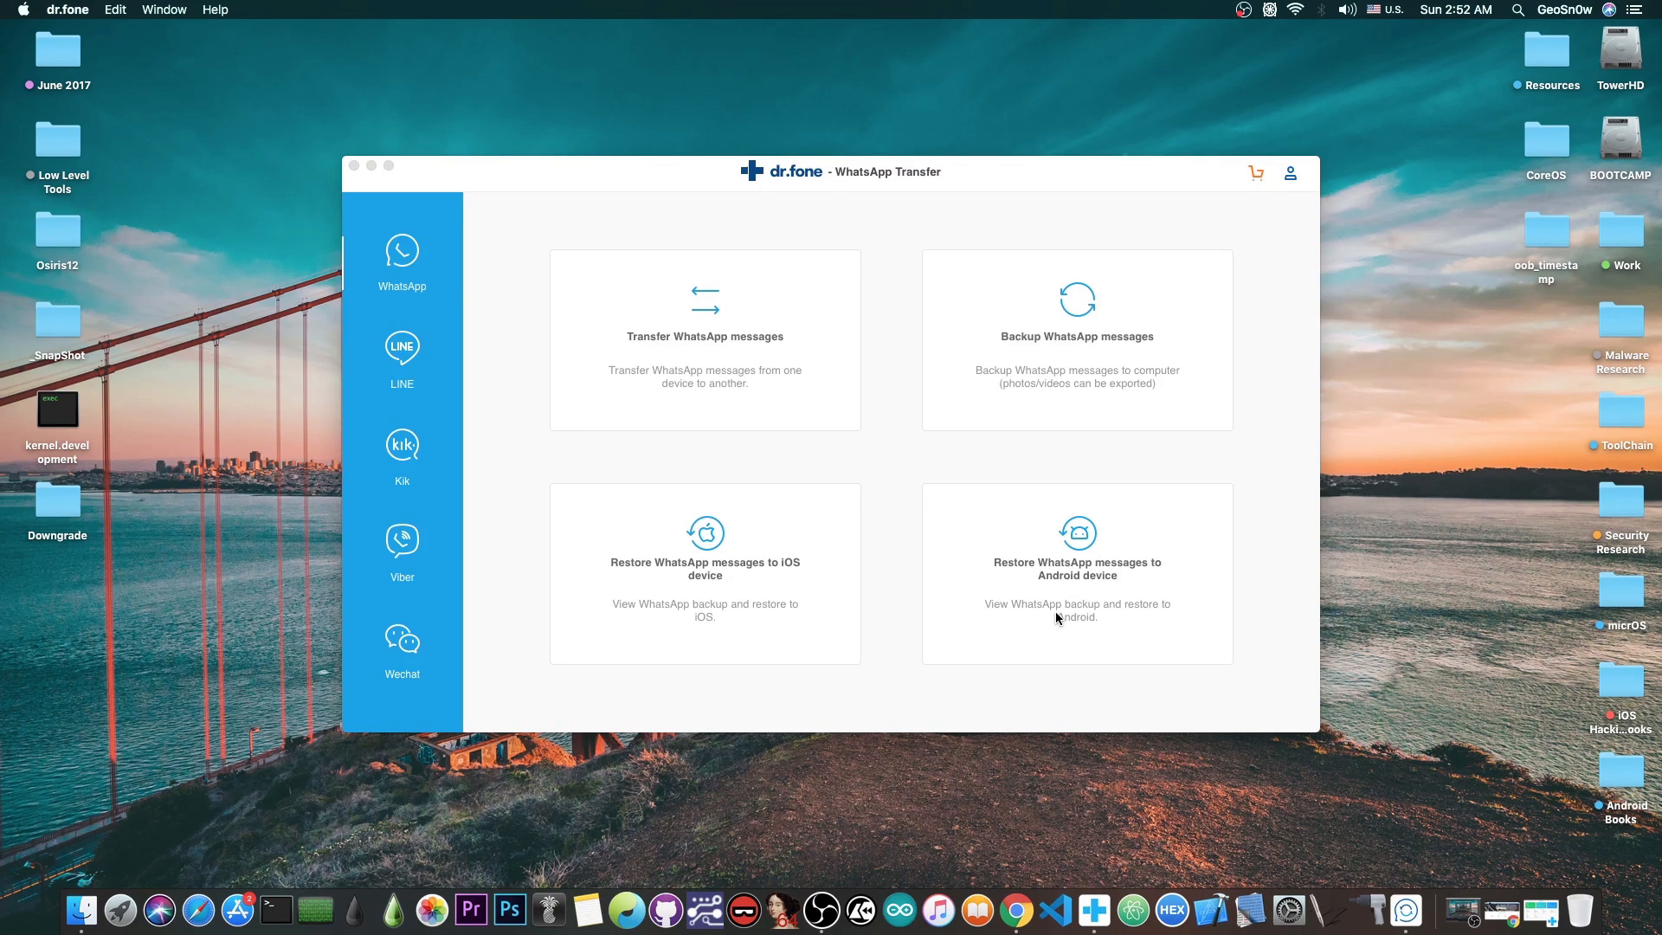
mouse_move(1053, 362)
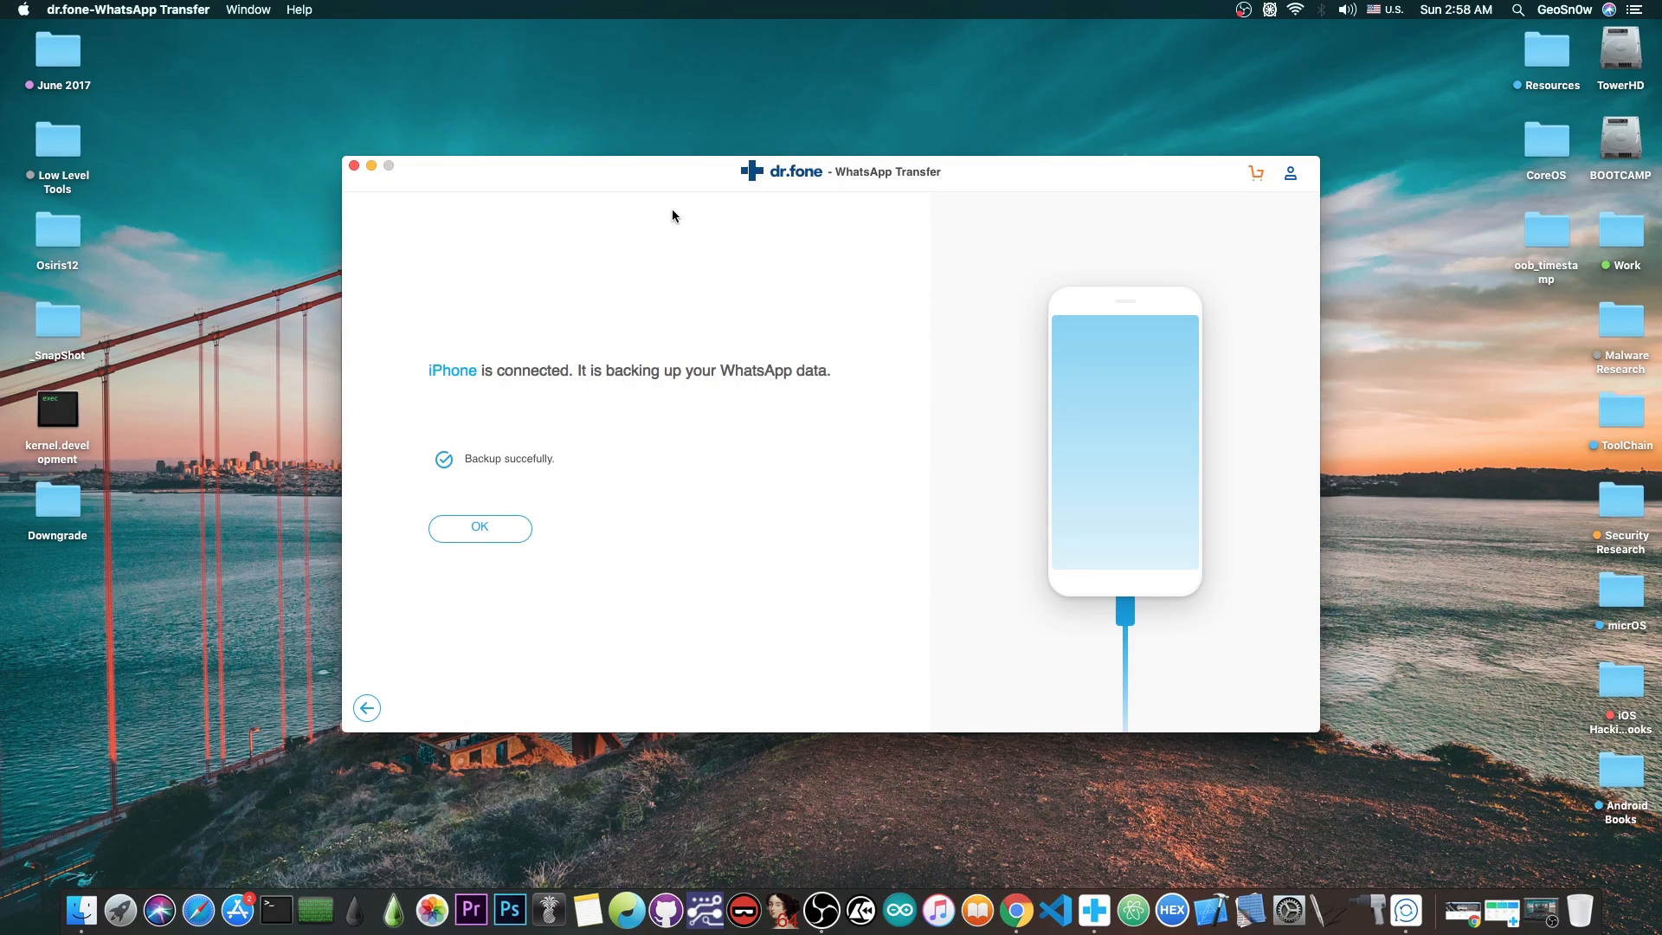
- Choose restoring WhatsApp to an iOS device, preview the iPhone backup's attachments, and return to the backups list
click(479, 526)
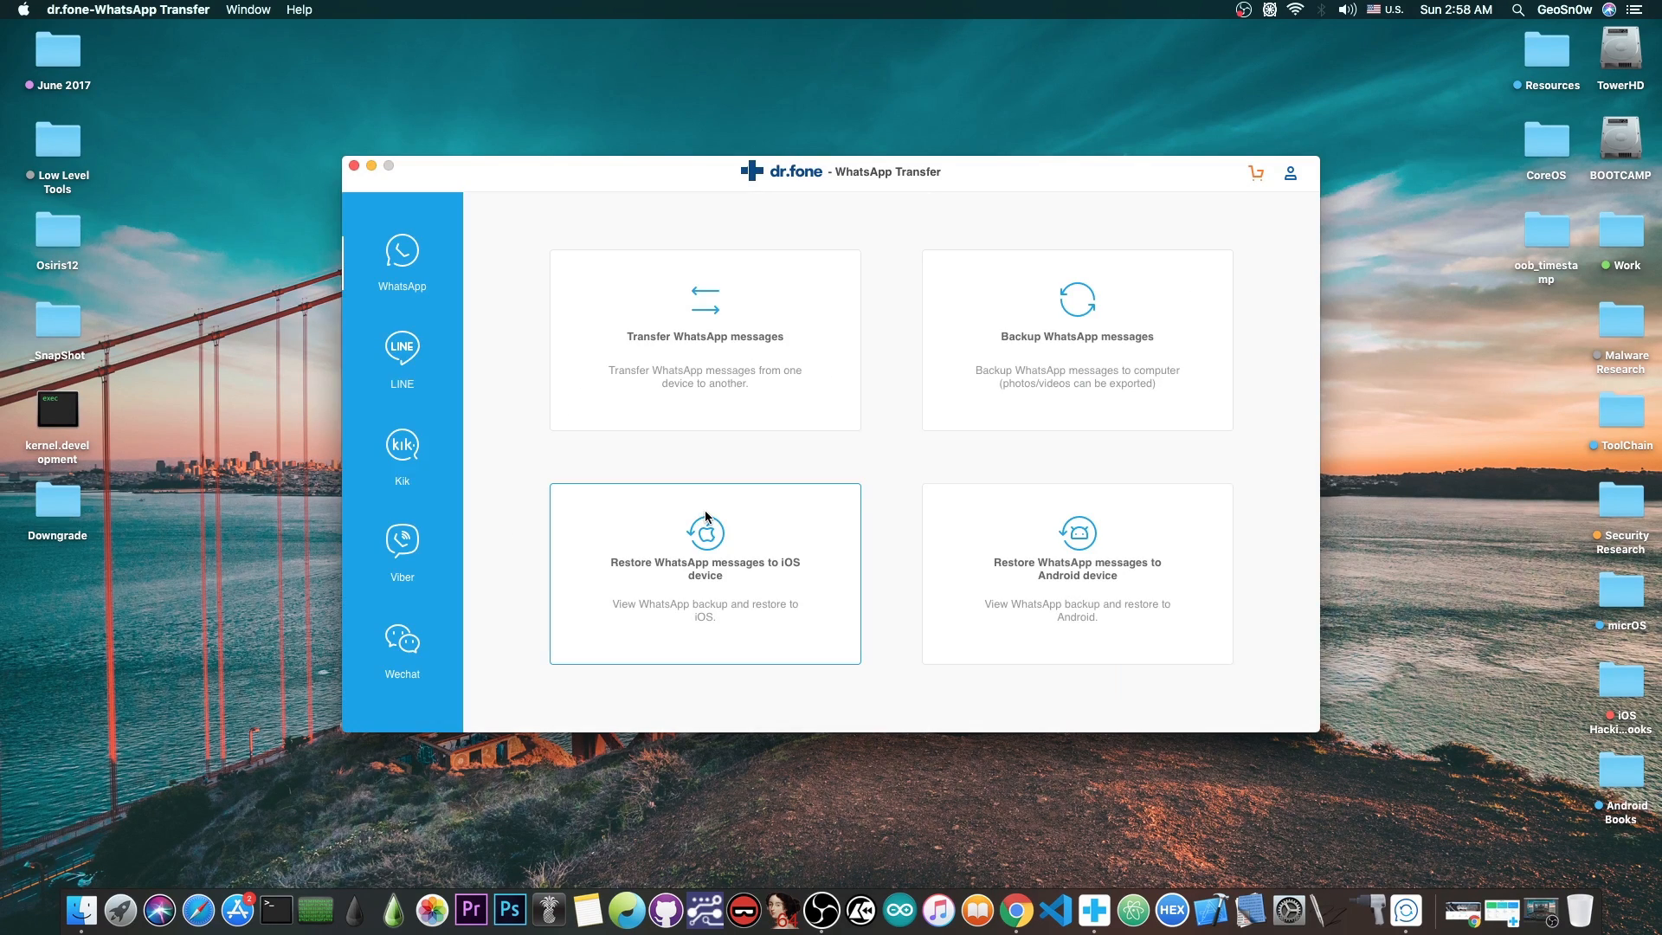
mouse_move(881, 448)
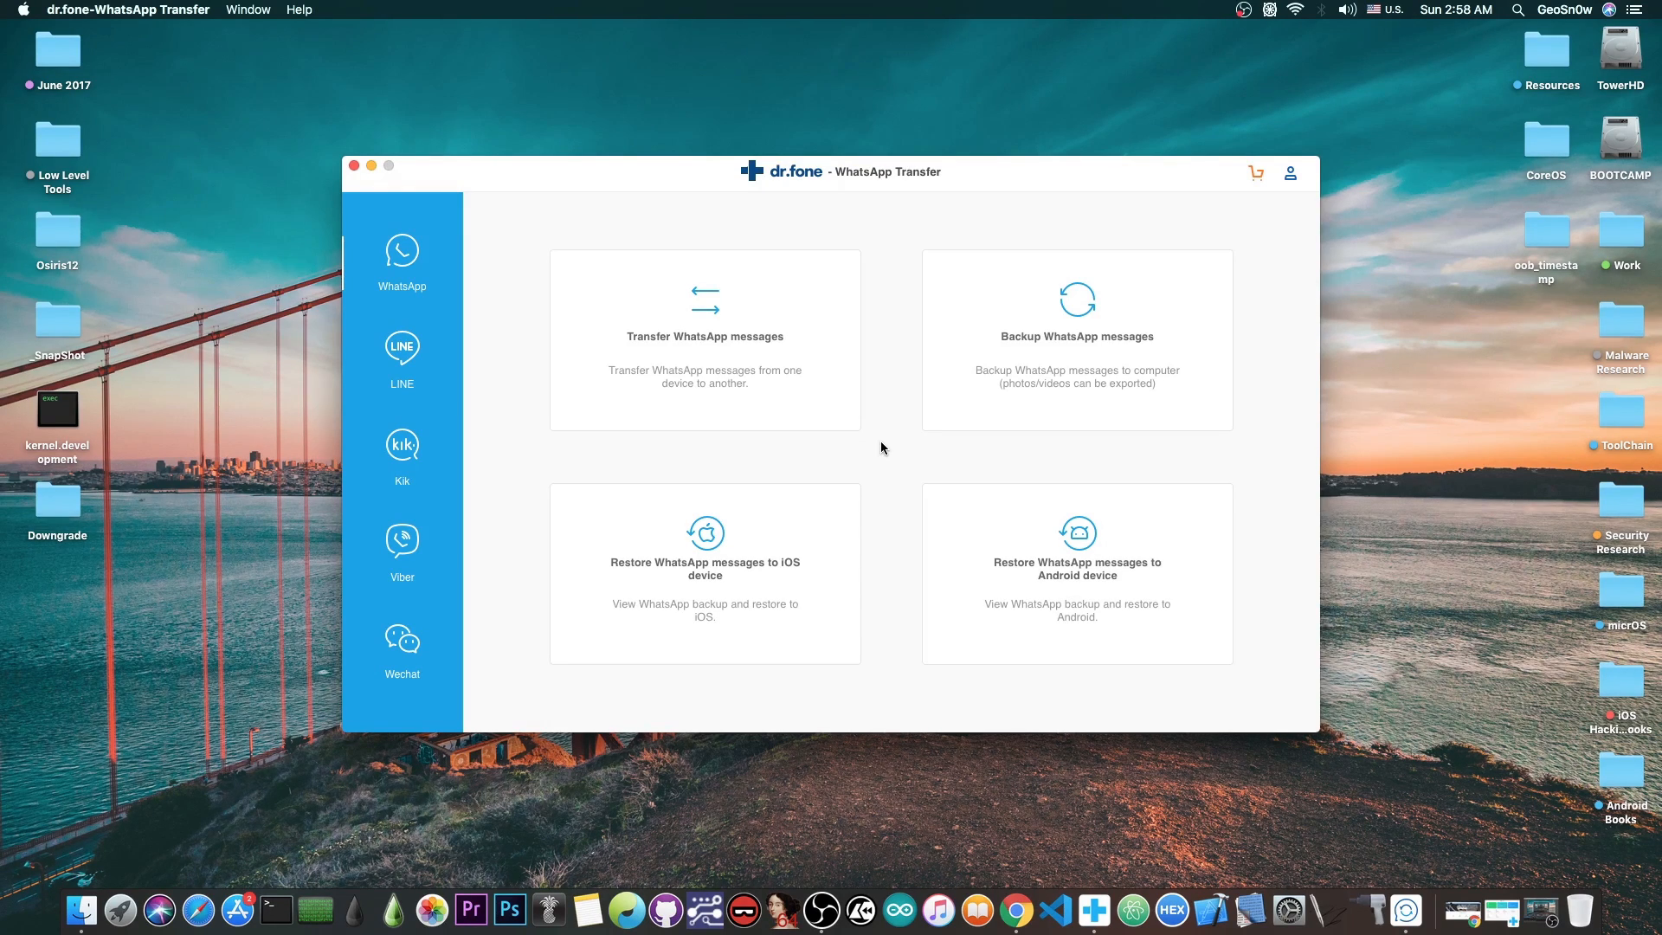
mouse_move(735, 553)
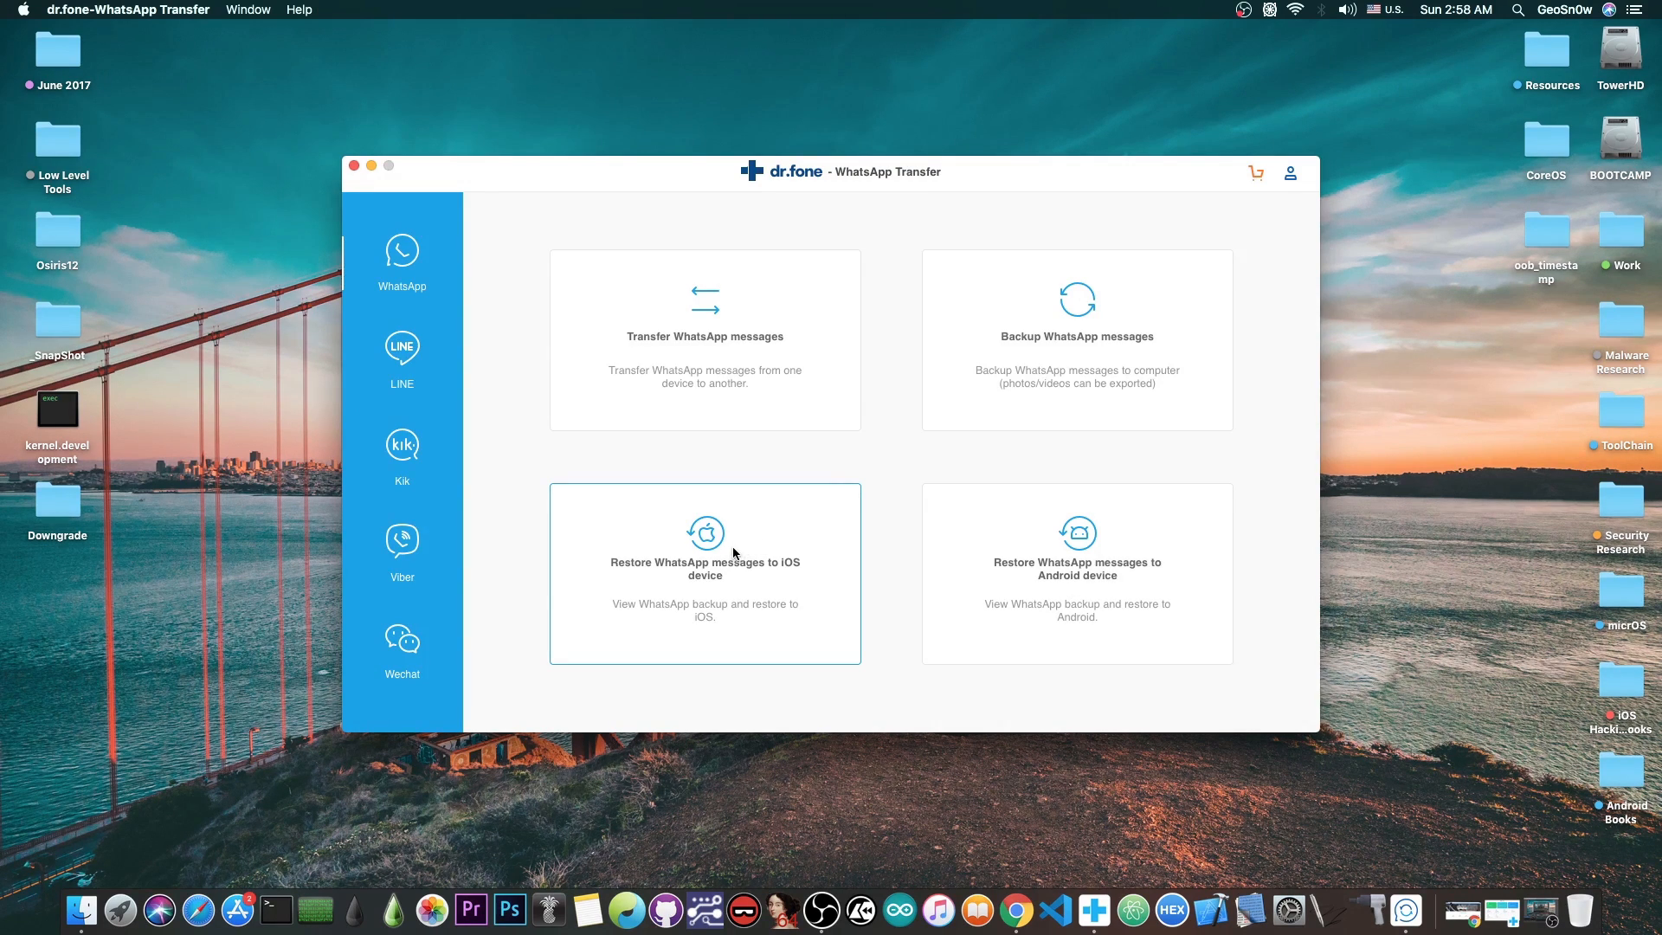
click(705, 551)
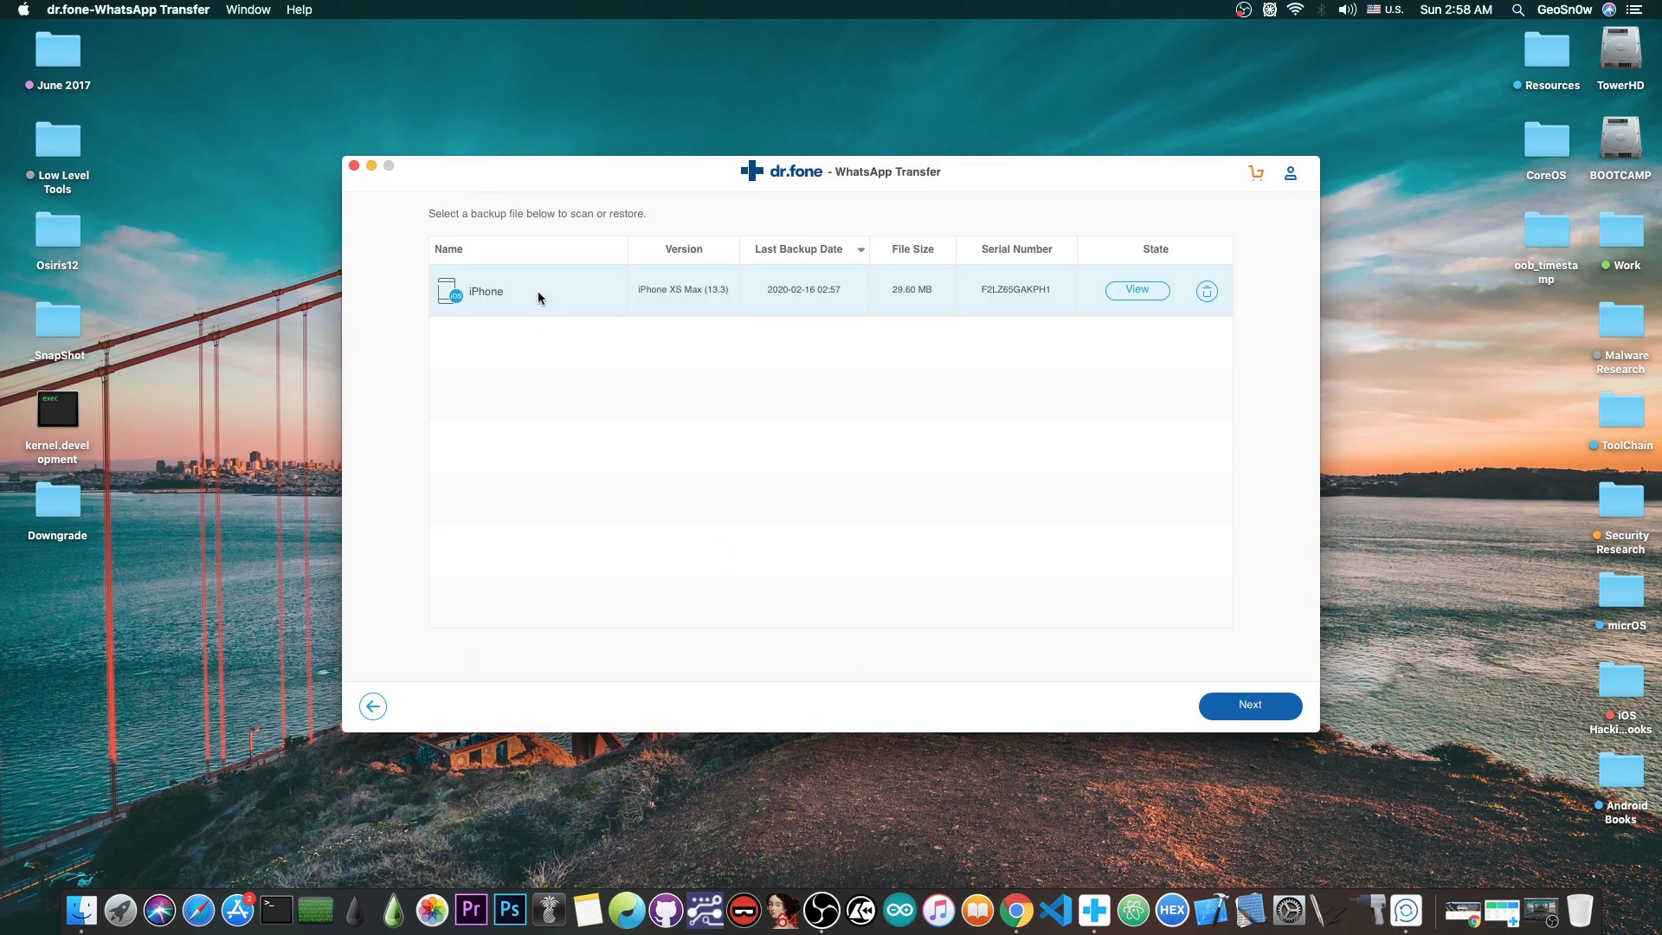
mouse_move(1160, 324)
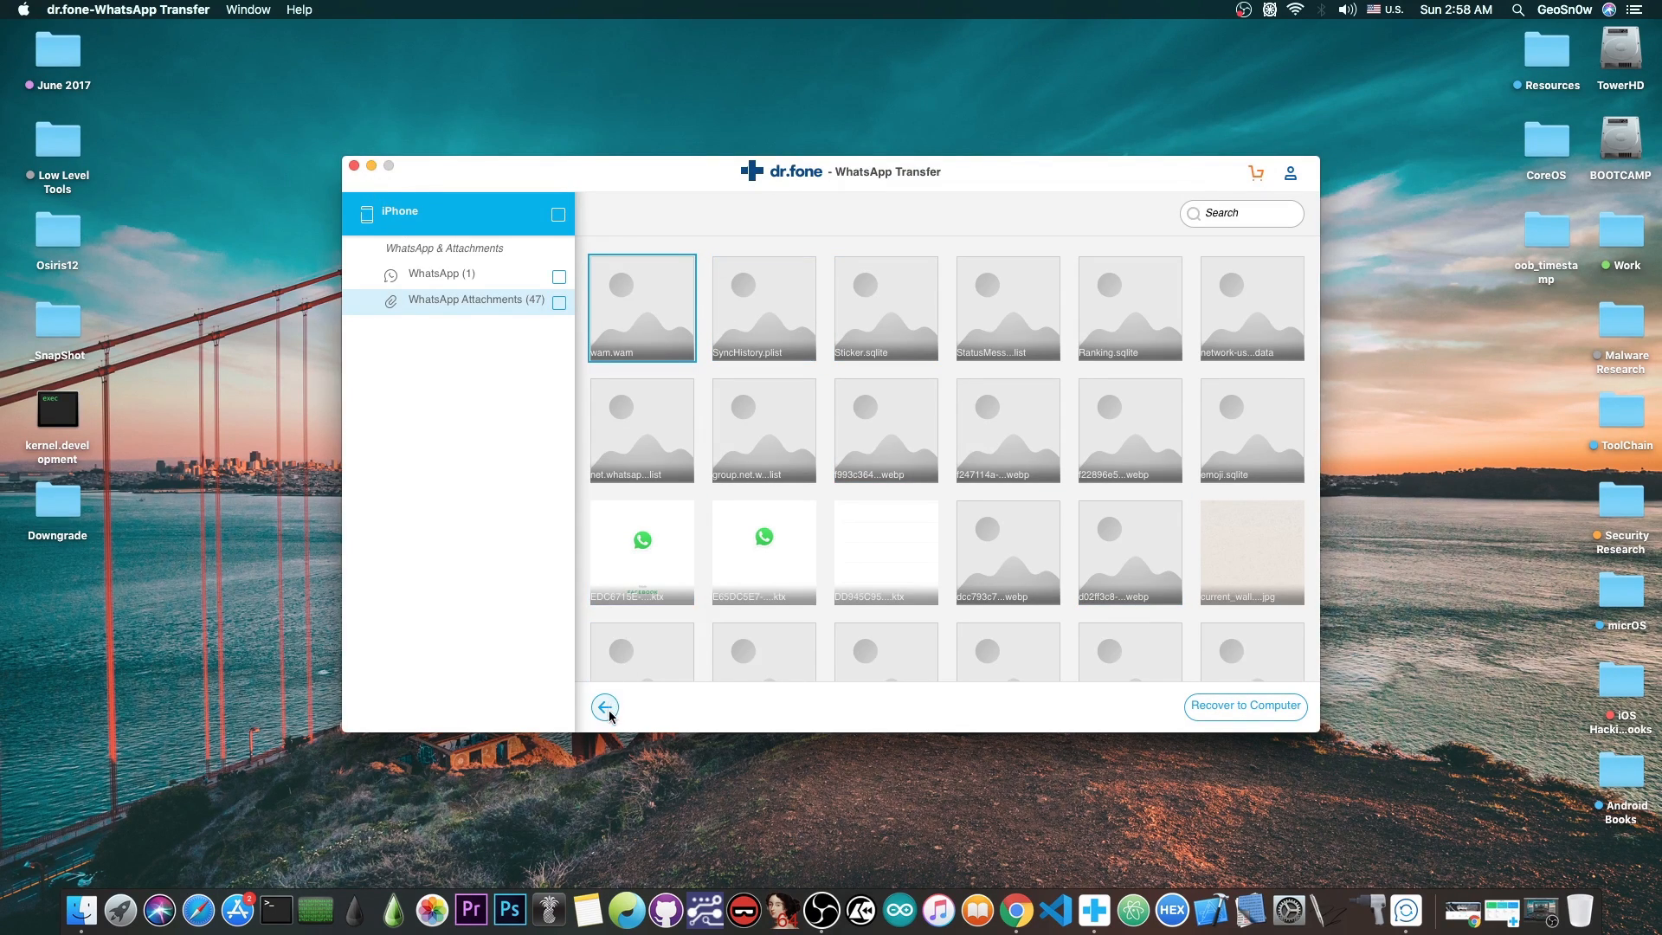
click(604, 707)
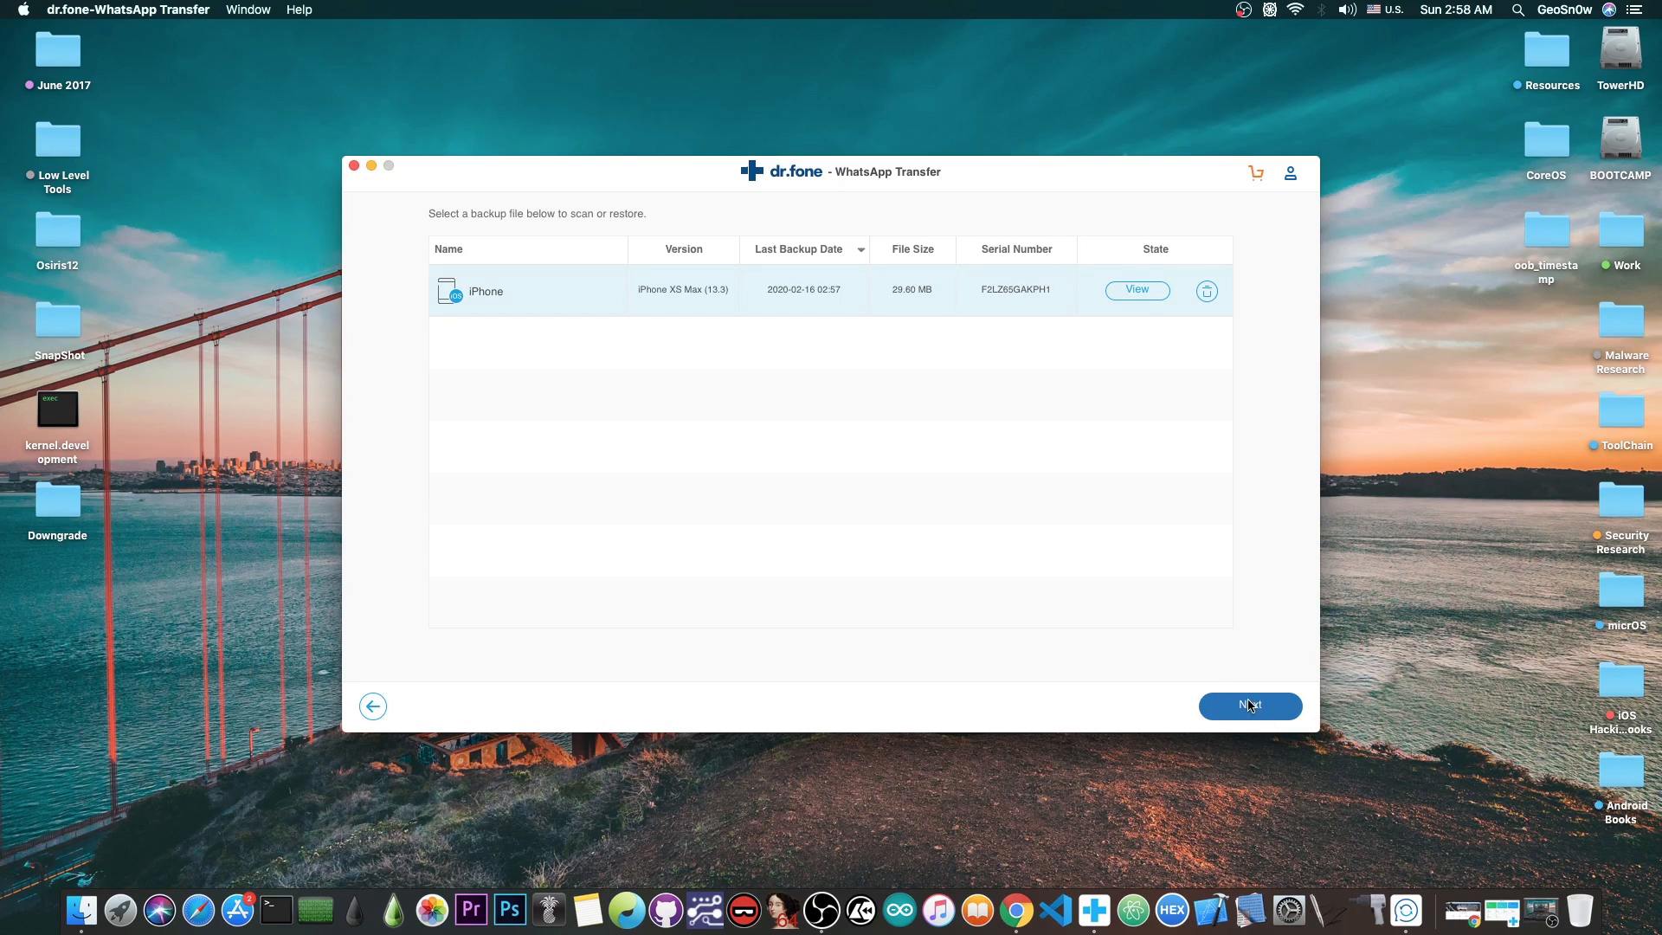
- Restore the iPhone backup to the iPhone XS Max, confirming the data wipe, WhatsApp login and Find My iPhone prompts
click(1250, 706)
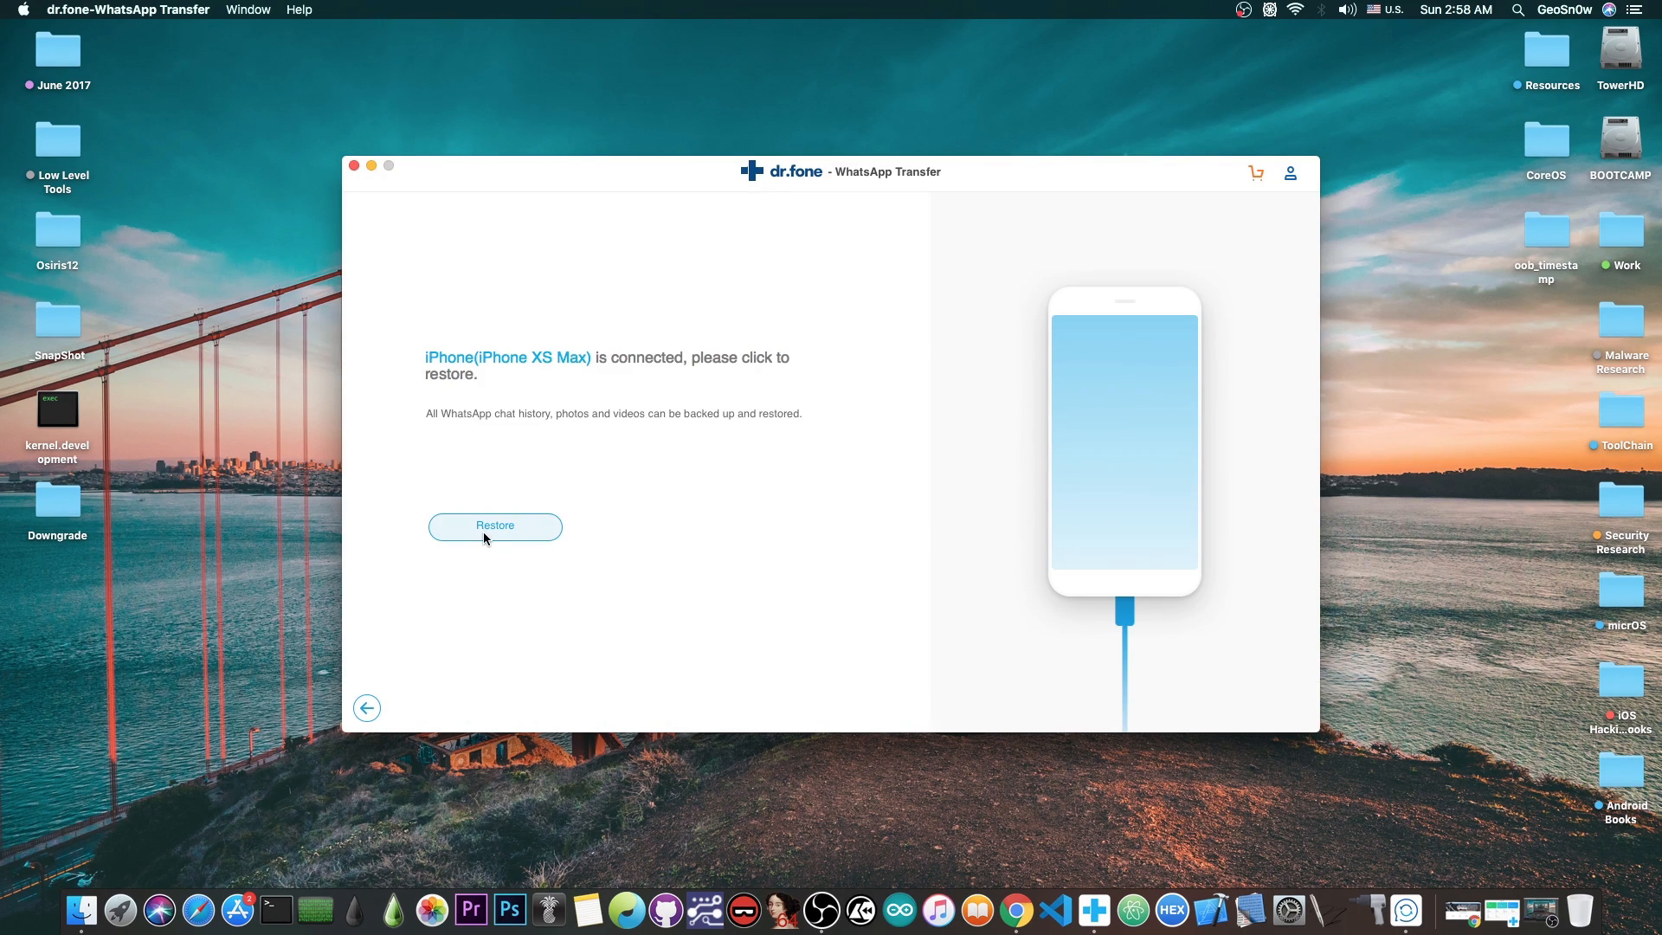
click(493, 527)
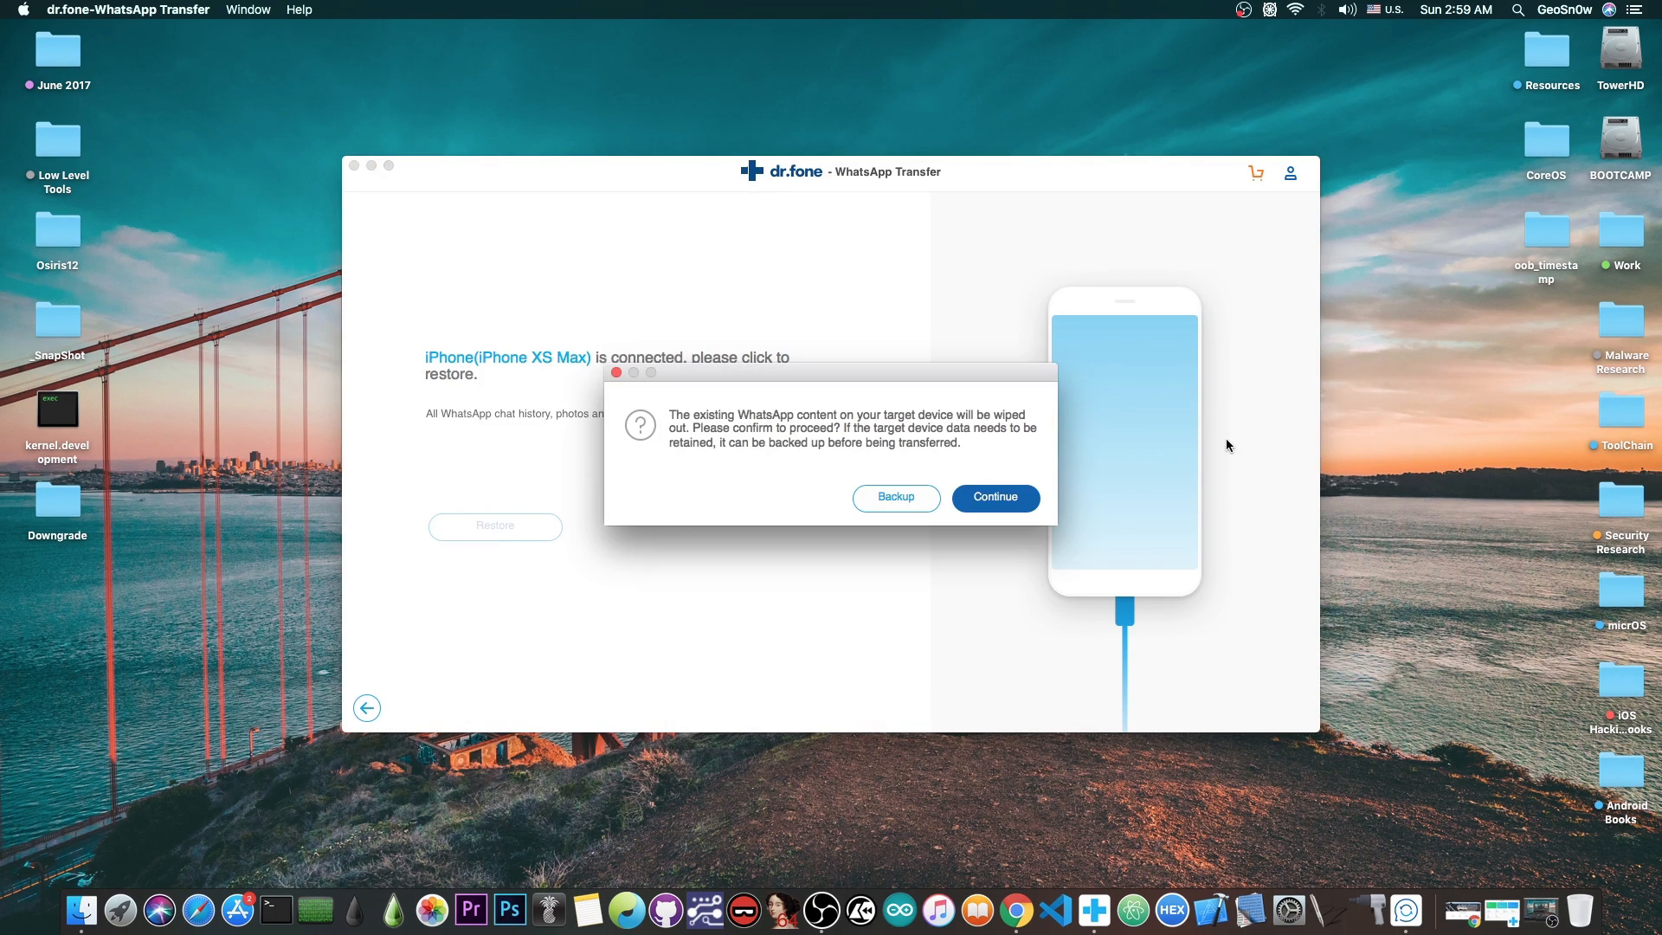
click(994, 497)
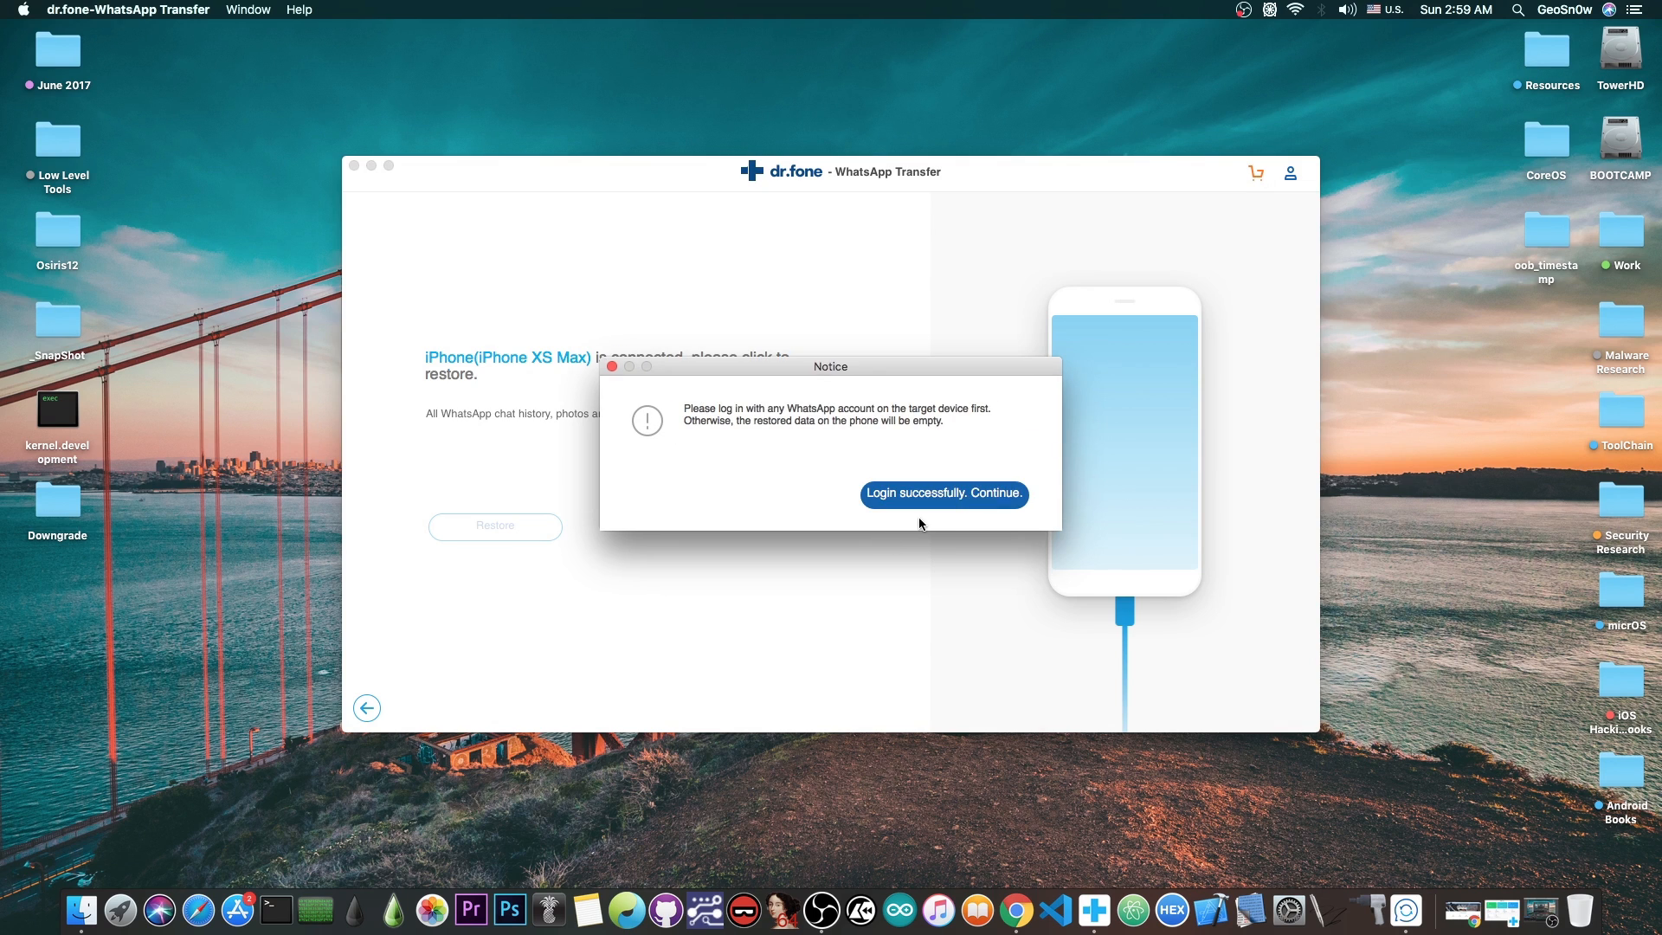
click(942, 493)
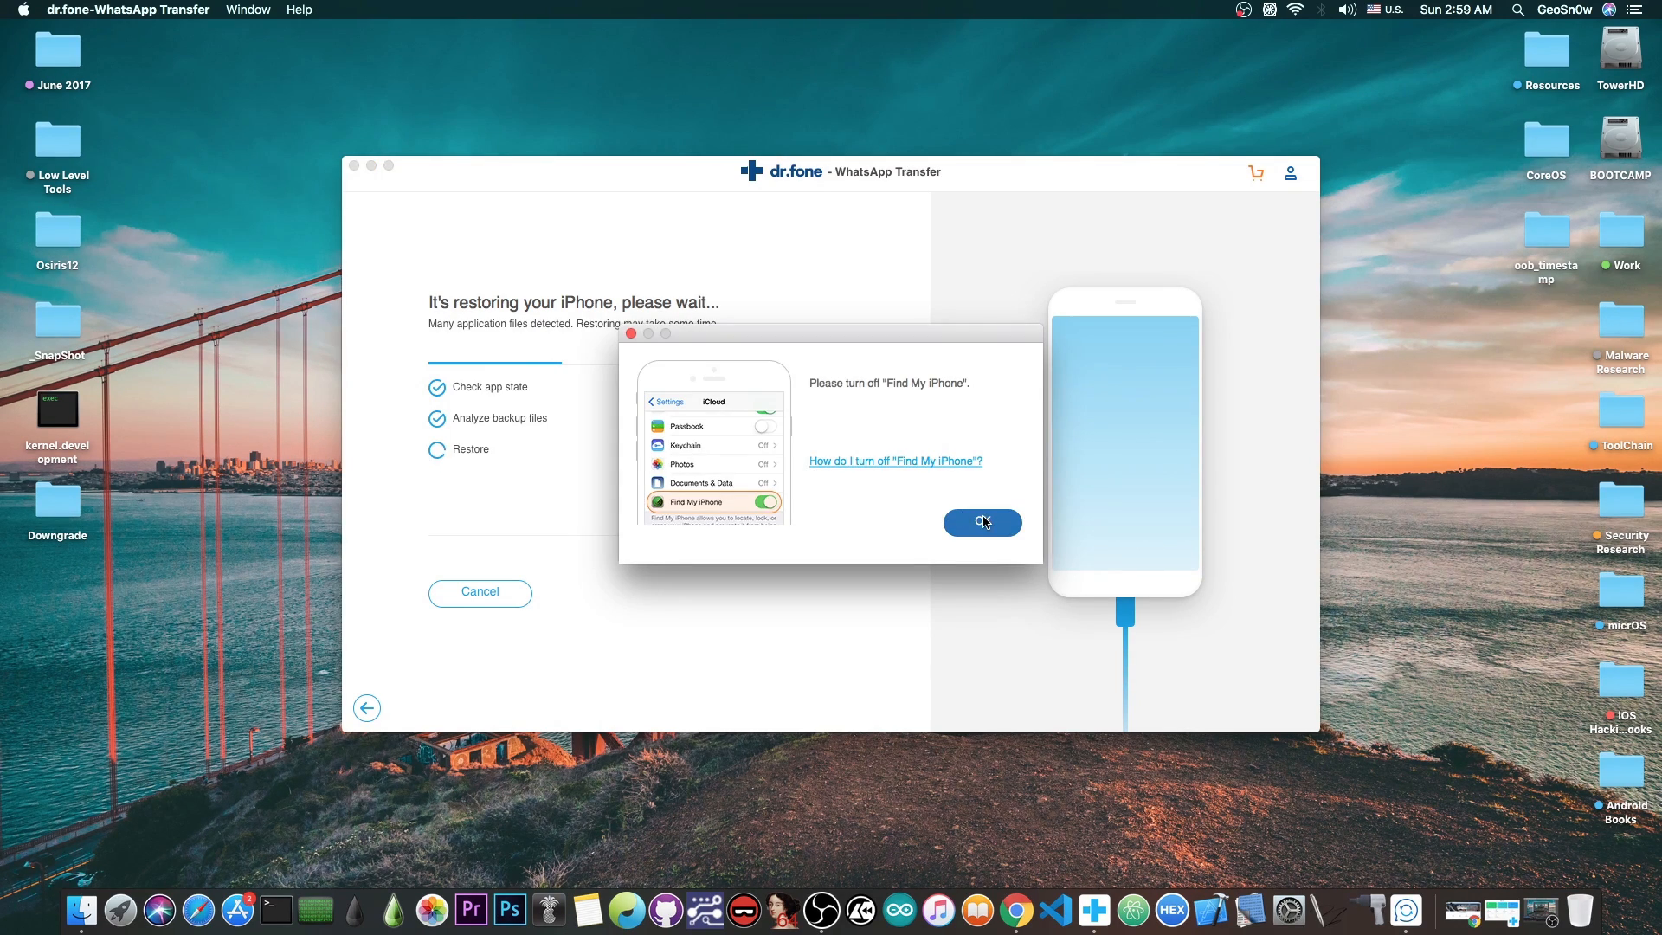
mouse_move(854, 353)
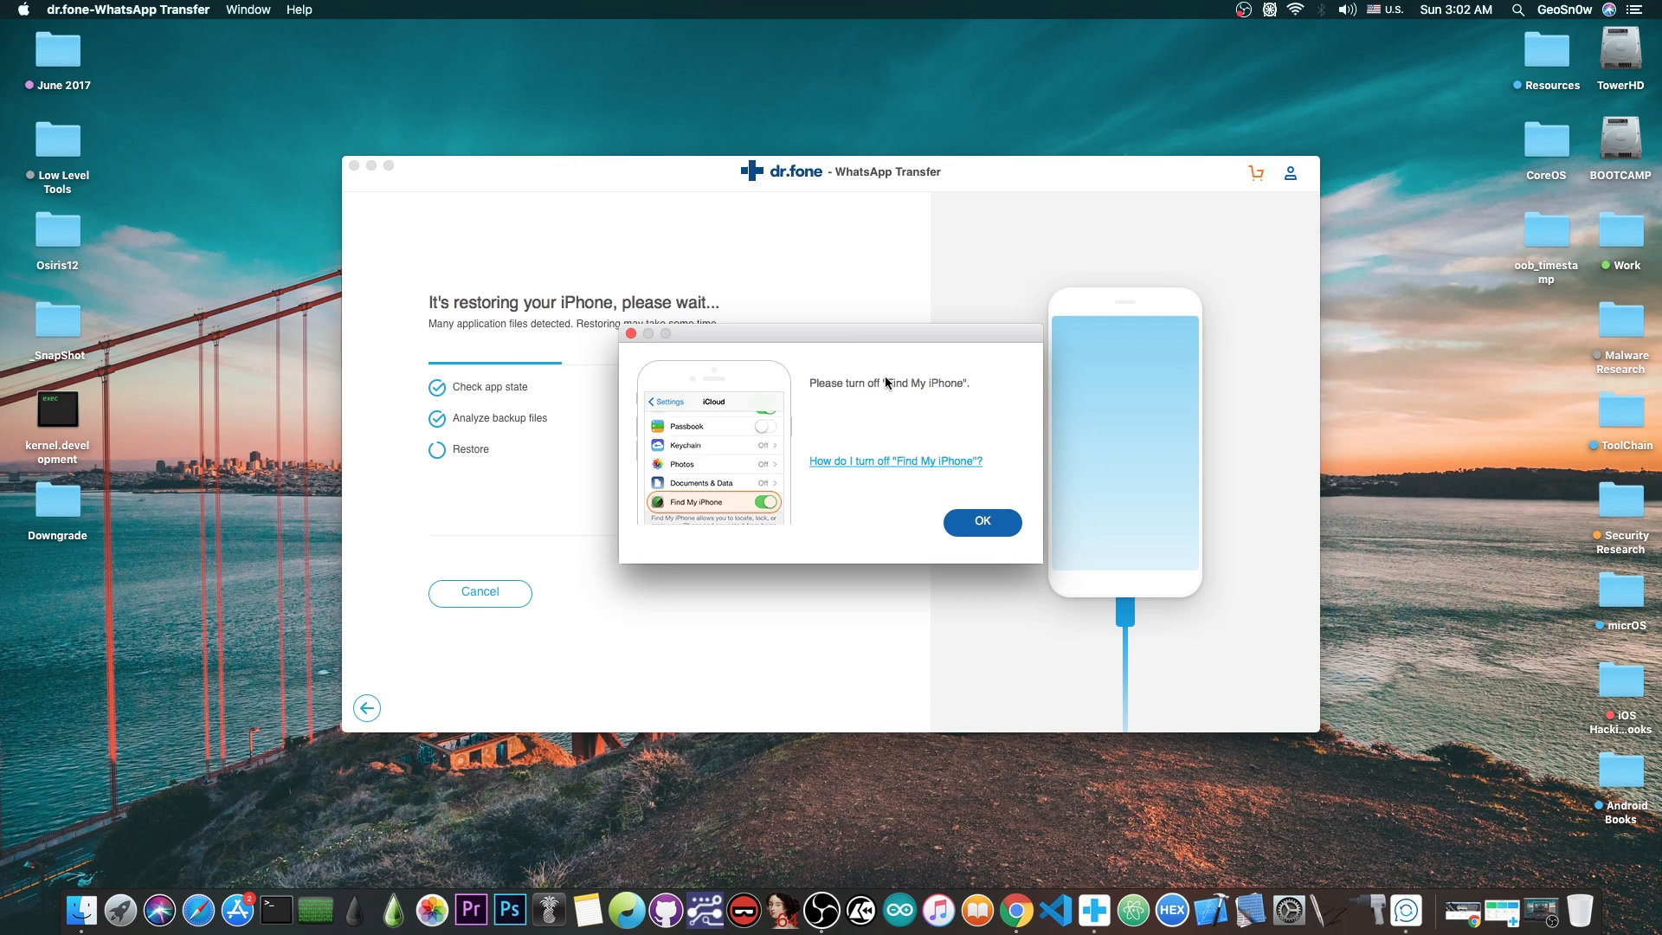
mouse_move(890, 398)
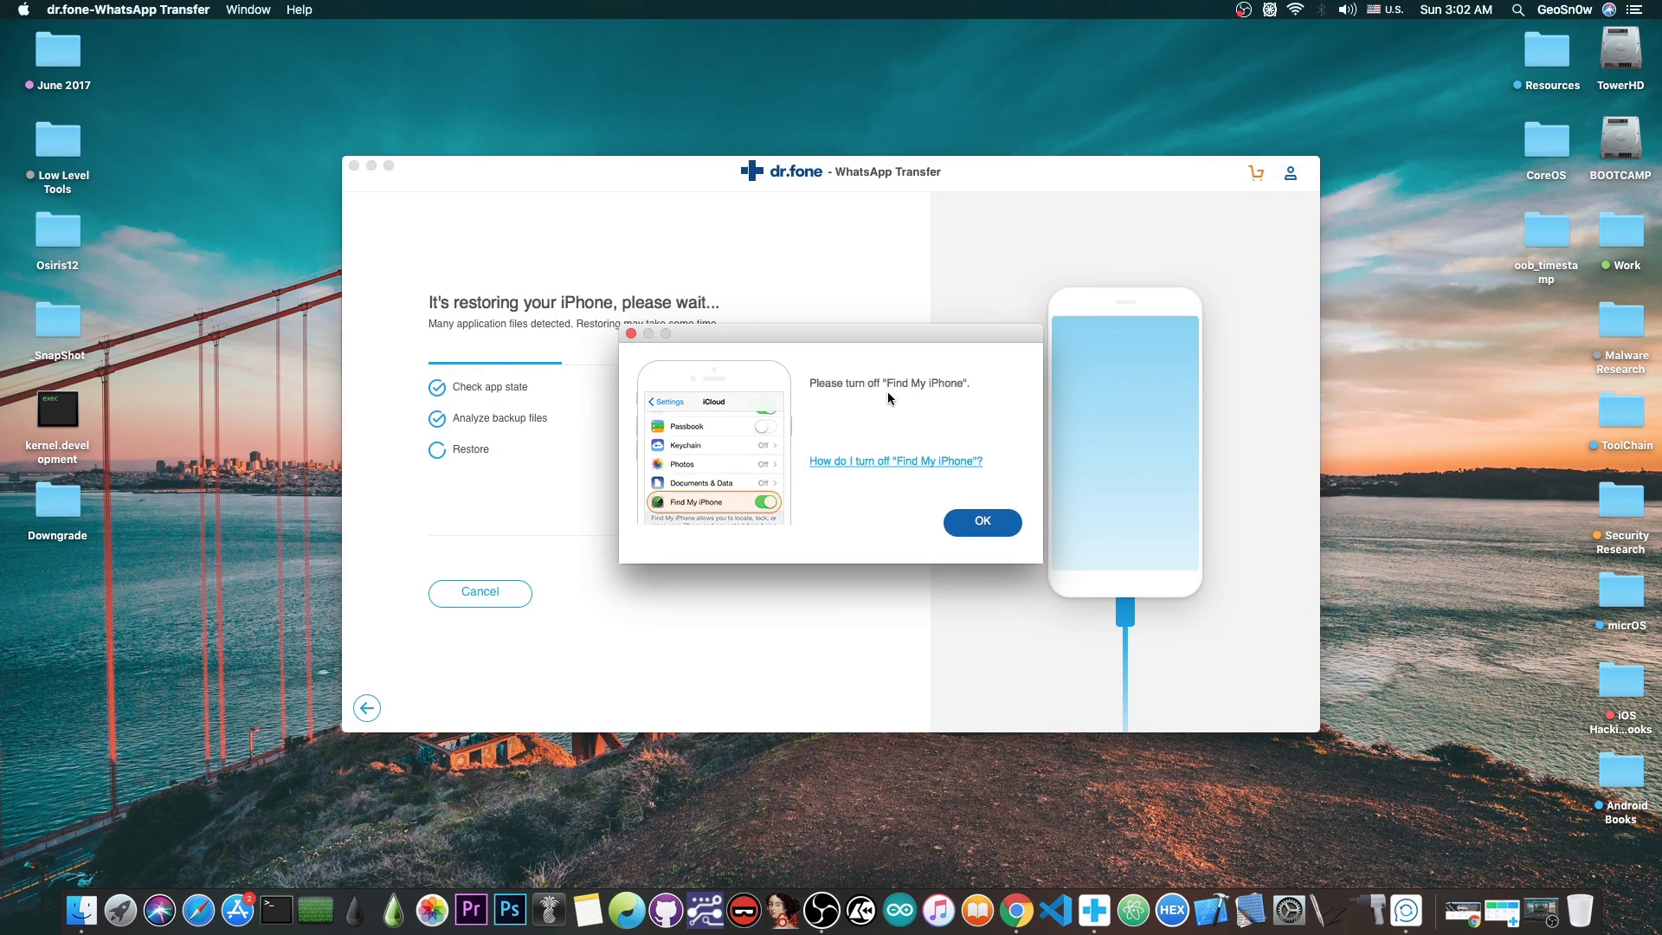
mouse_move(942, 598)
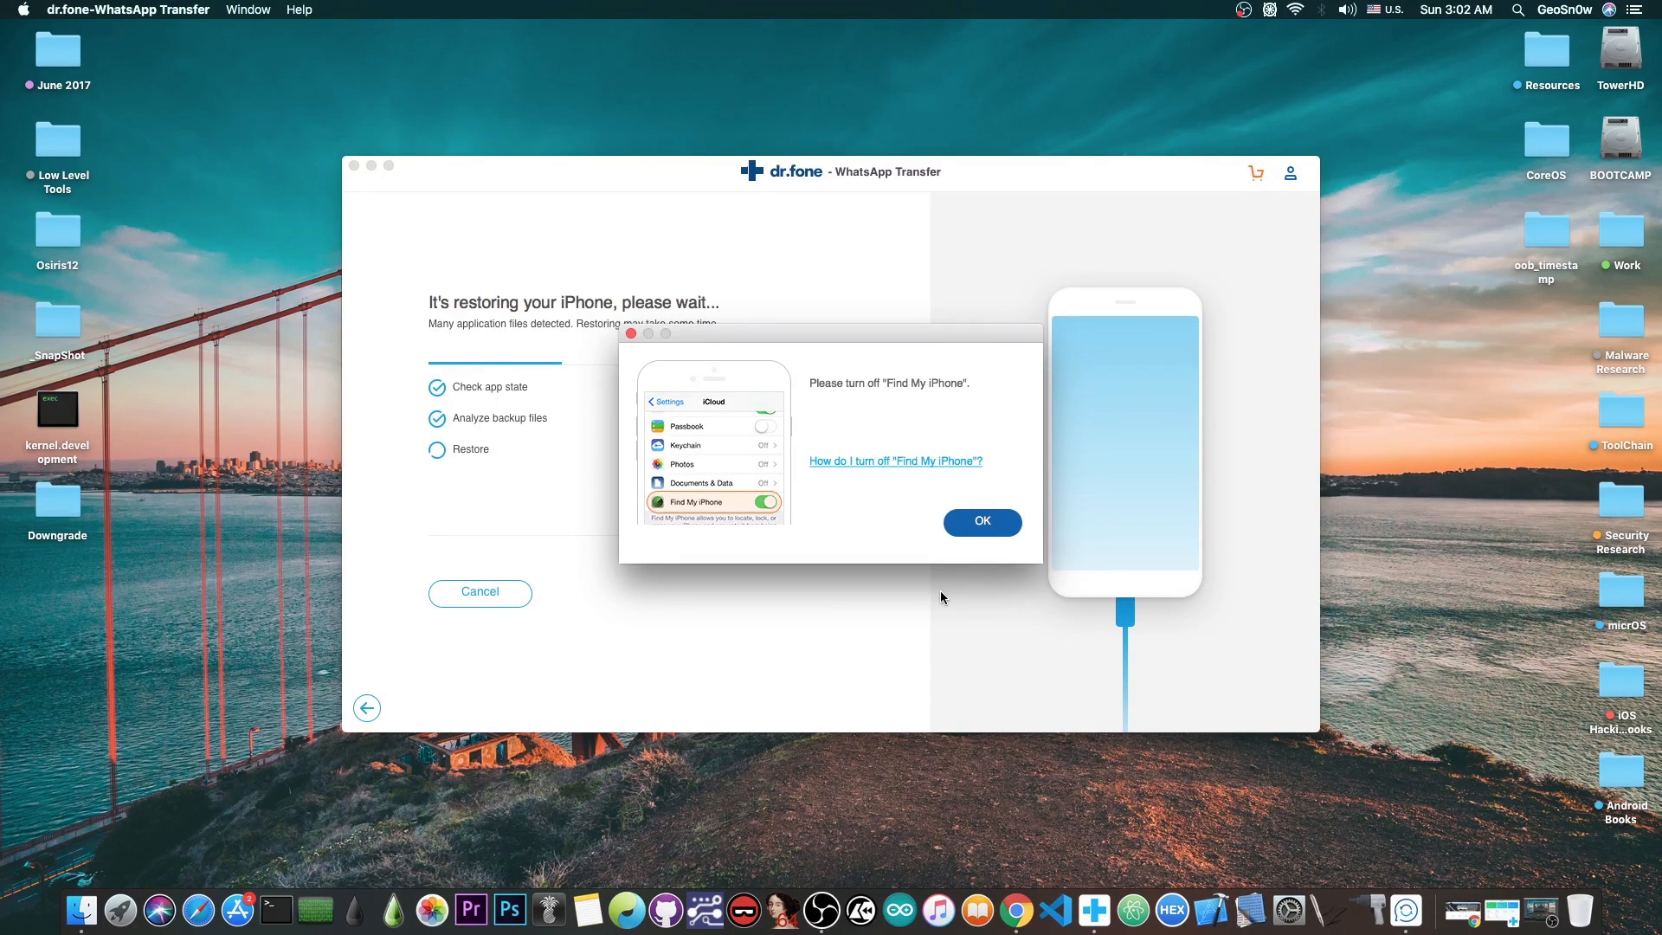
click(980, 522)
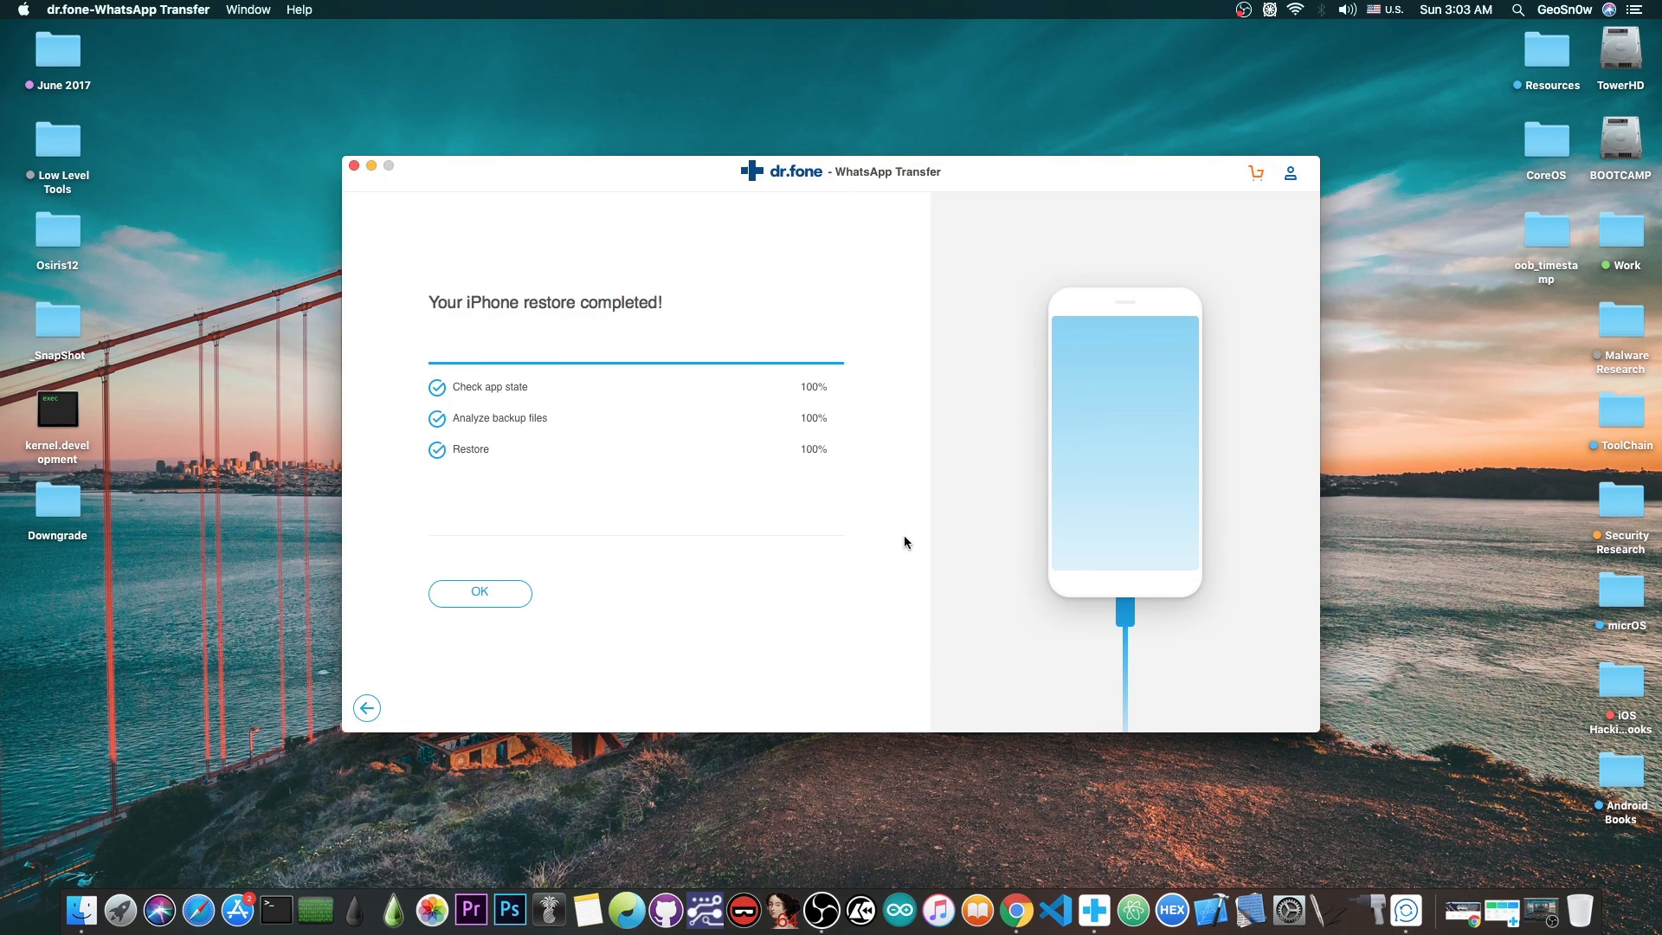
mouse_move(480, 592)
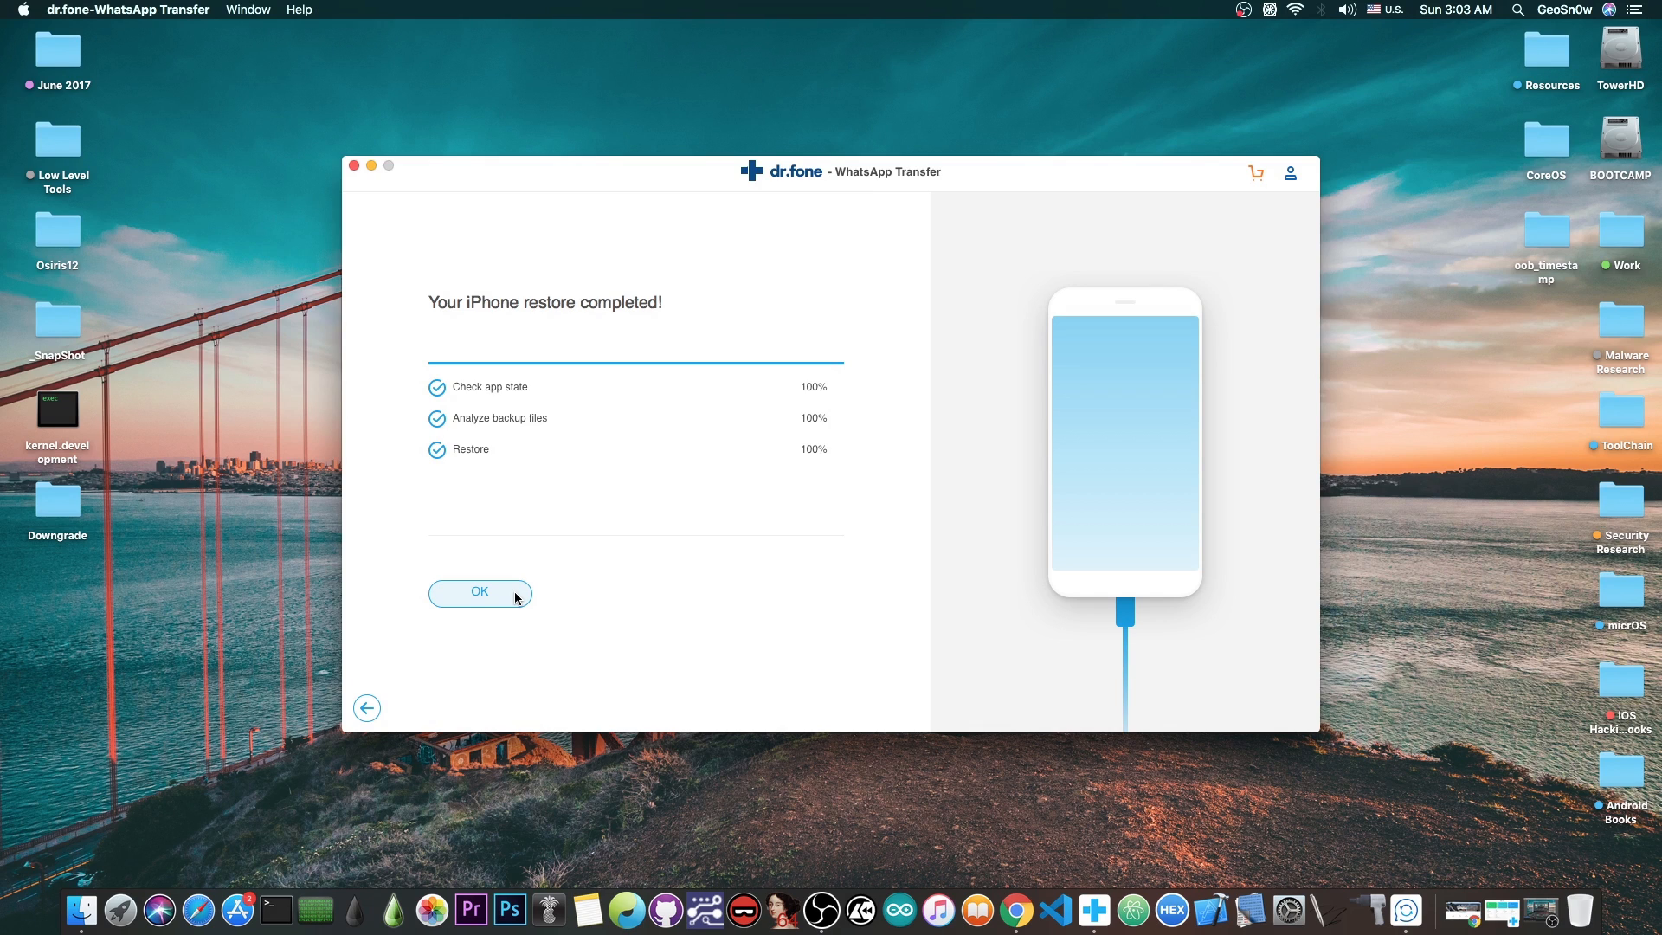
- Dismiss 'Your iPhone restore completed!' and go back to the WhatsApp Transfer home
click(479, 592)
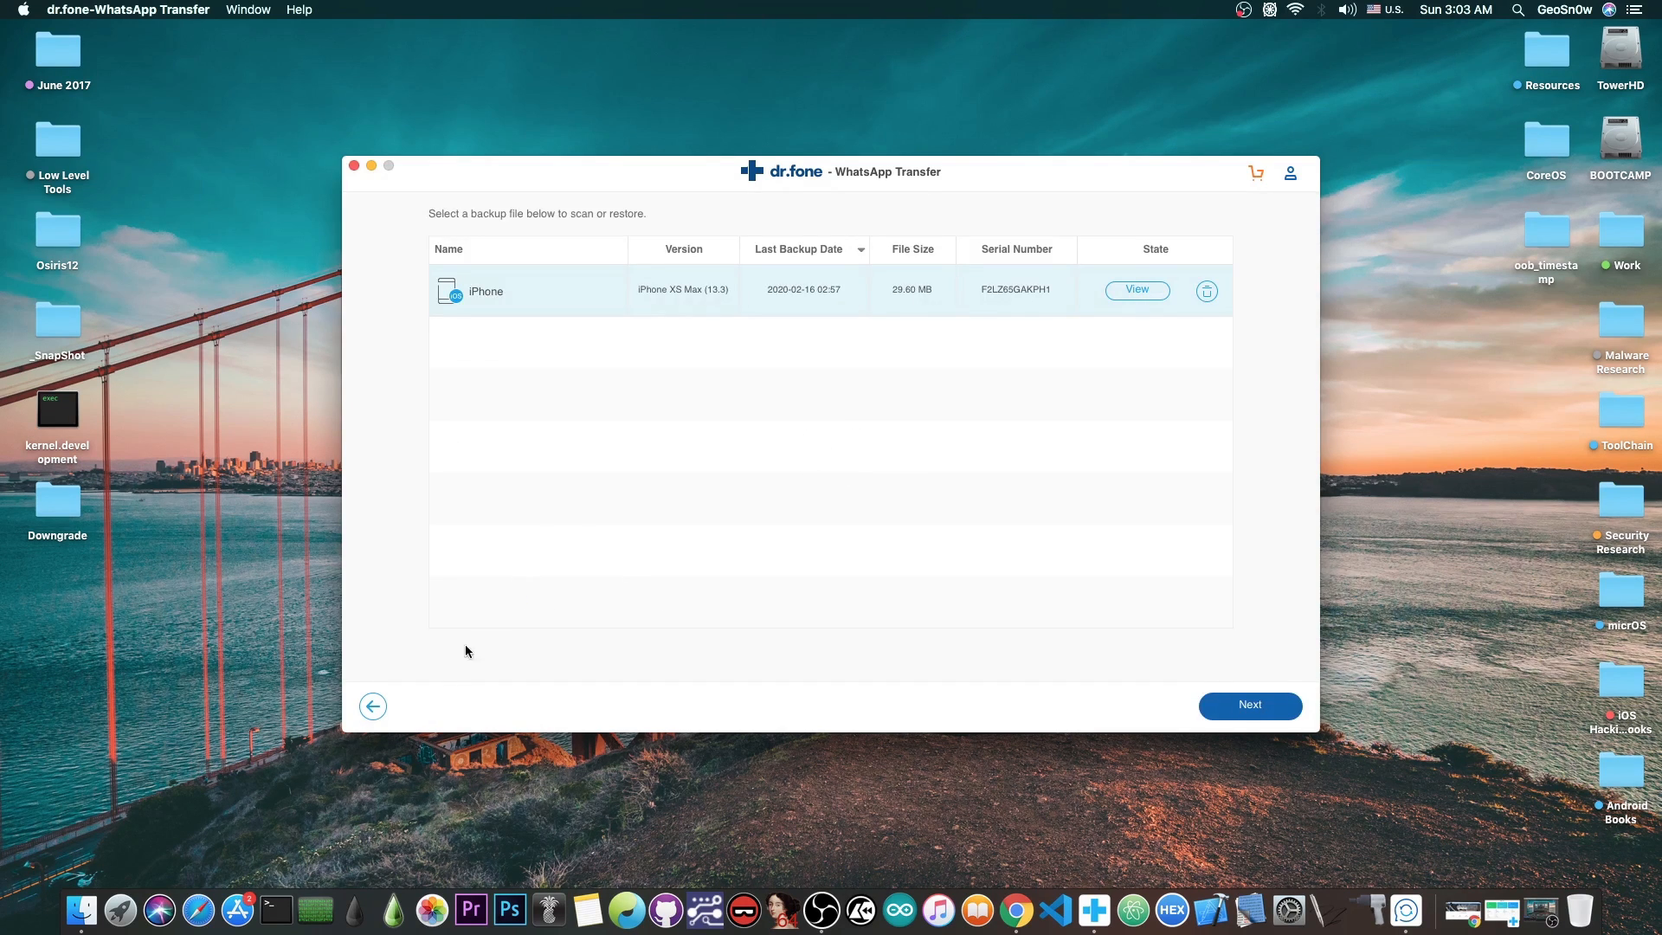
click(372, 706)
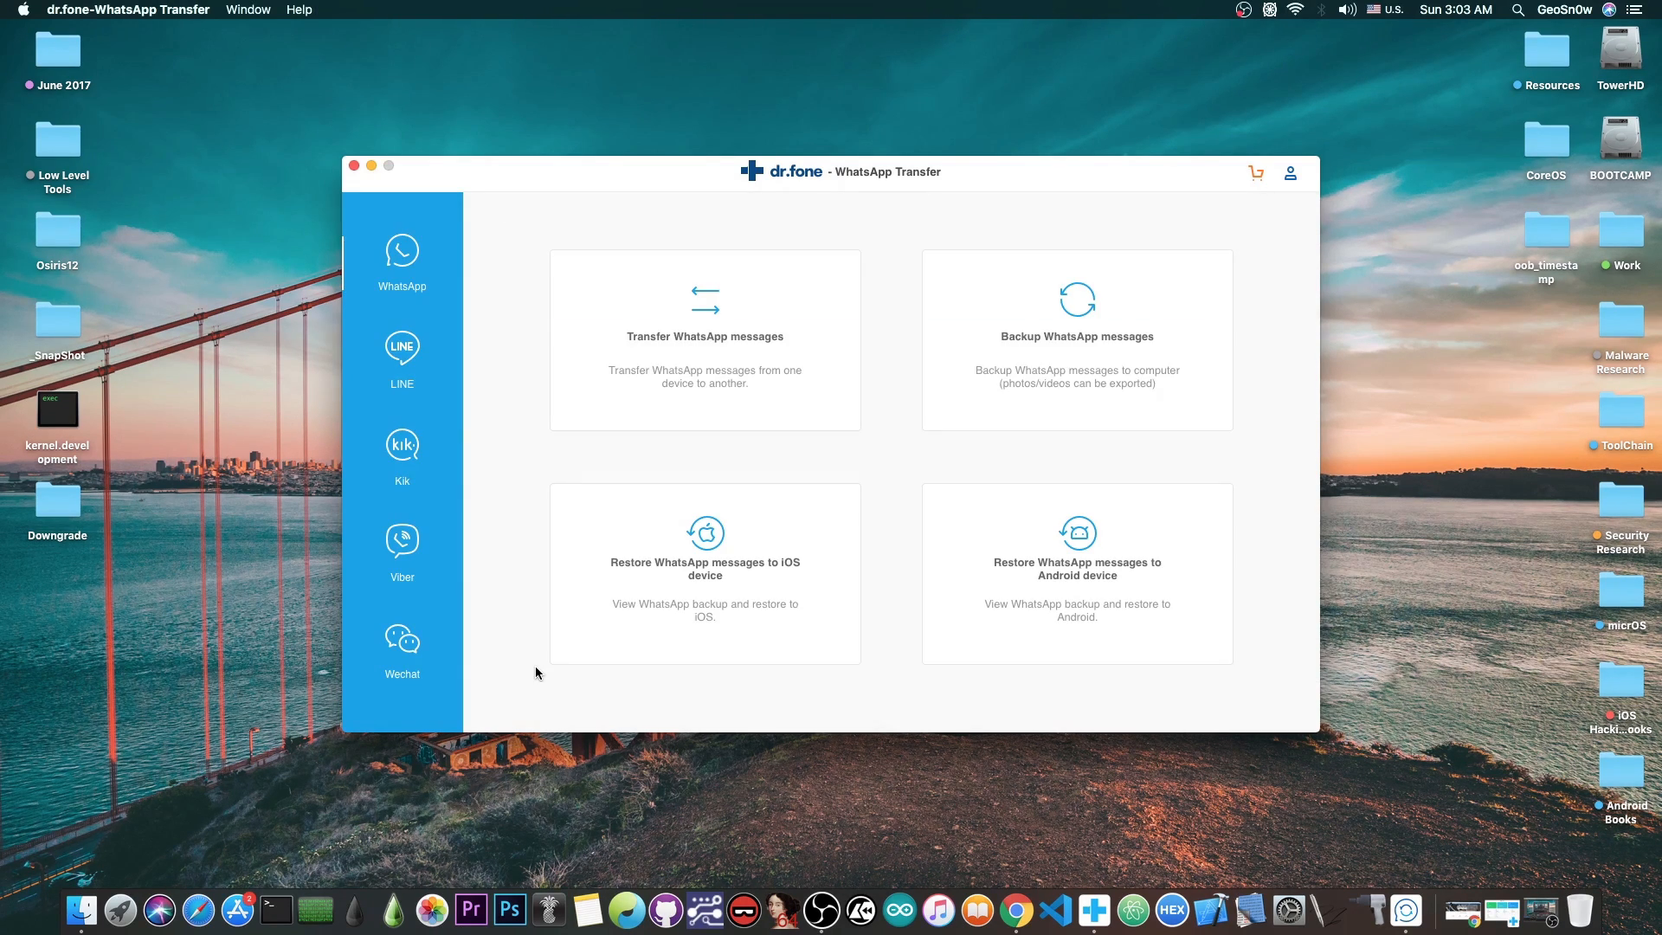
mouse_move(488, 587)
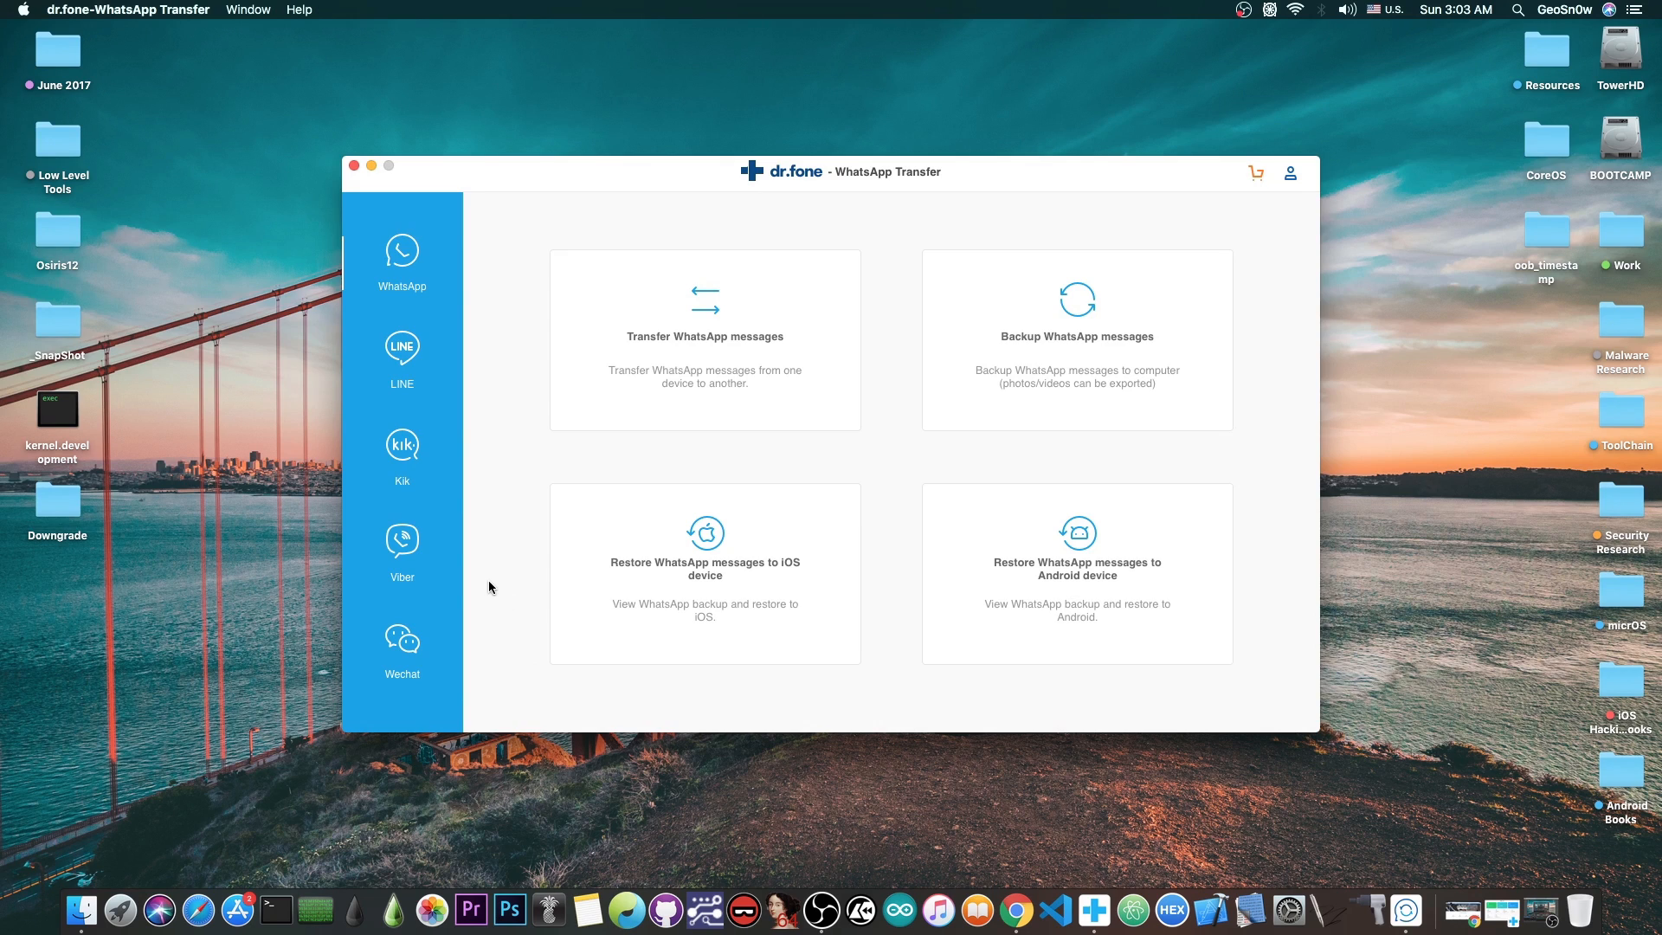
mouse_move(1006, 475)
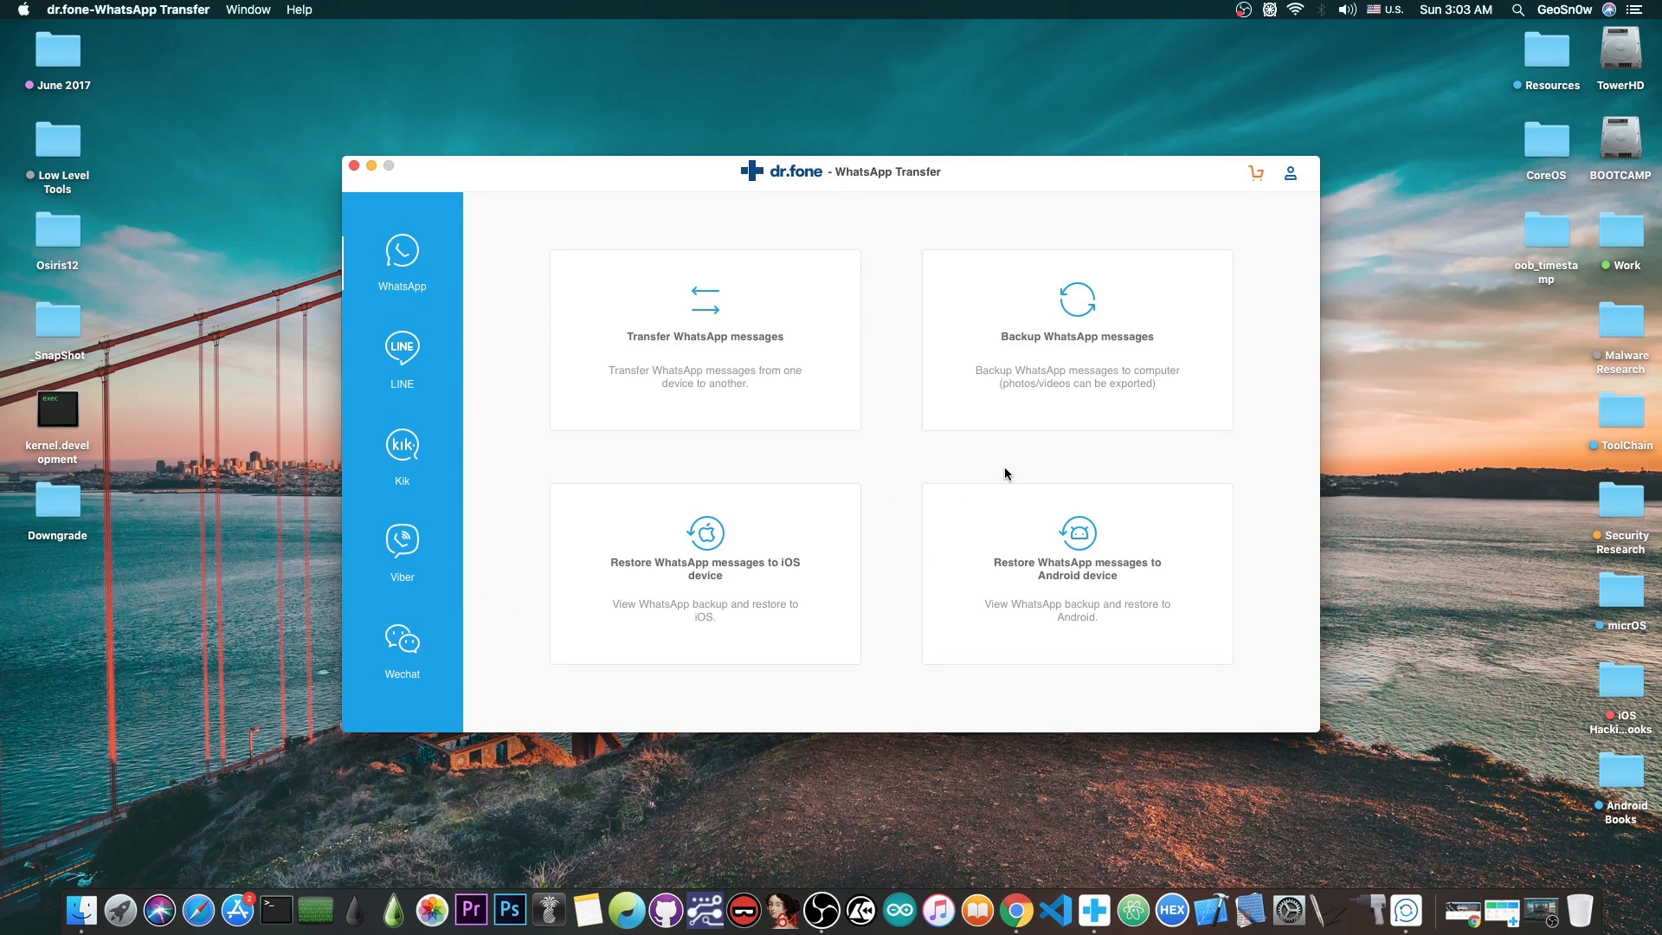
mouse_move(445, 384)
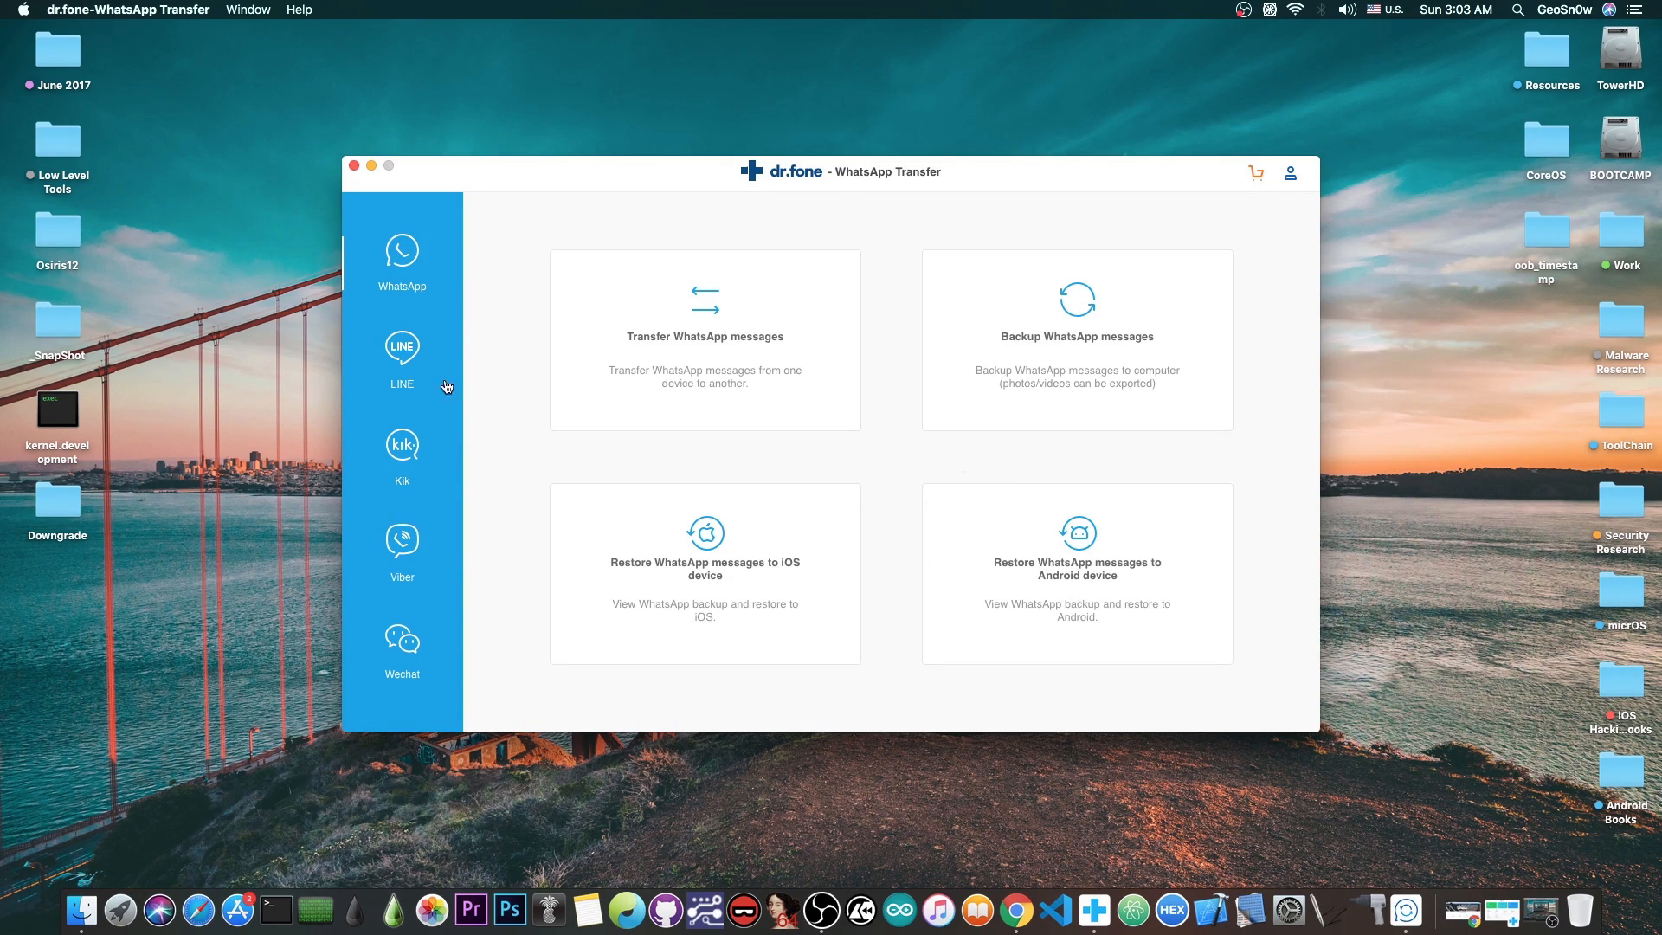
click(402, 355)
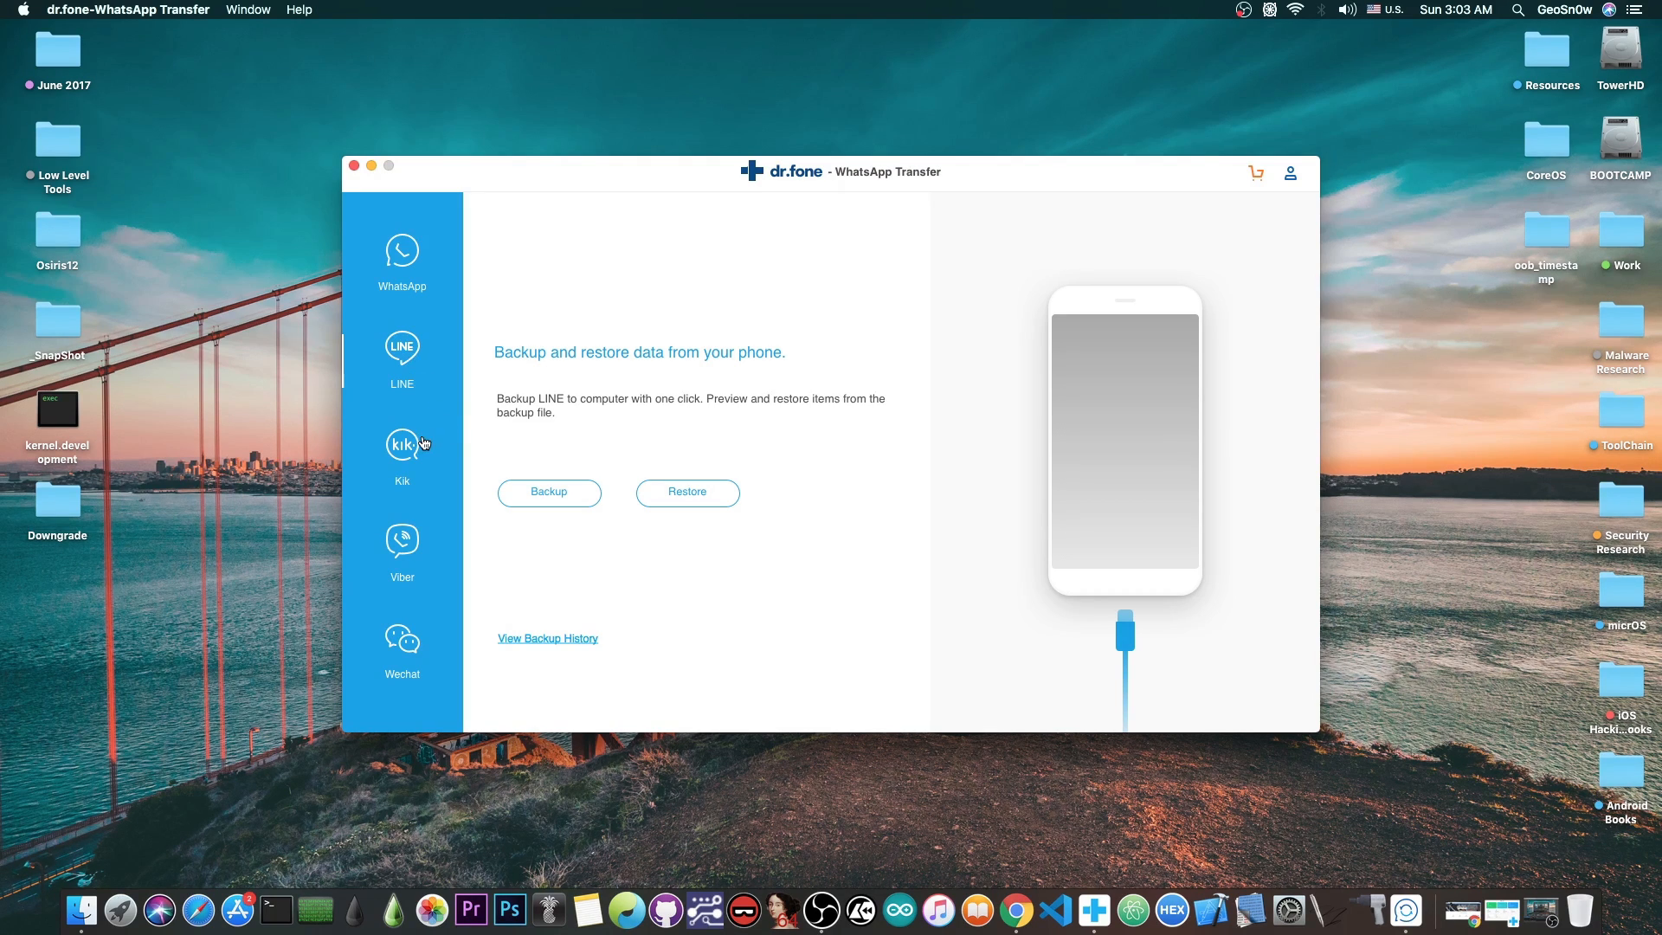
click(402, 645)
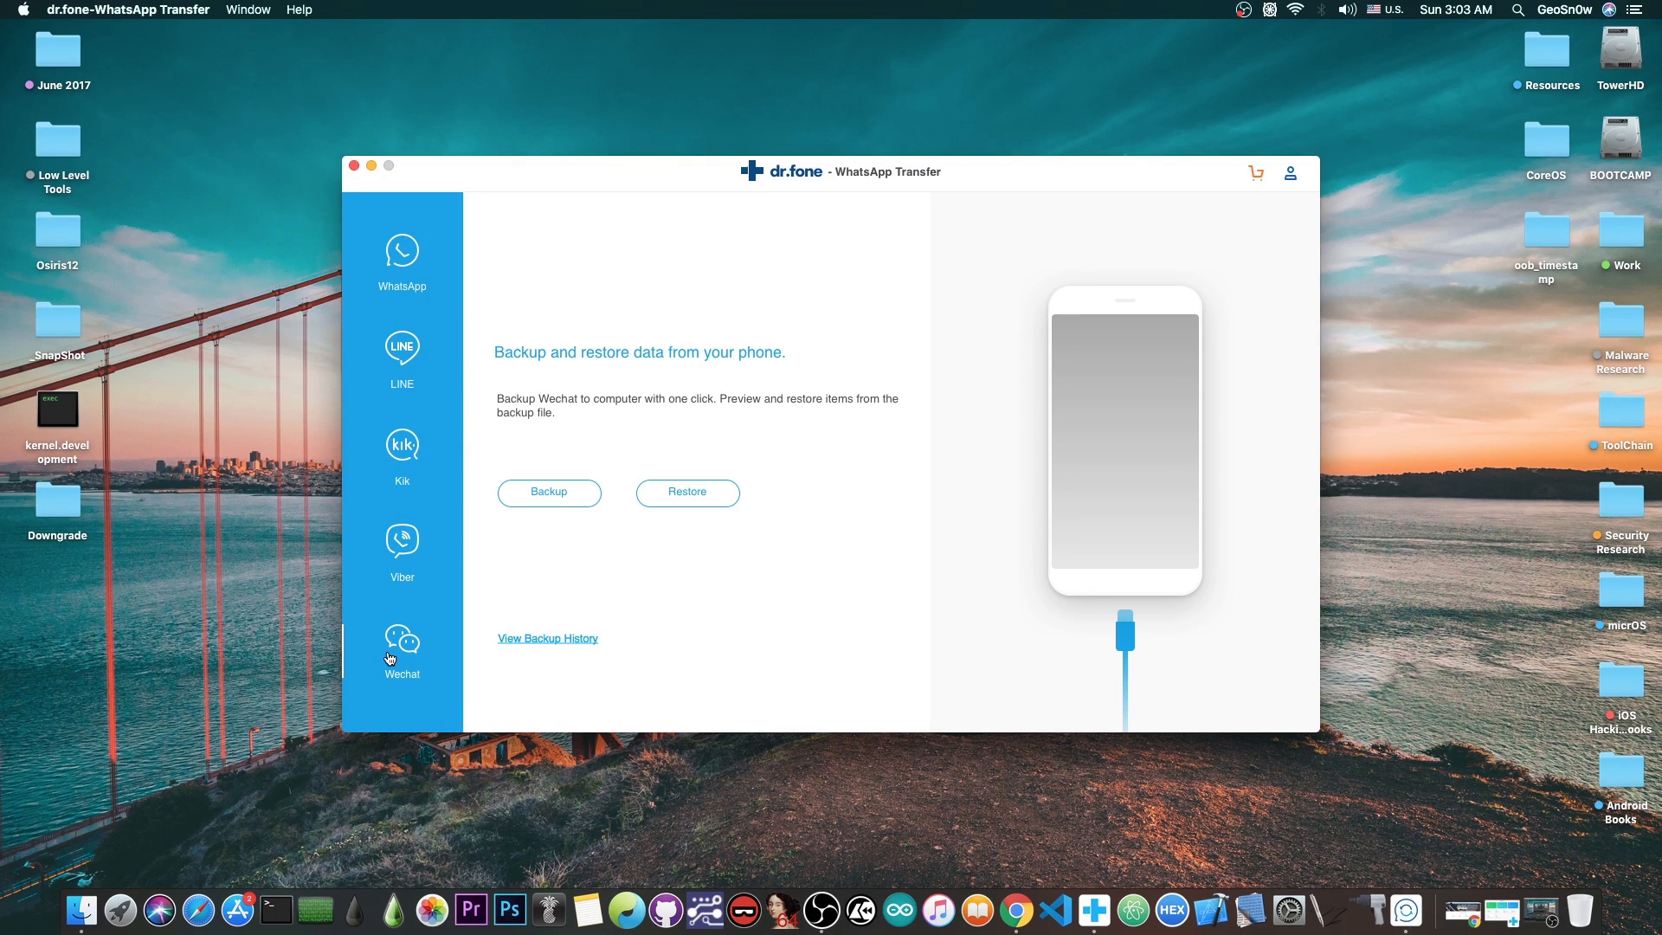
mouse_move(402, 353)
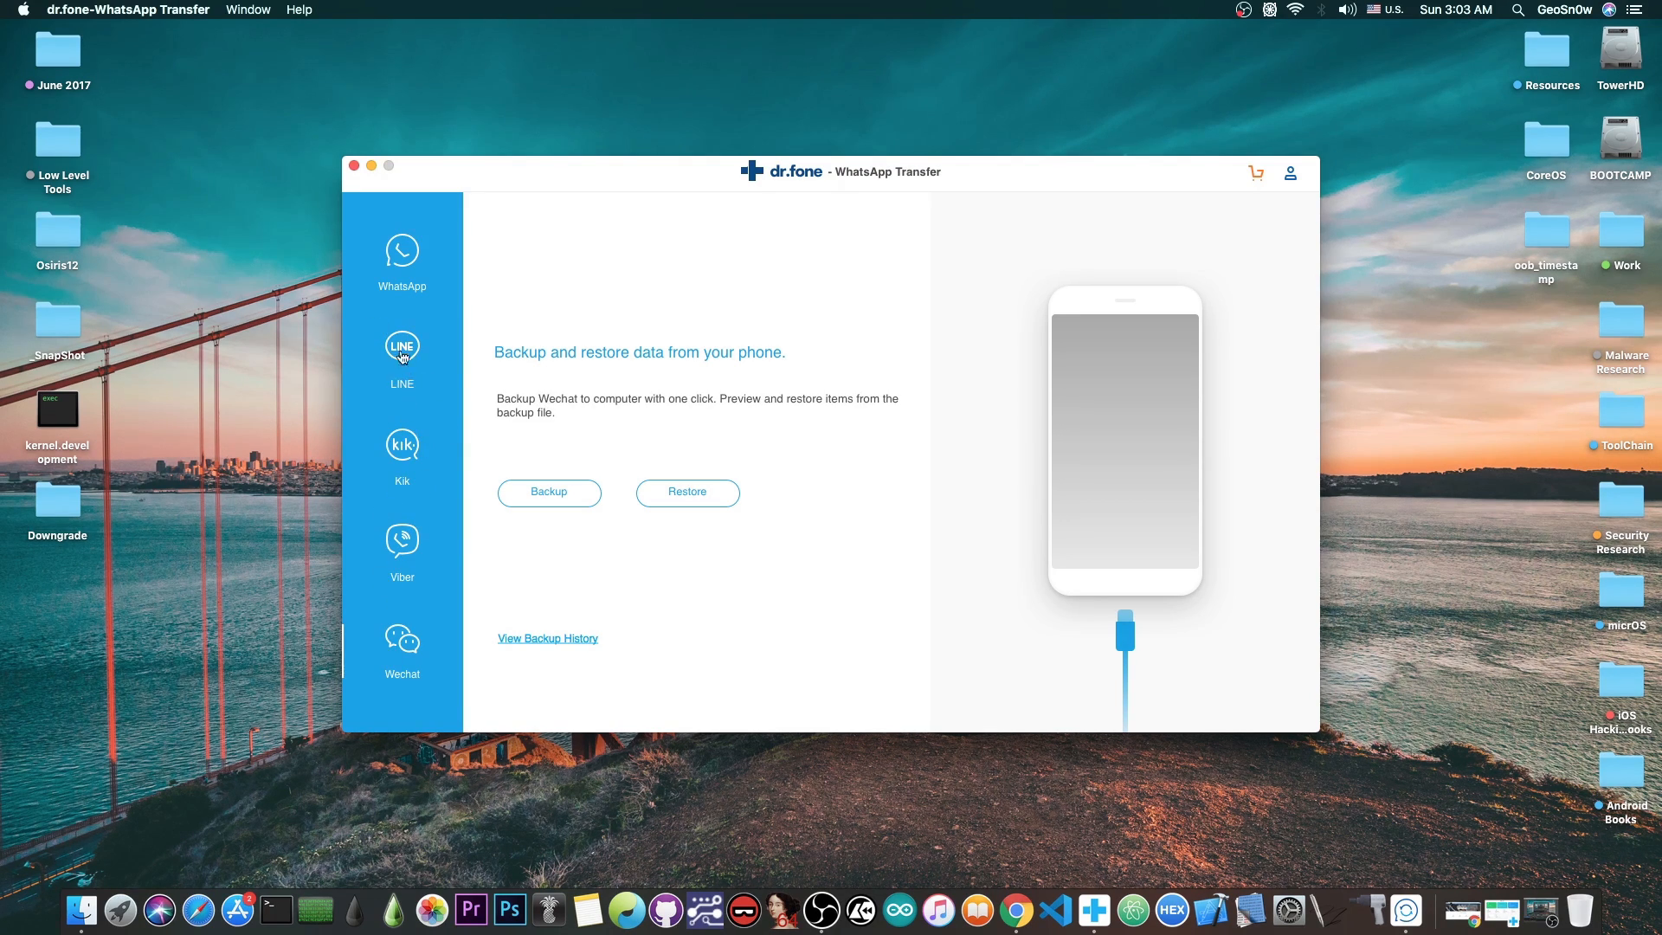
click(402, 257)
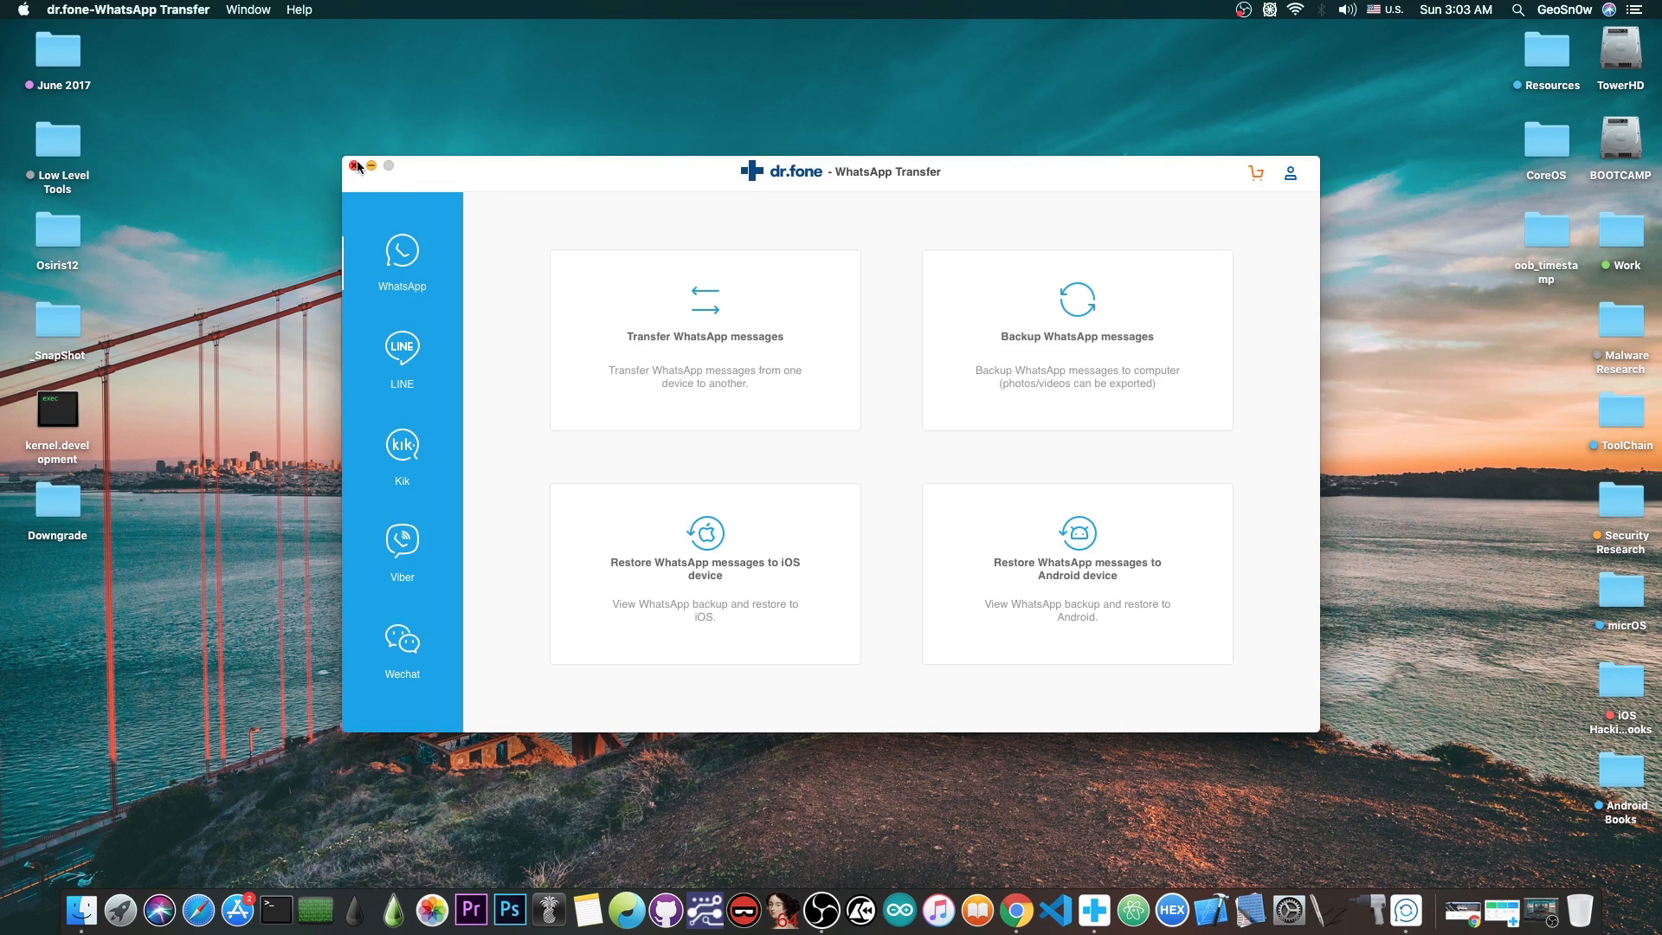
- Close the WhatsApp Transfer window and then the dr.fone home window, leaving the desktop
click(357, 167)
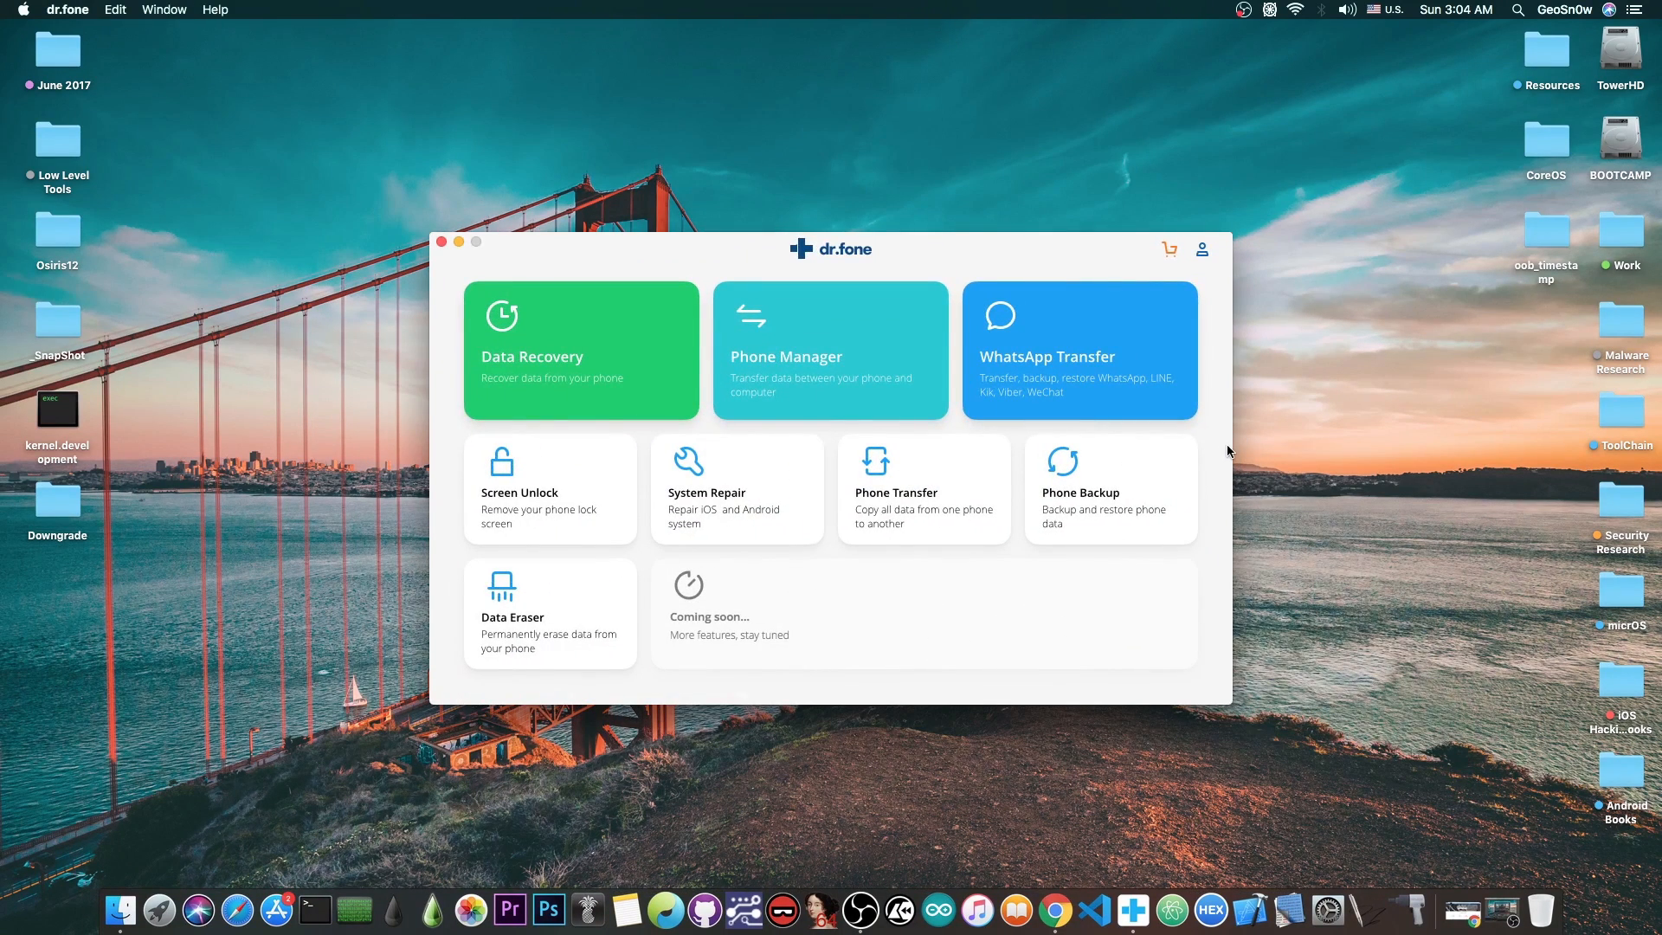
mouse_move(1517, 874)
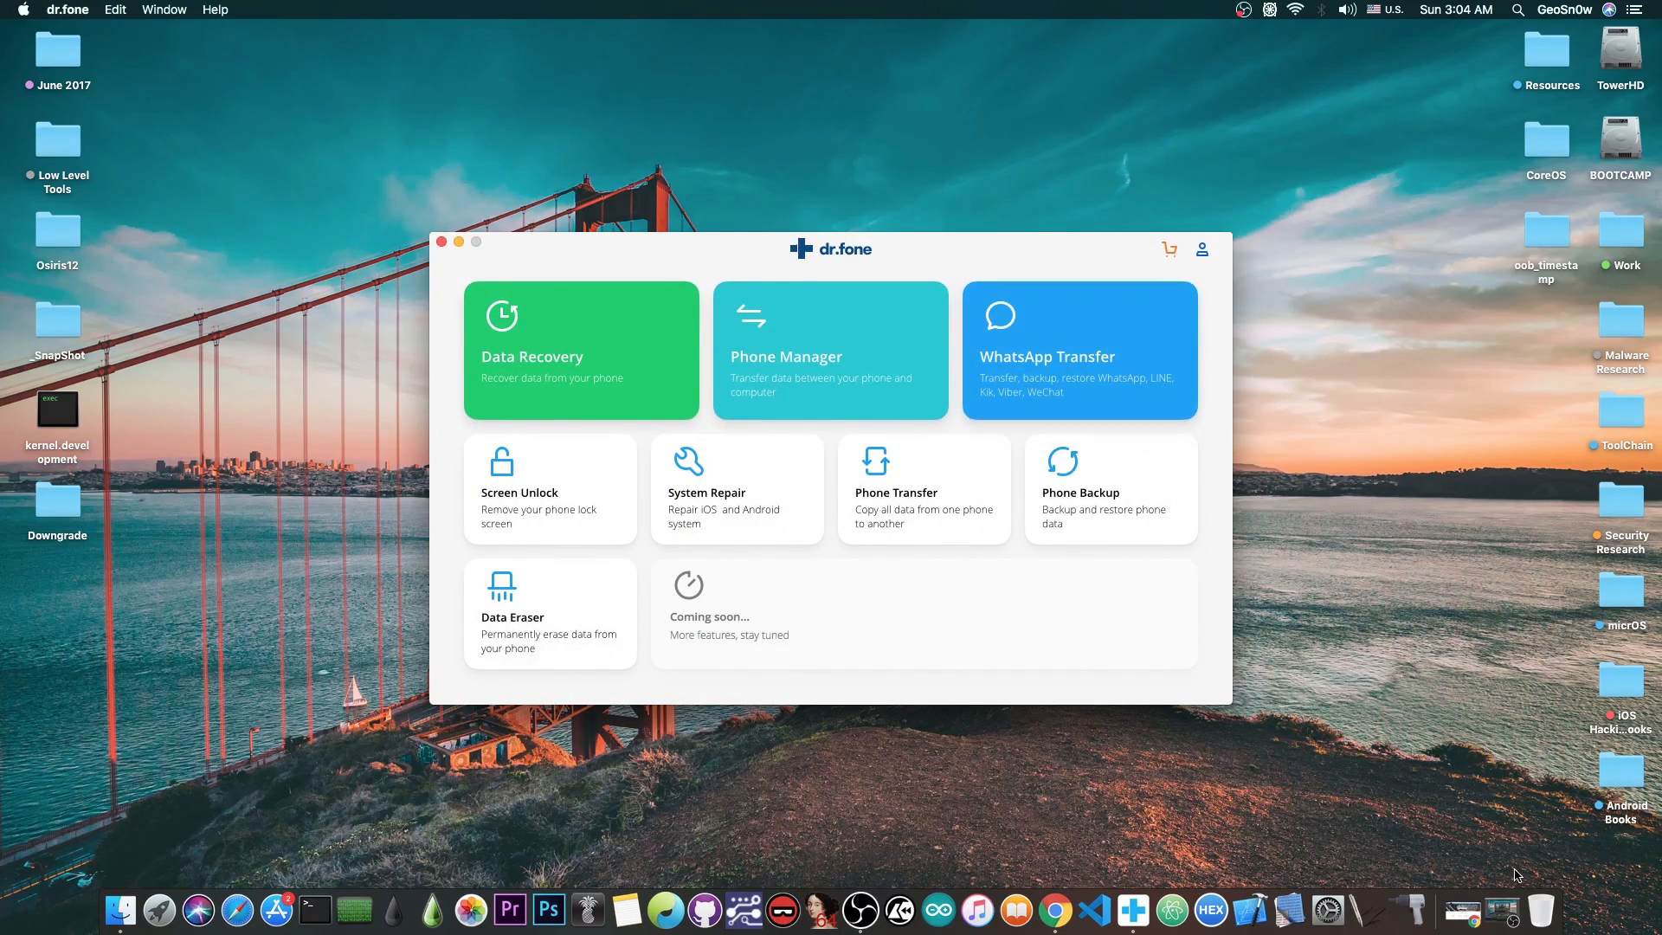
click(1079, 350)
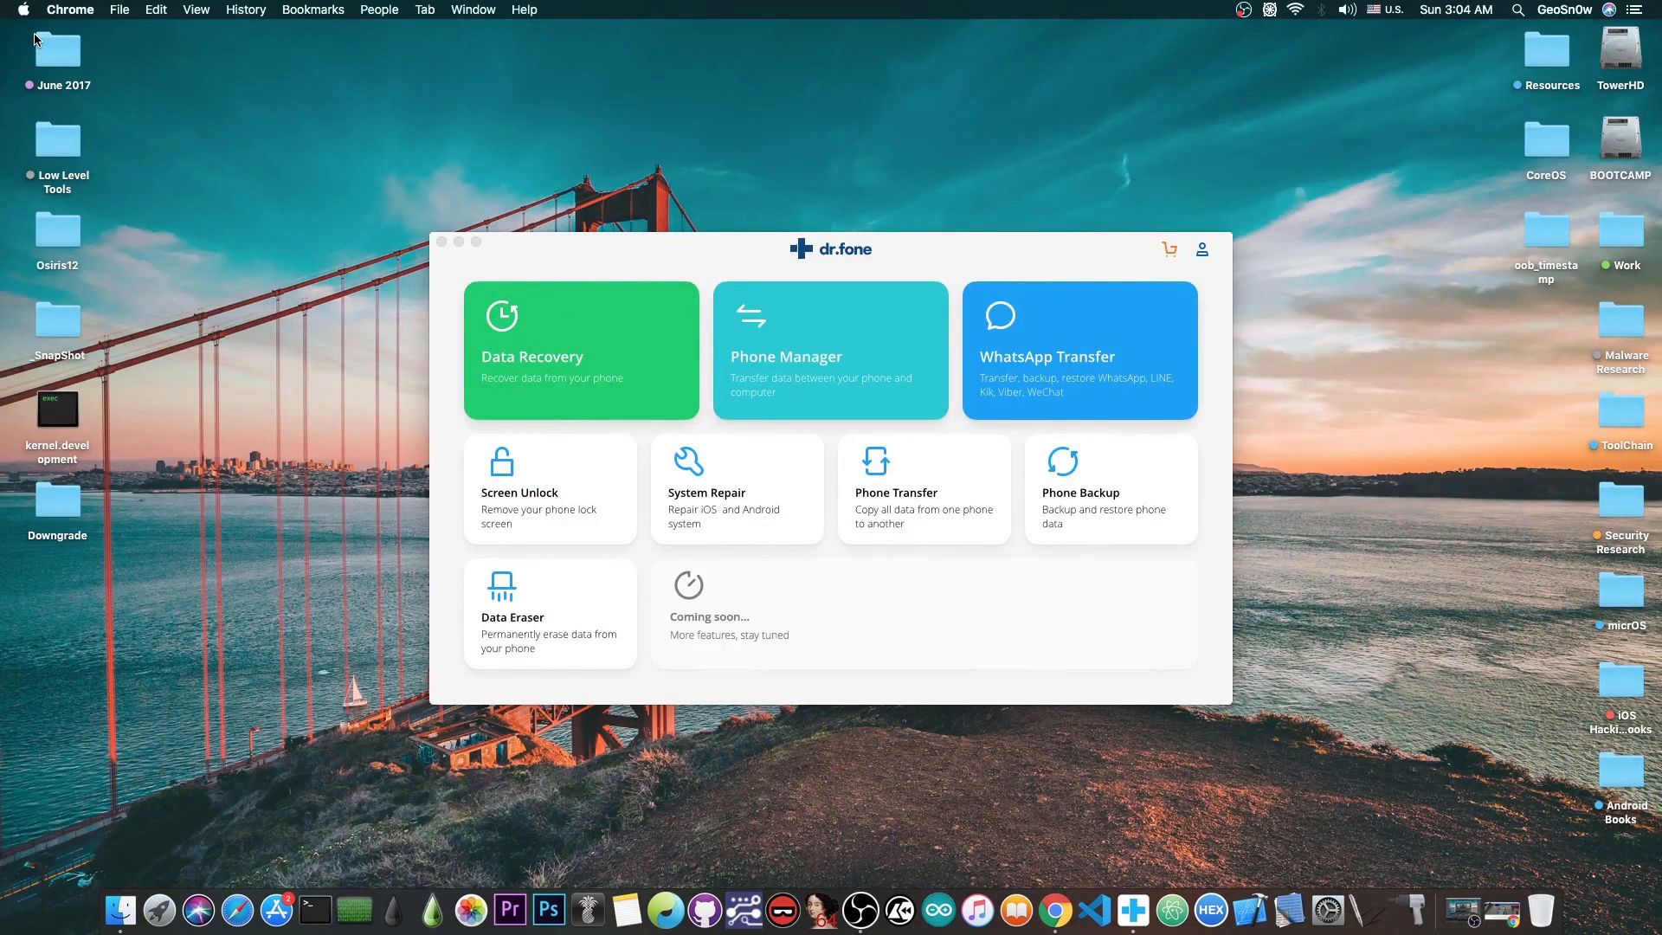
click(439, 242)
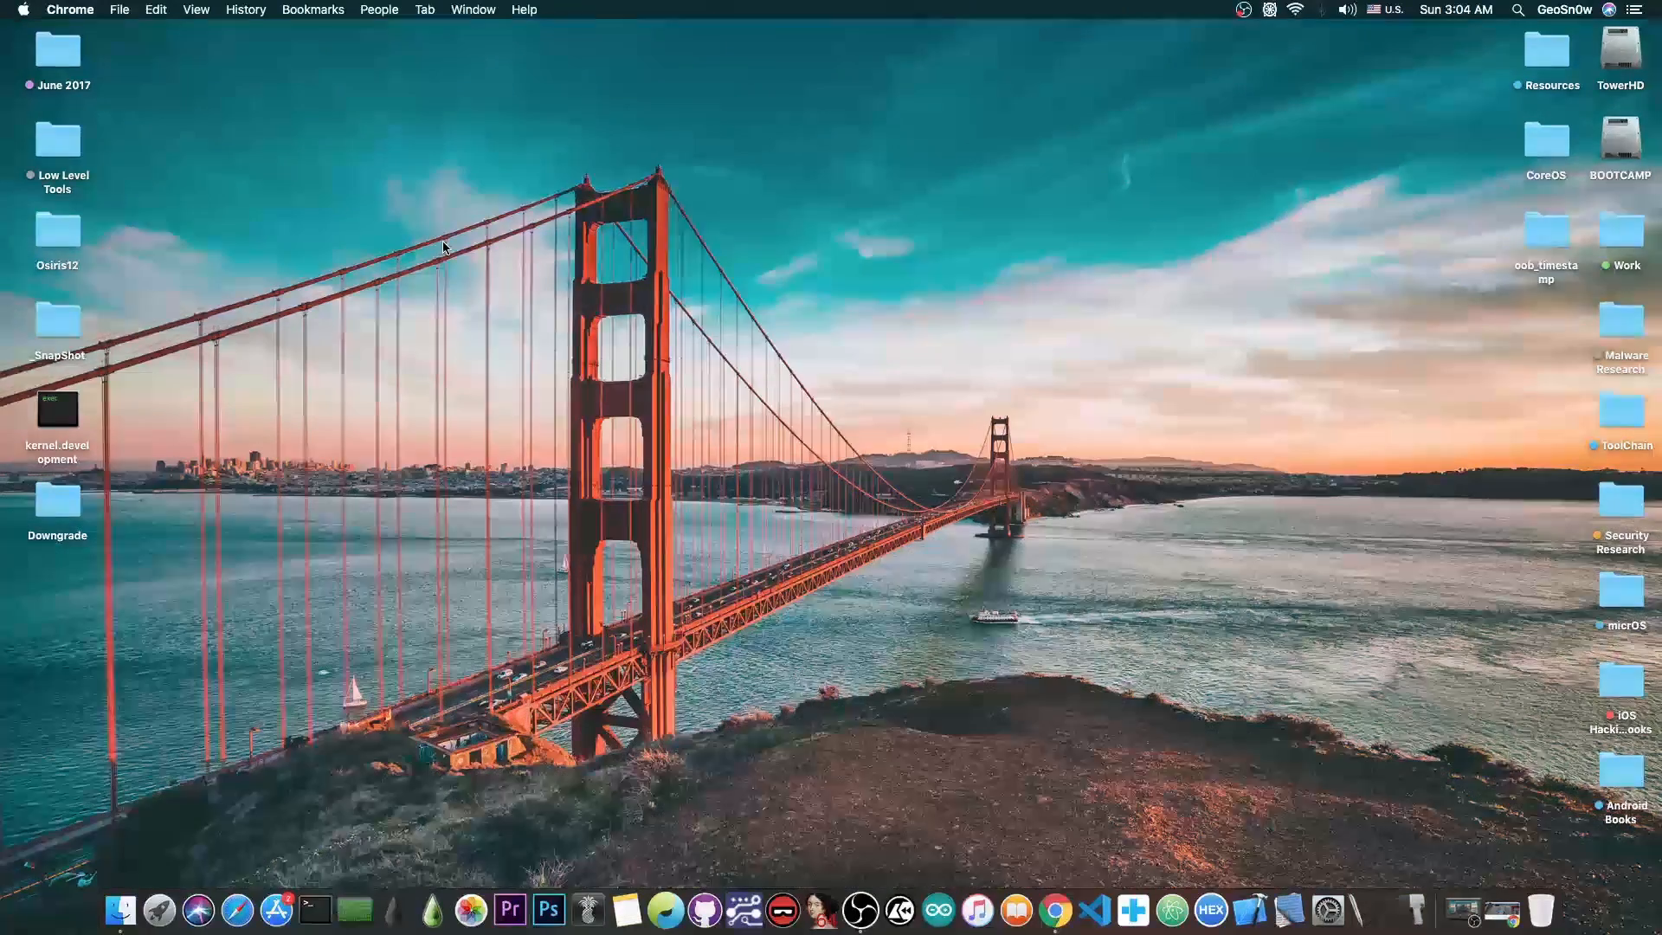